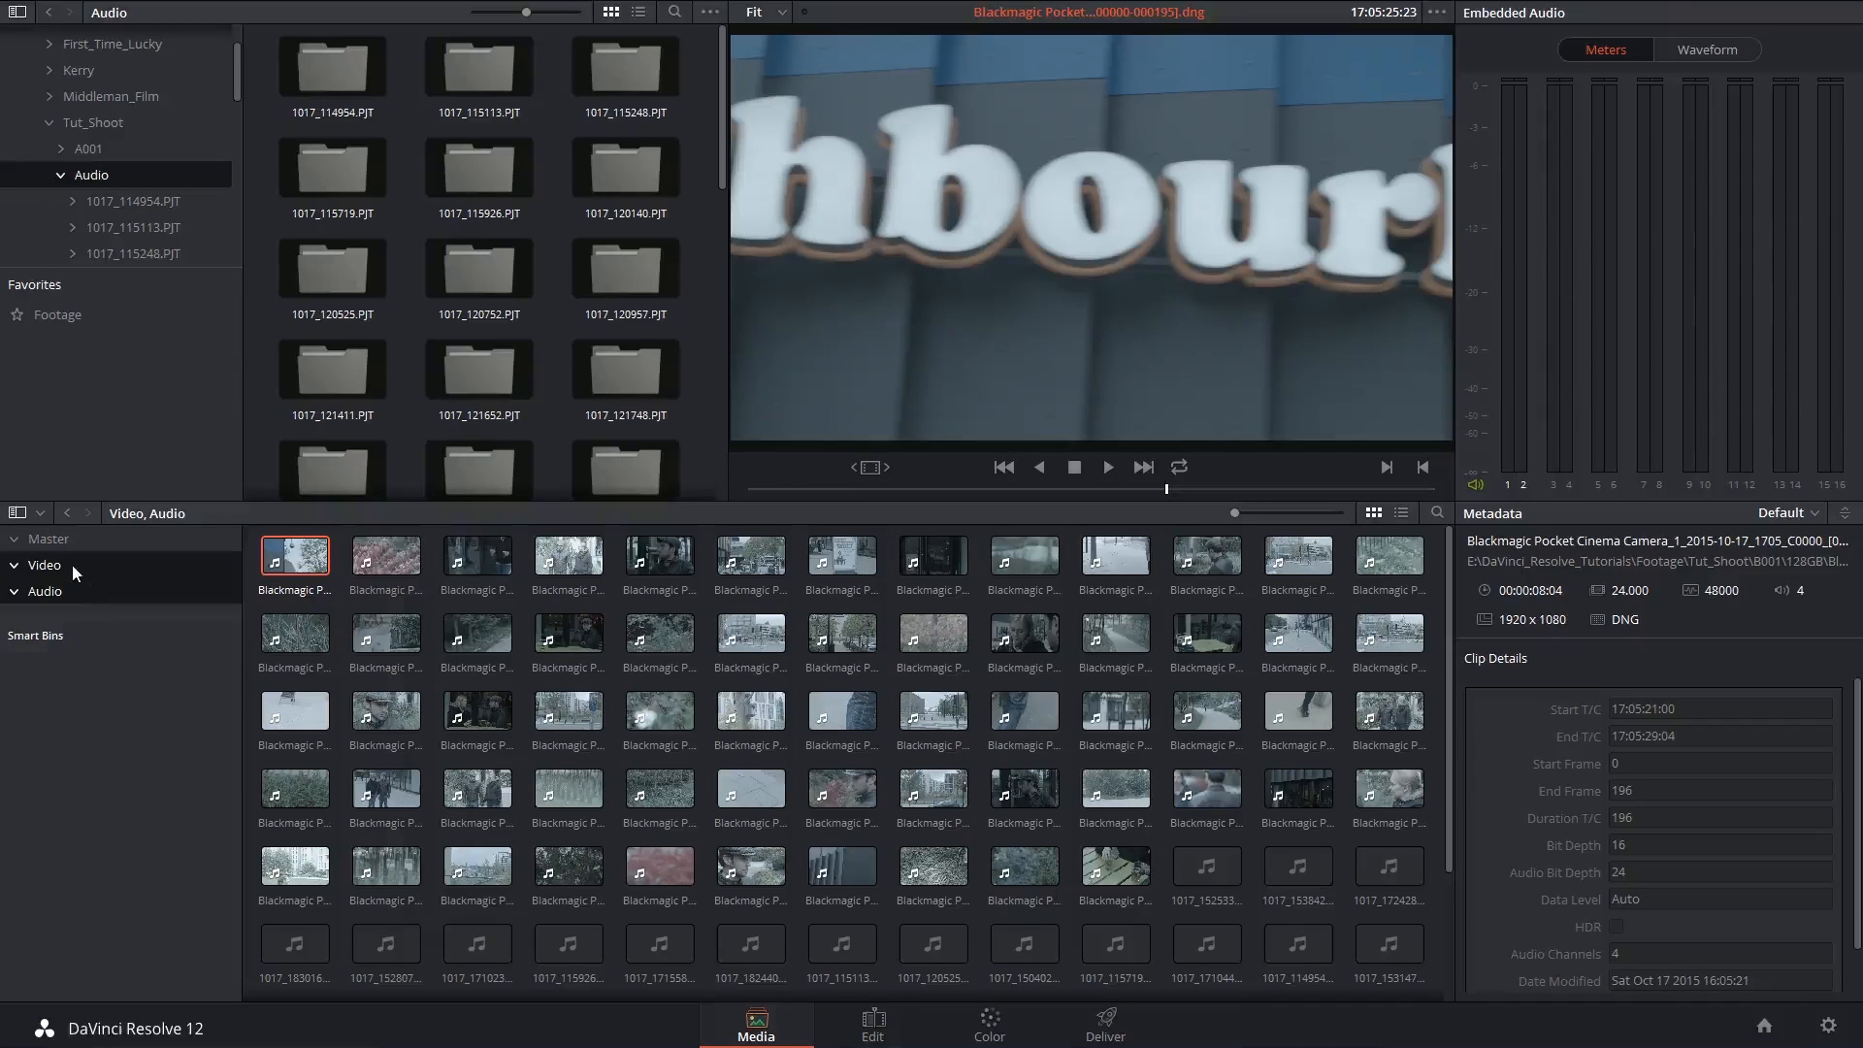
Step: View the Audio bin, return to the Video bin, and switch to the Edit page
left_click(44, 591)
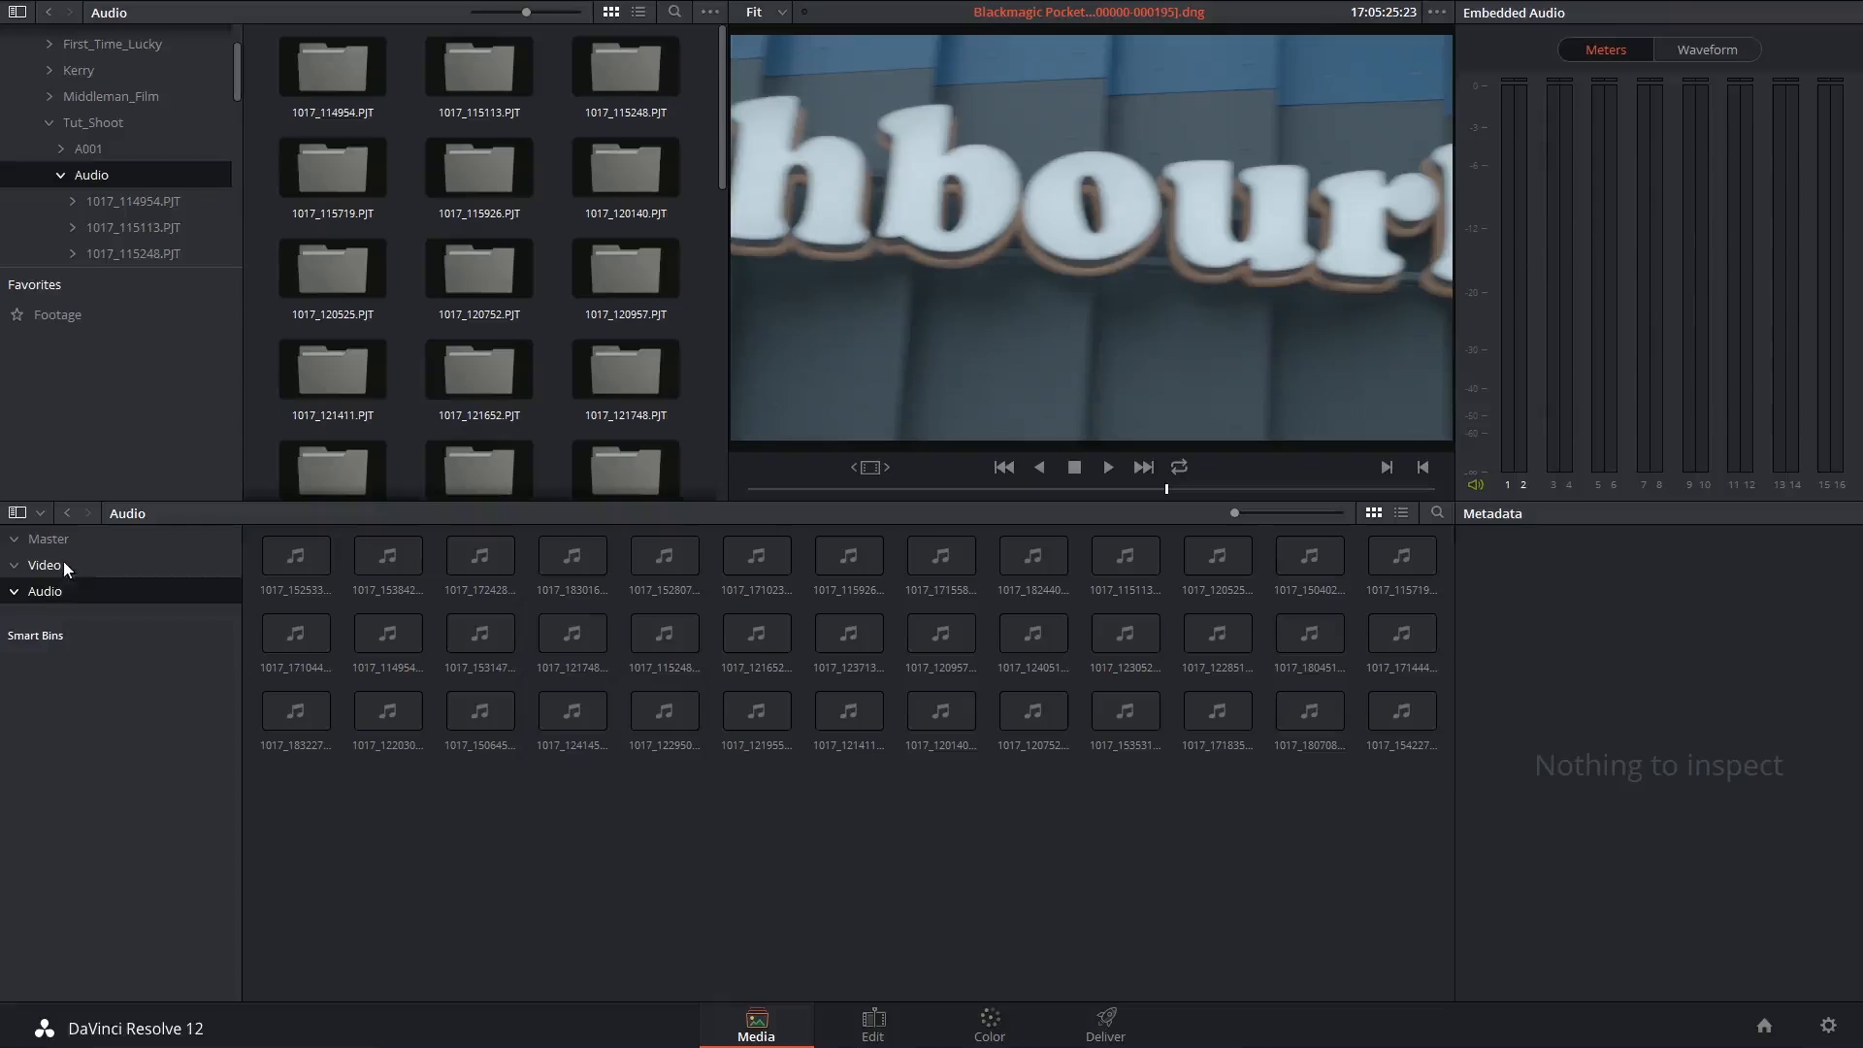
left_click(45, 565)
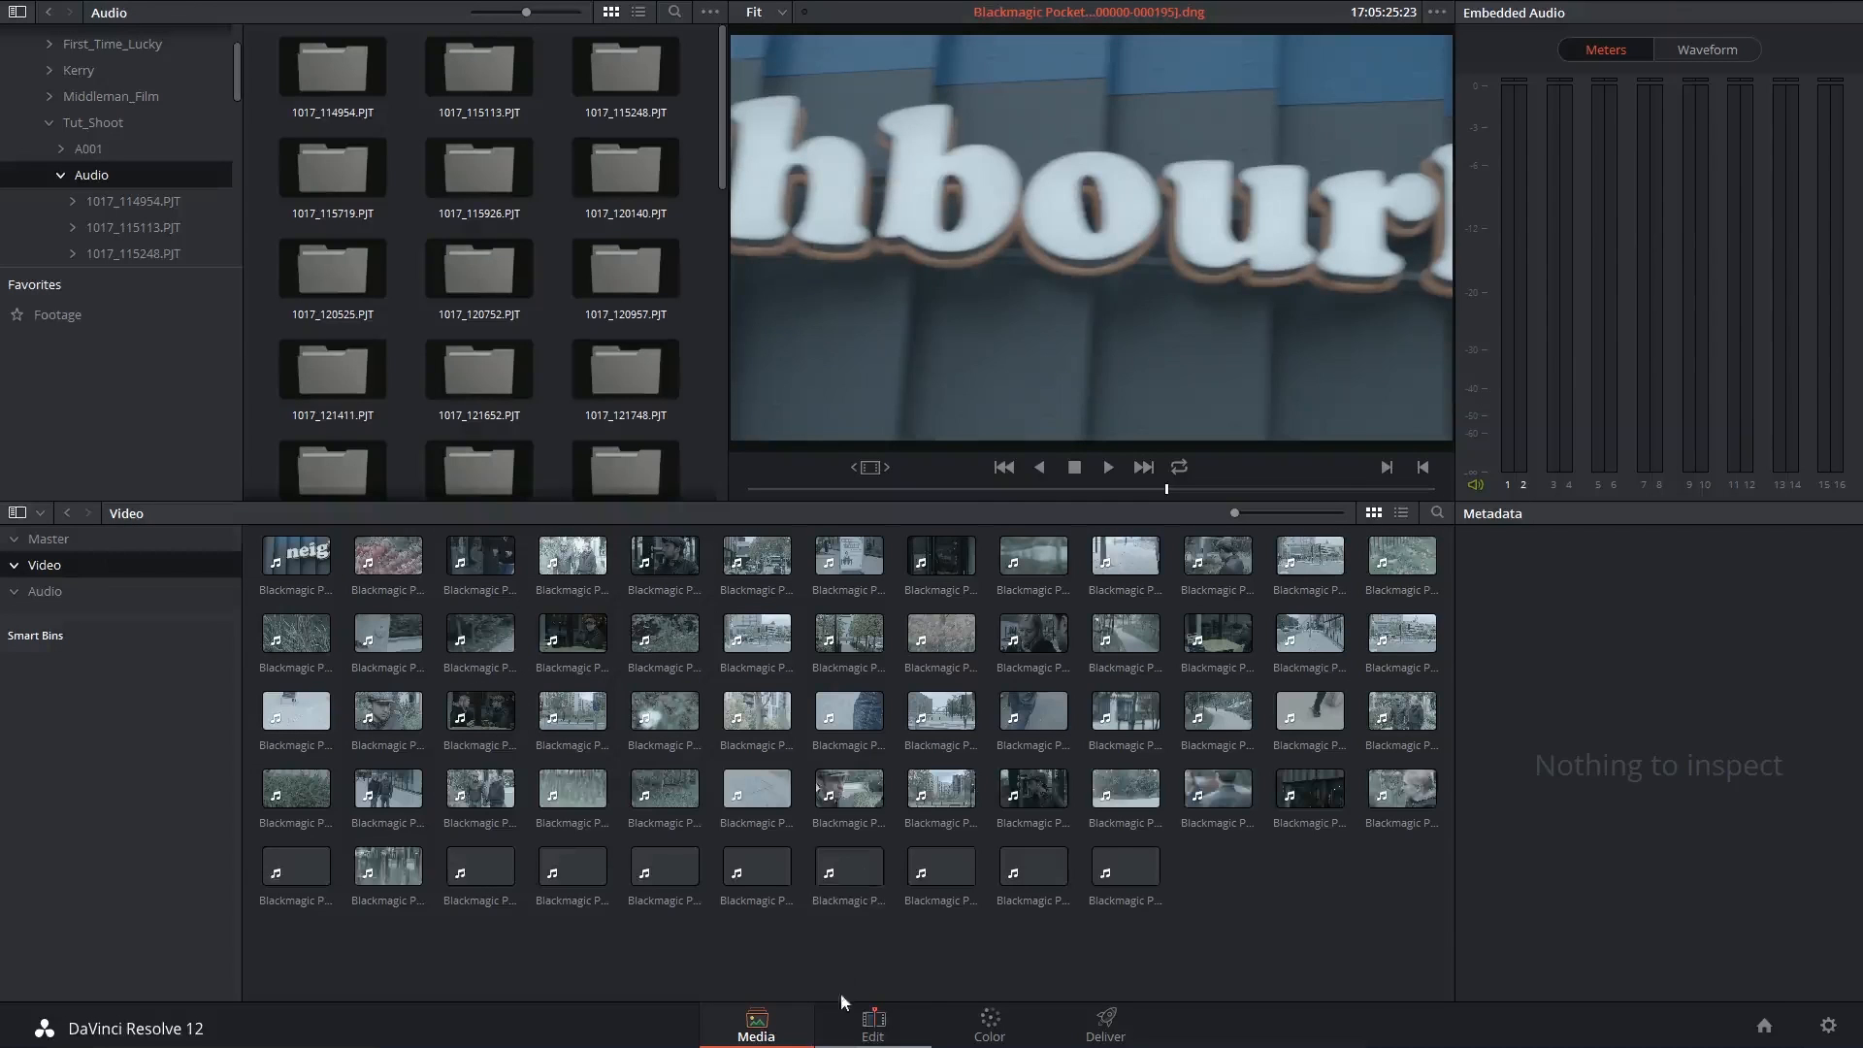
left_click(873, 1022)
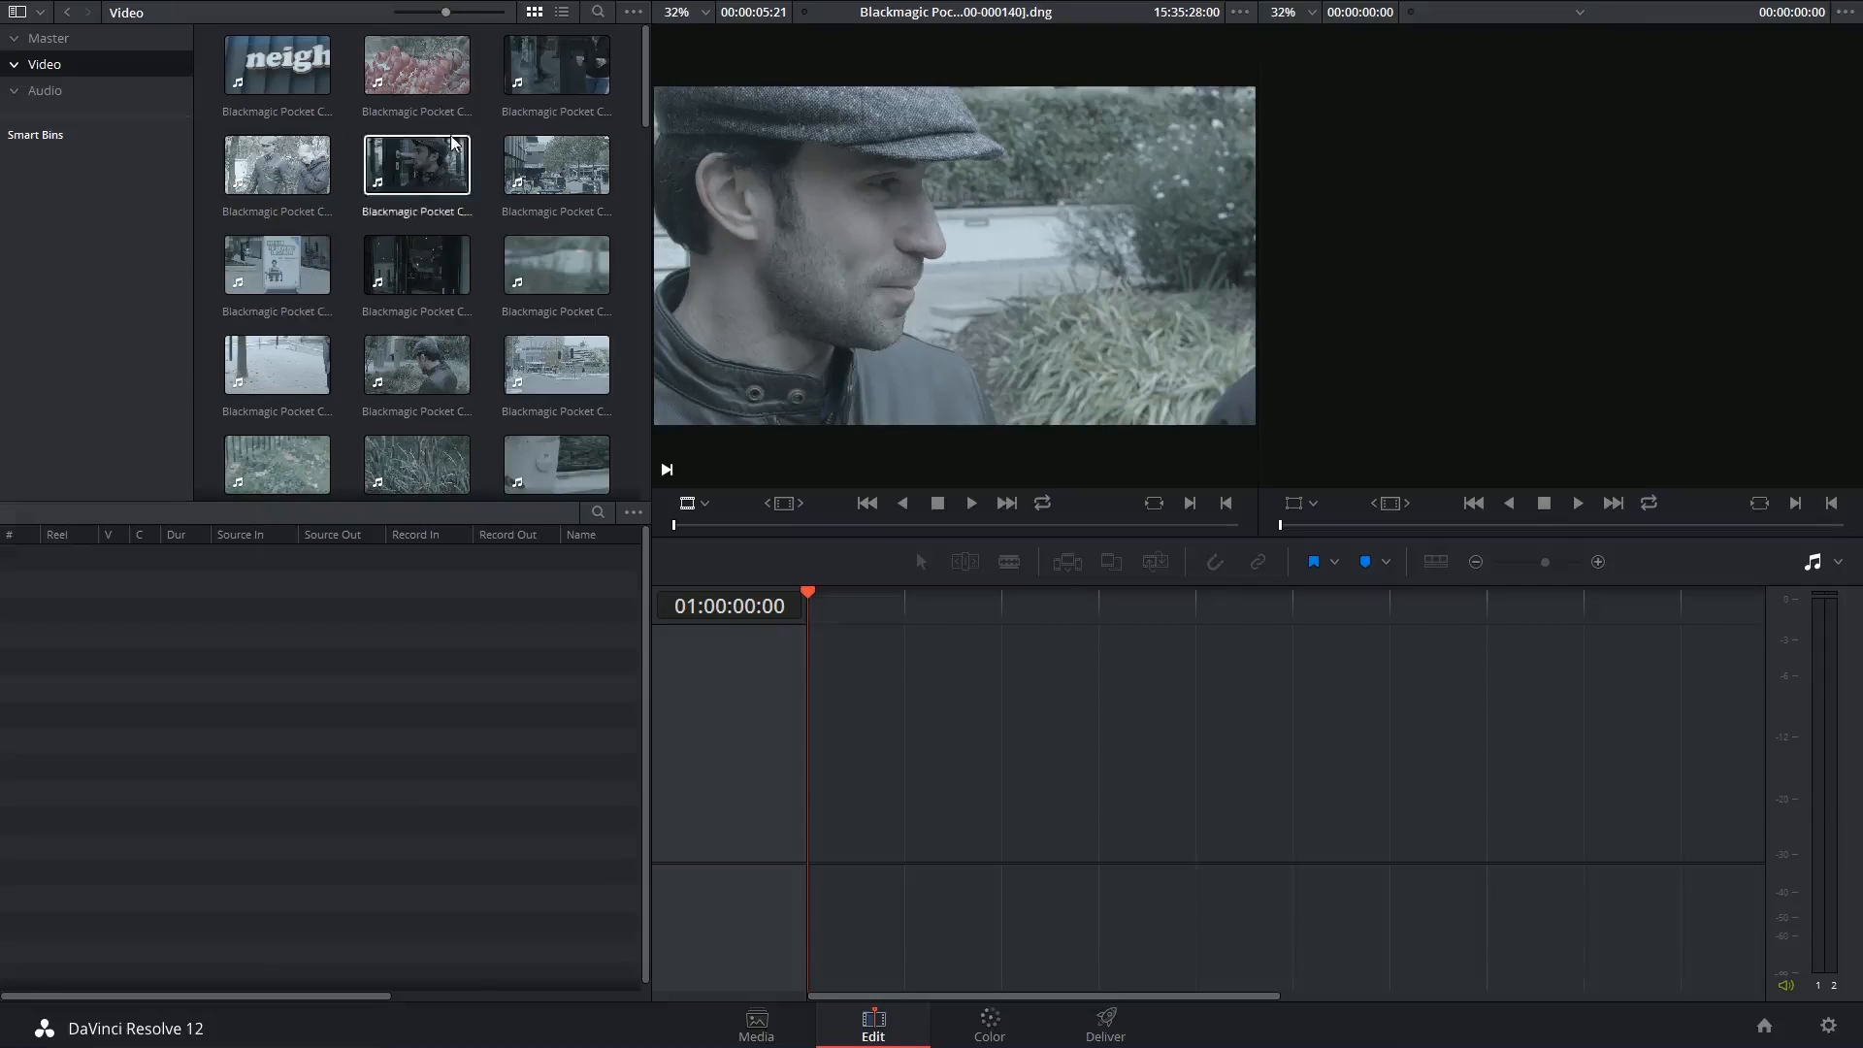
Step: Load the red-leaves clip in the source viewer and play and stop it with the transport controls
left_click(416, 63)
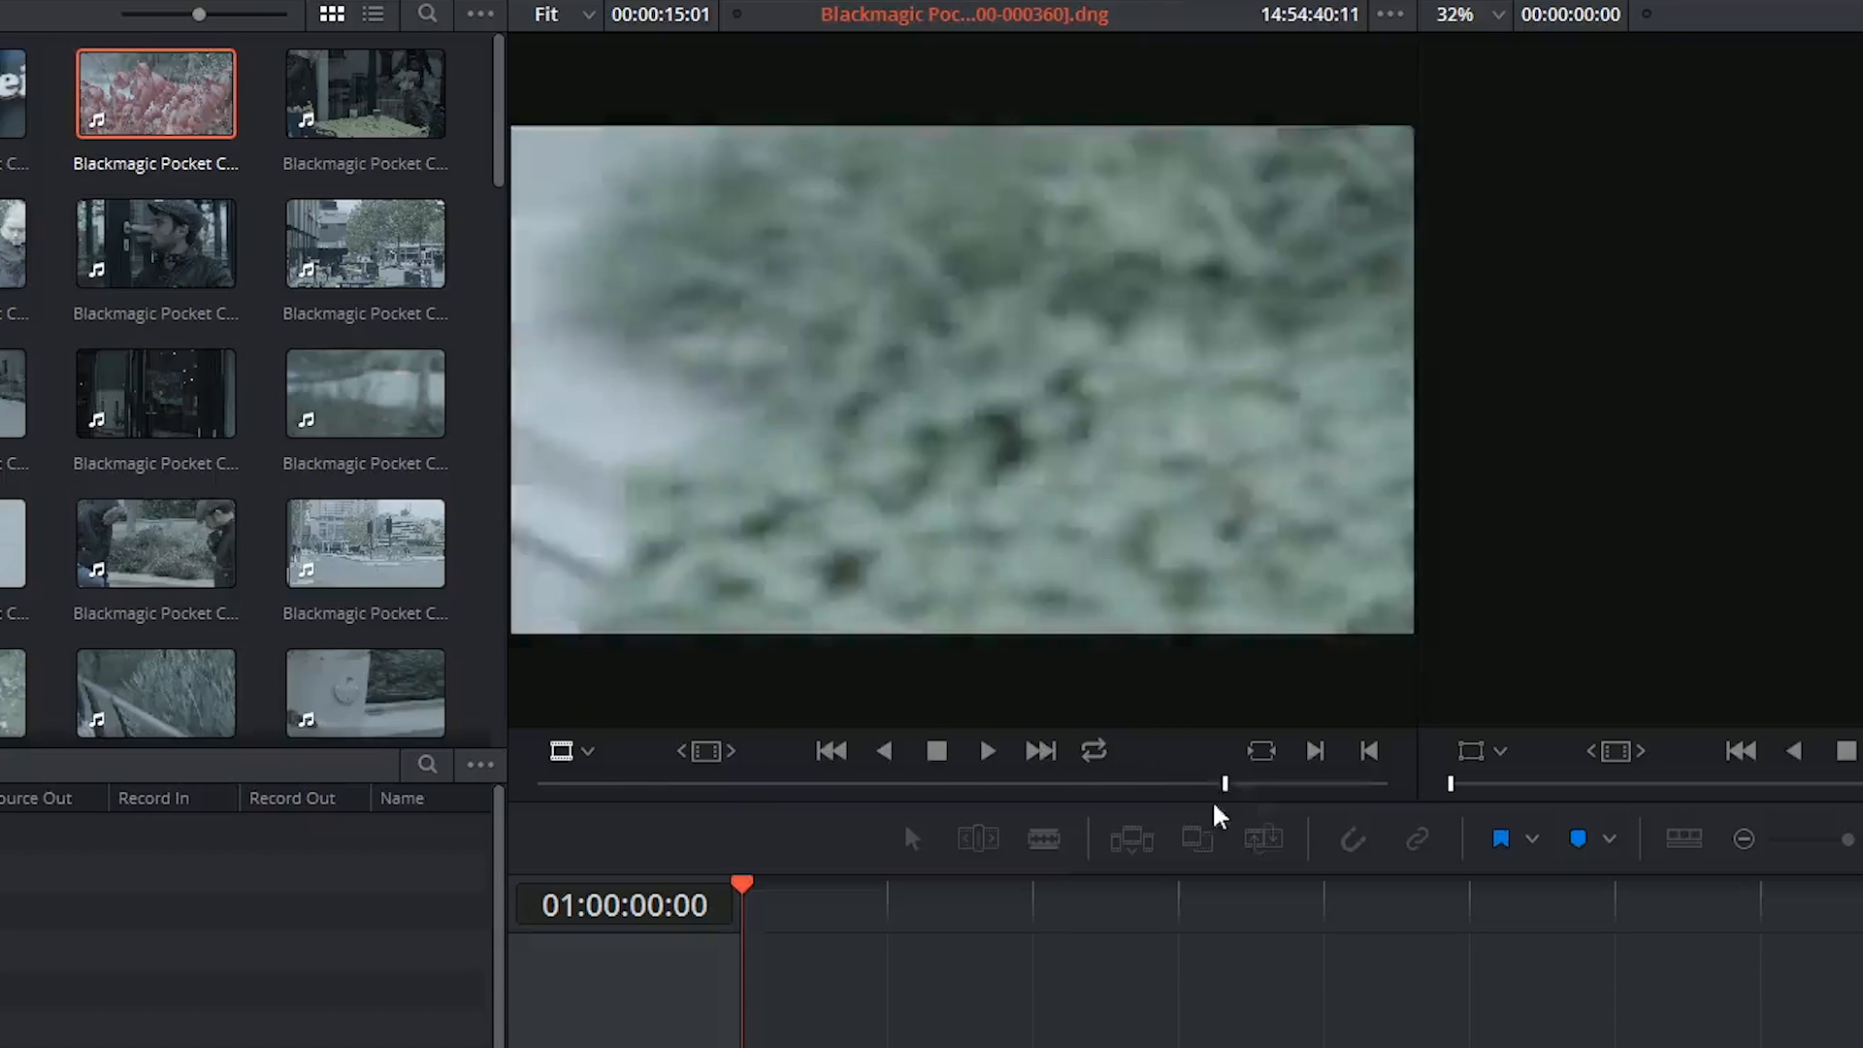
left_click(986, 750)
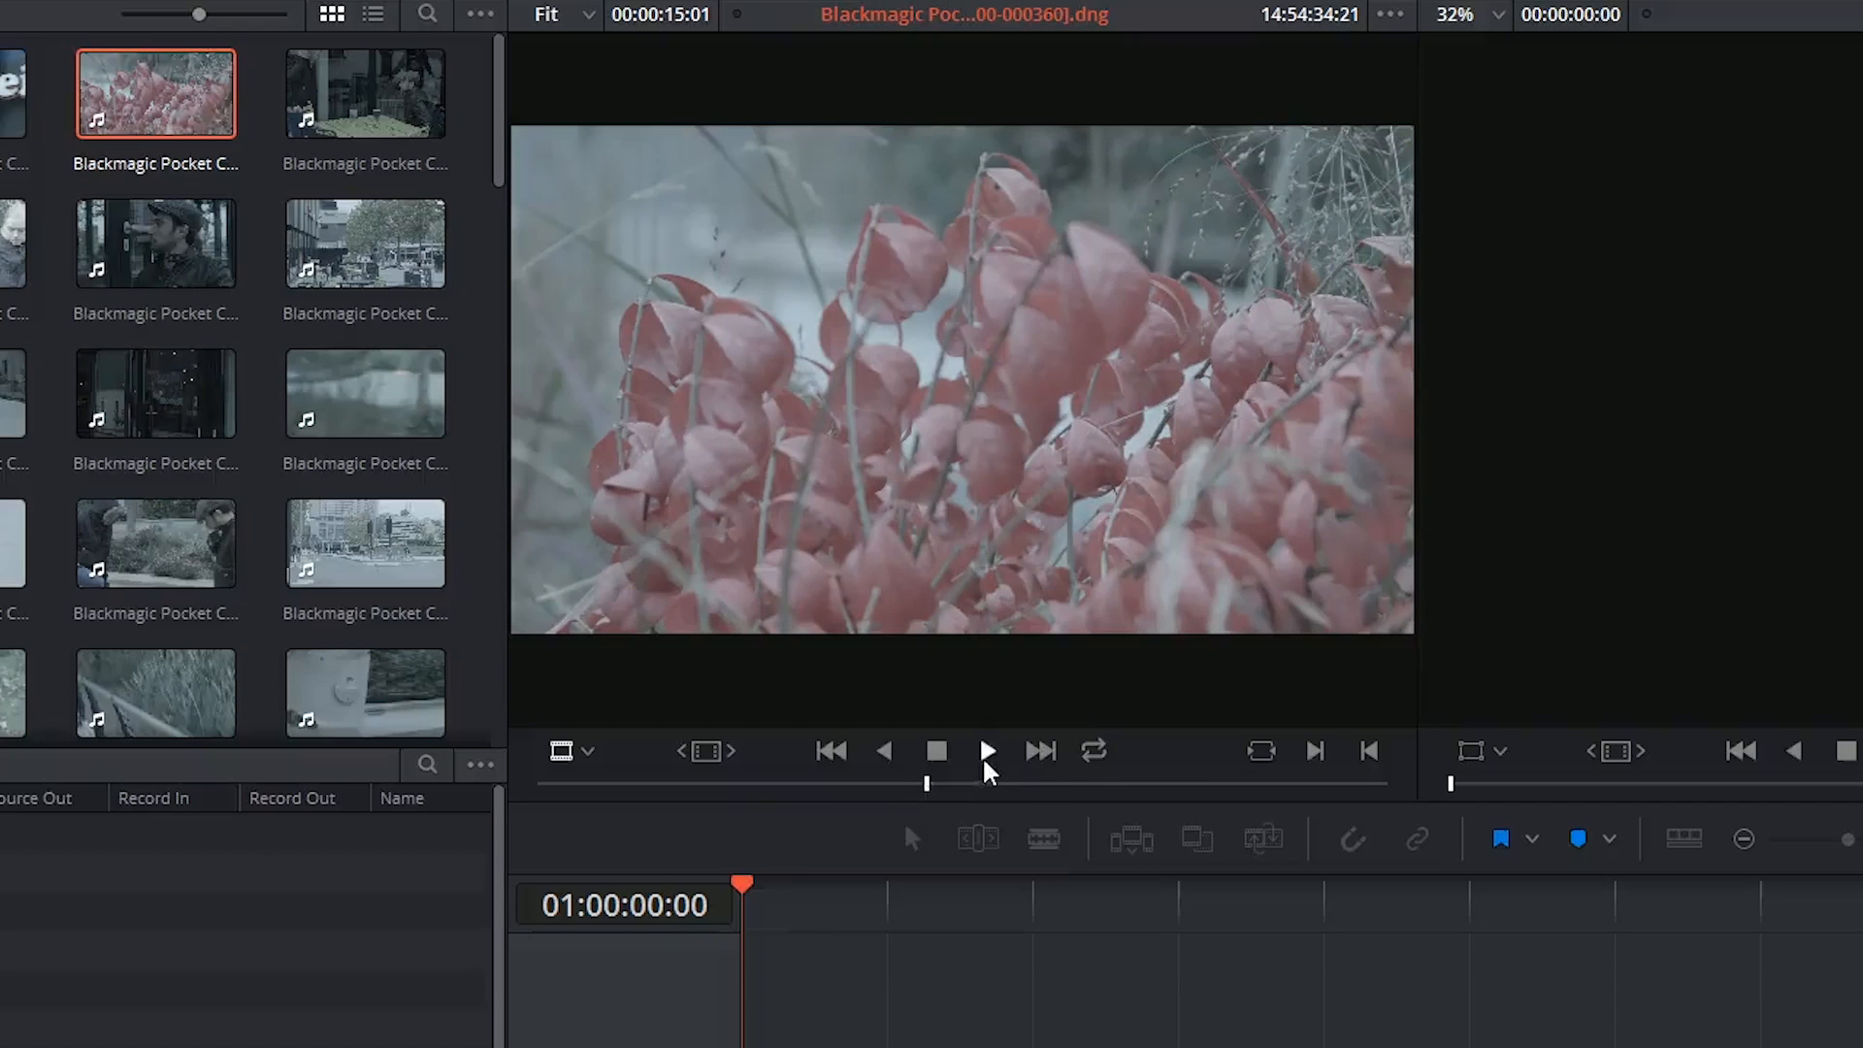
left_click(936, 751)
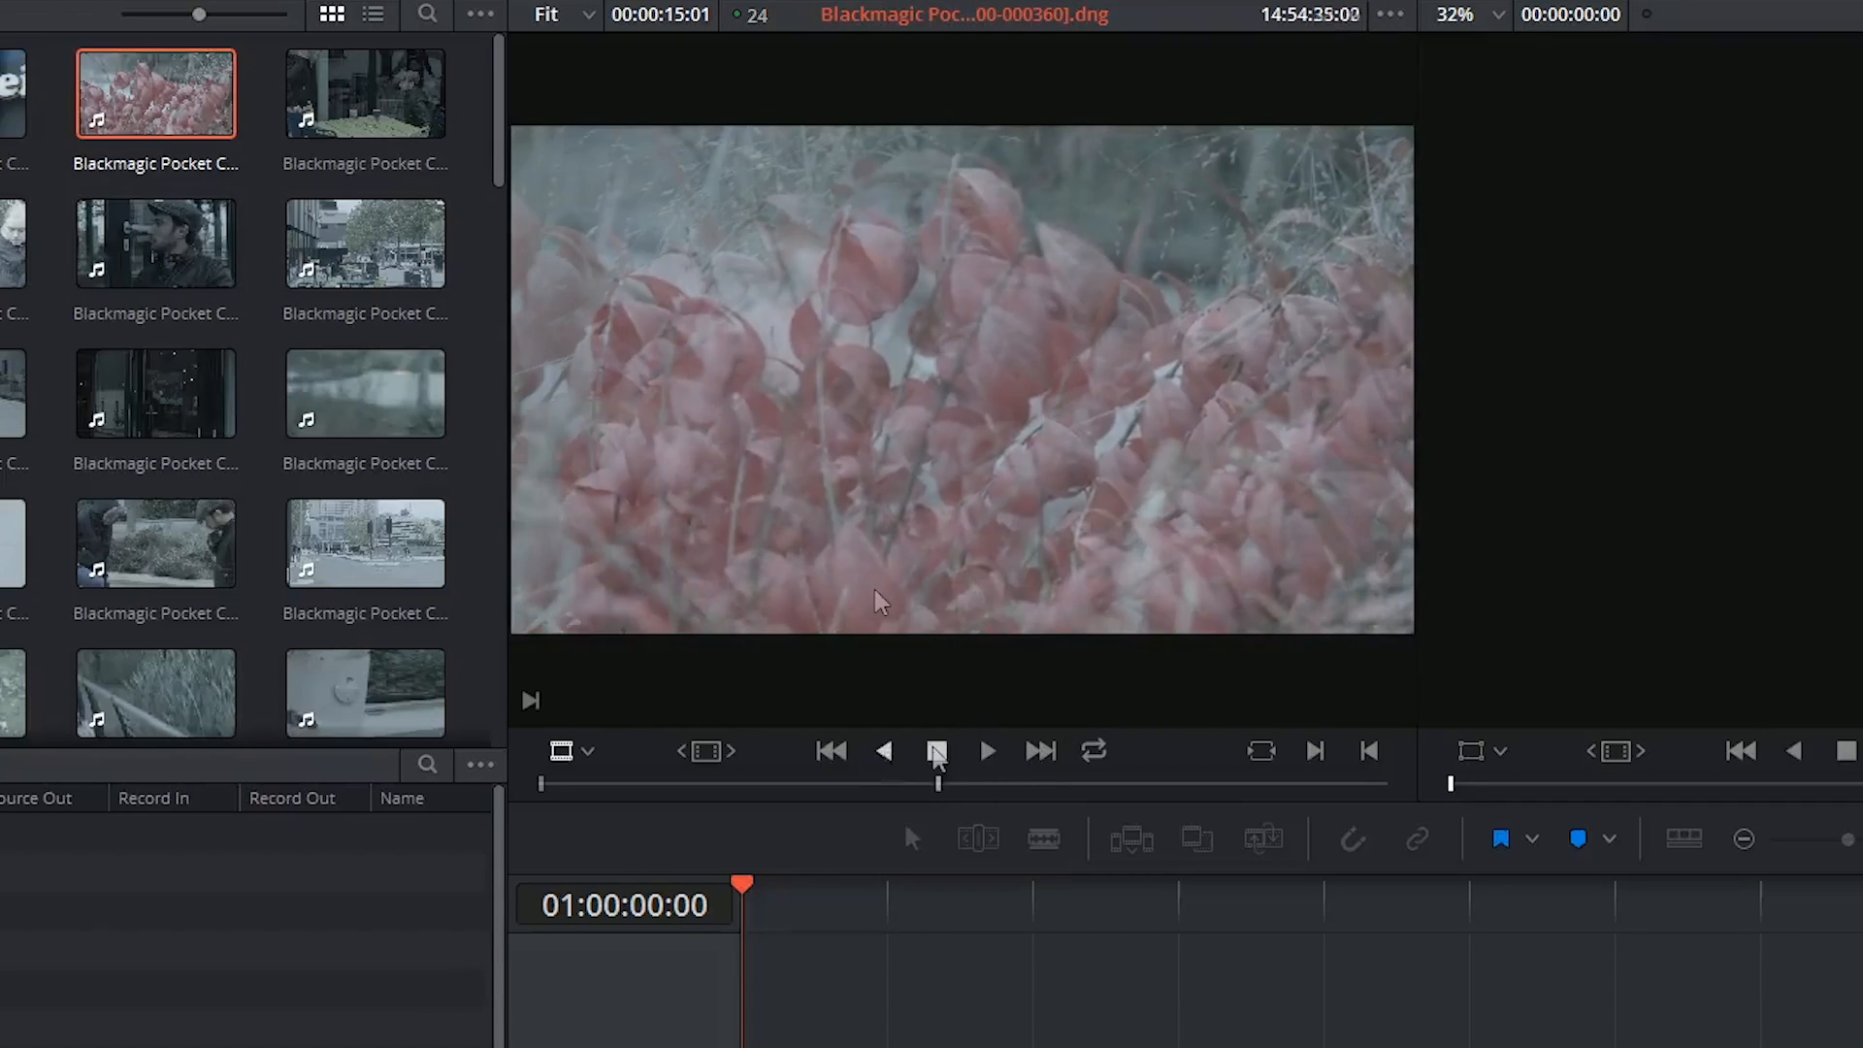
left_click(937, 750)
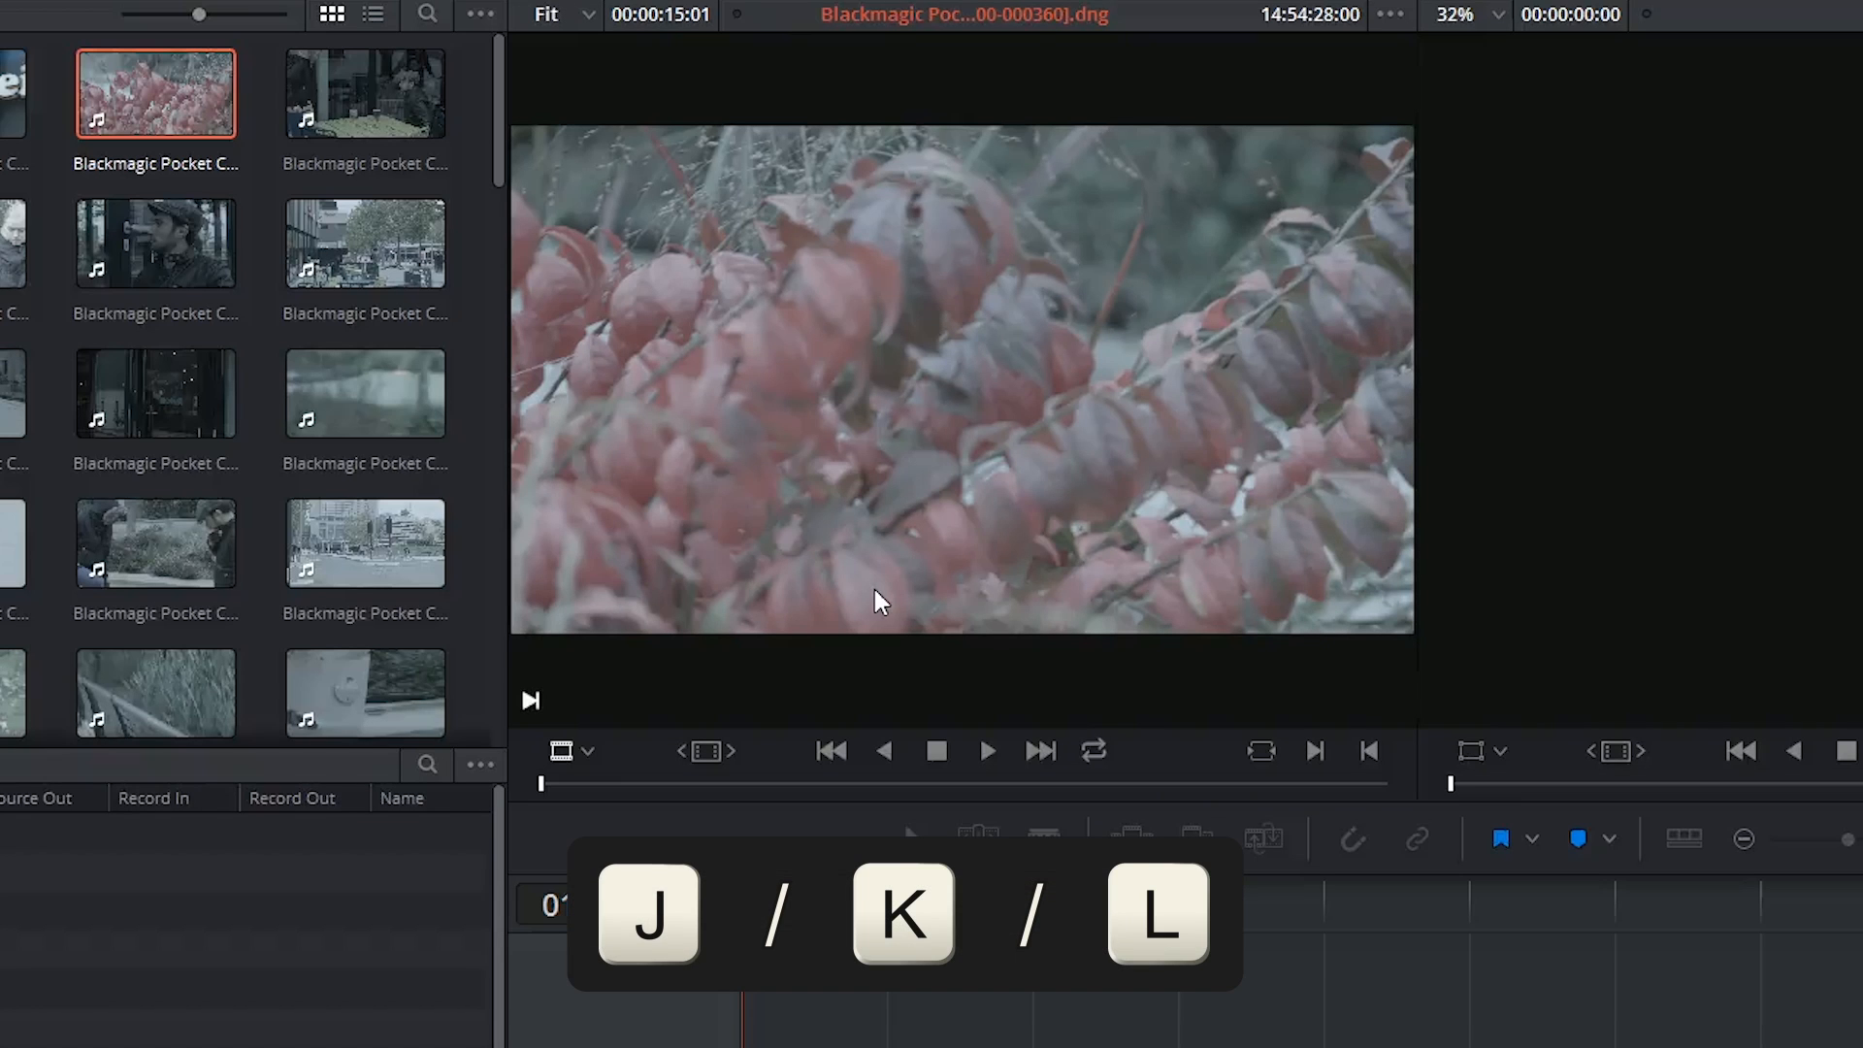
Step: Shuttle the red-leaves clip with J, K and L: forward, reverse, then double and triple speed
key("l")
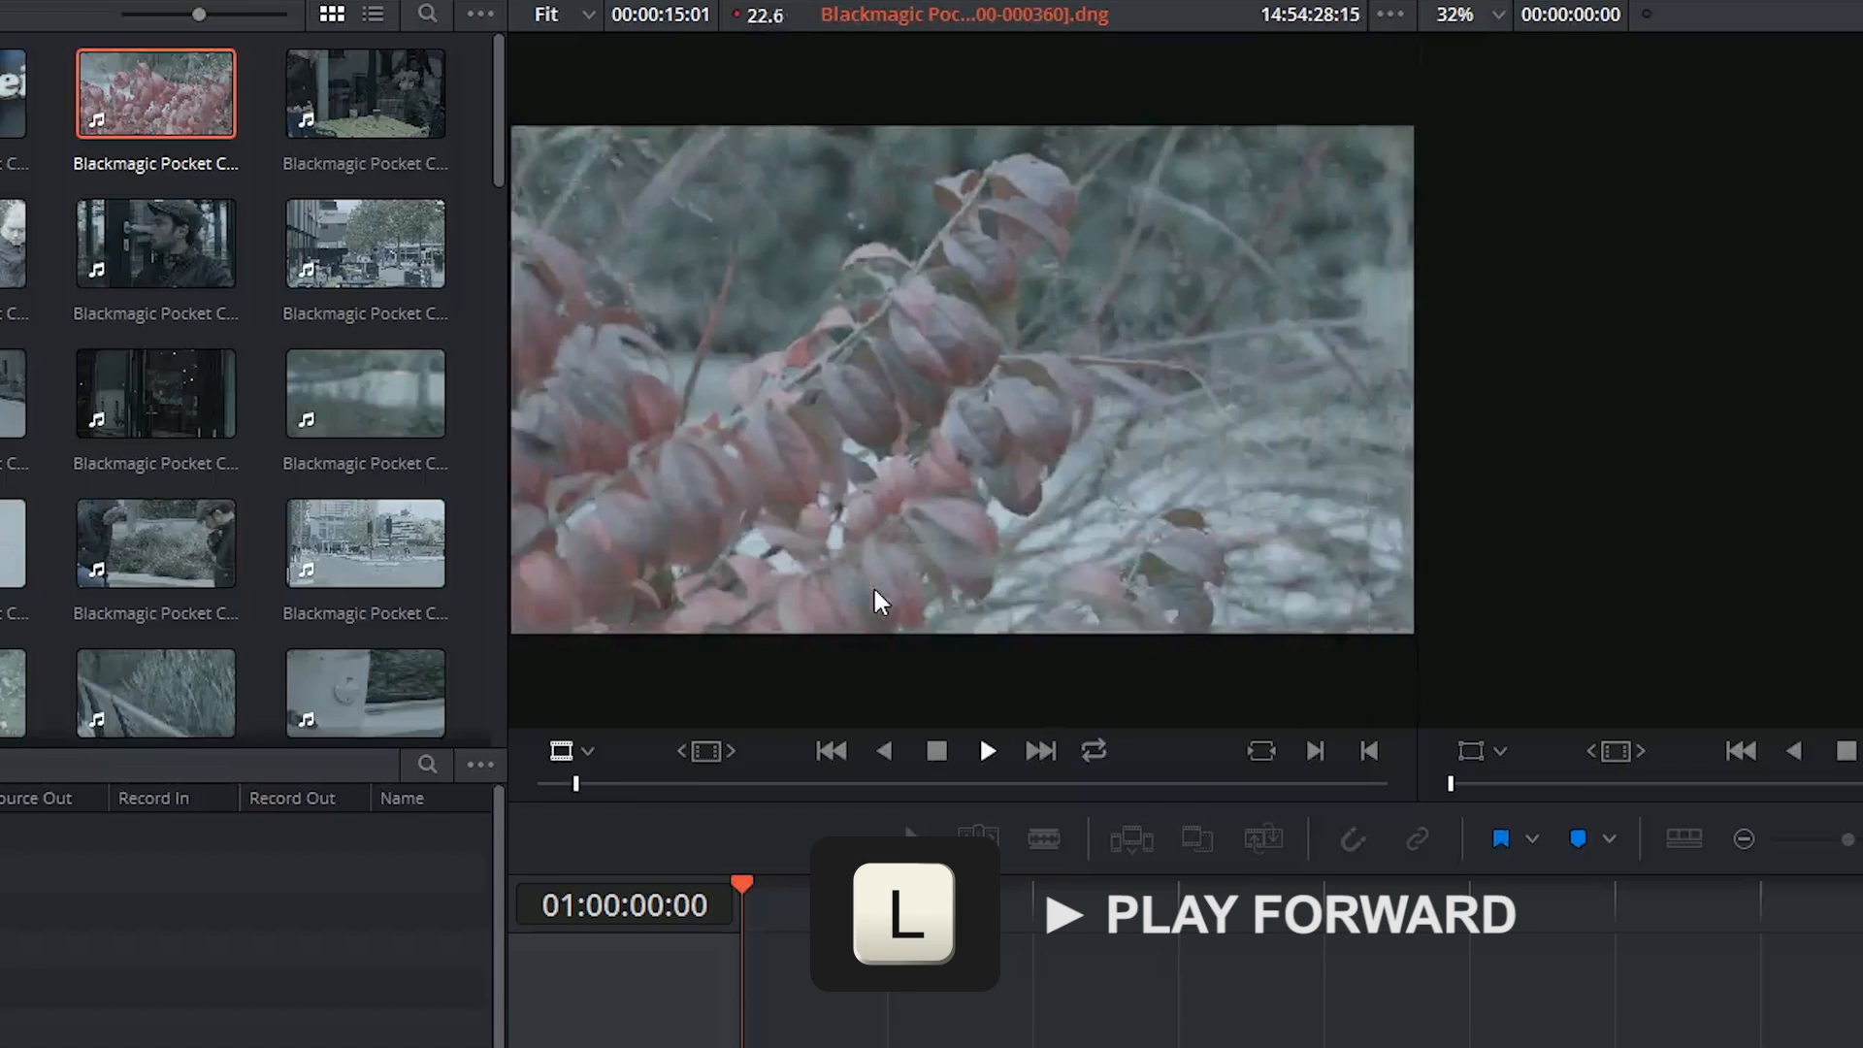
key("k")
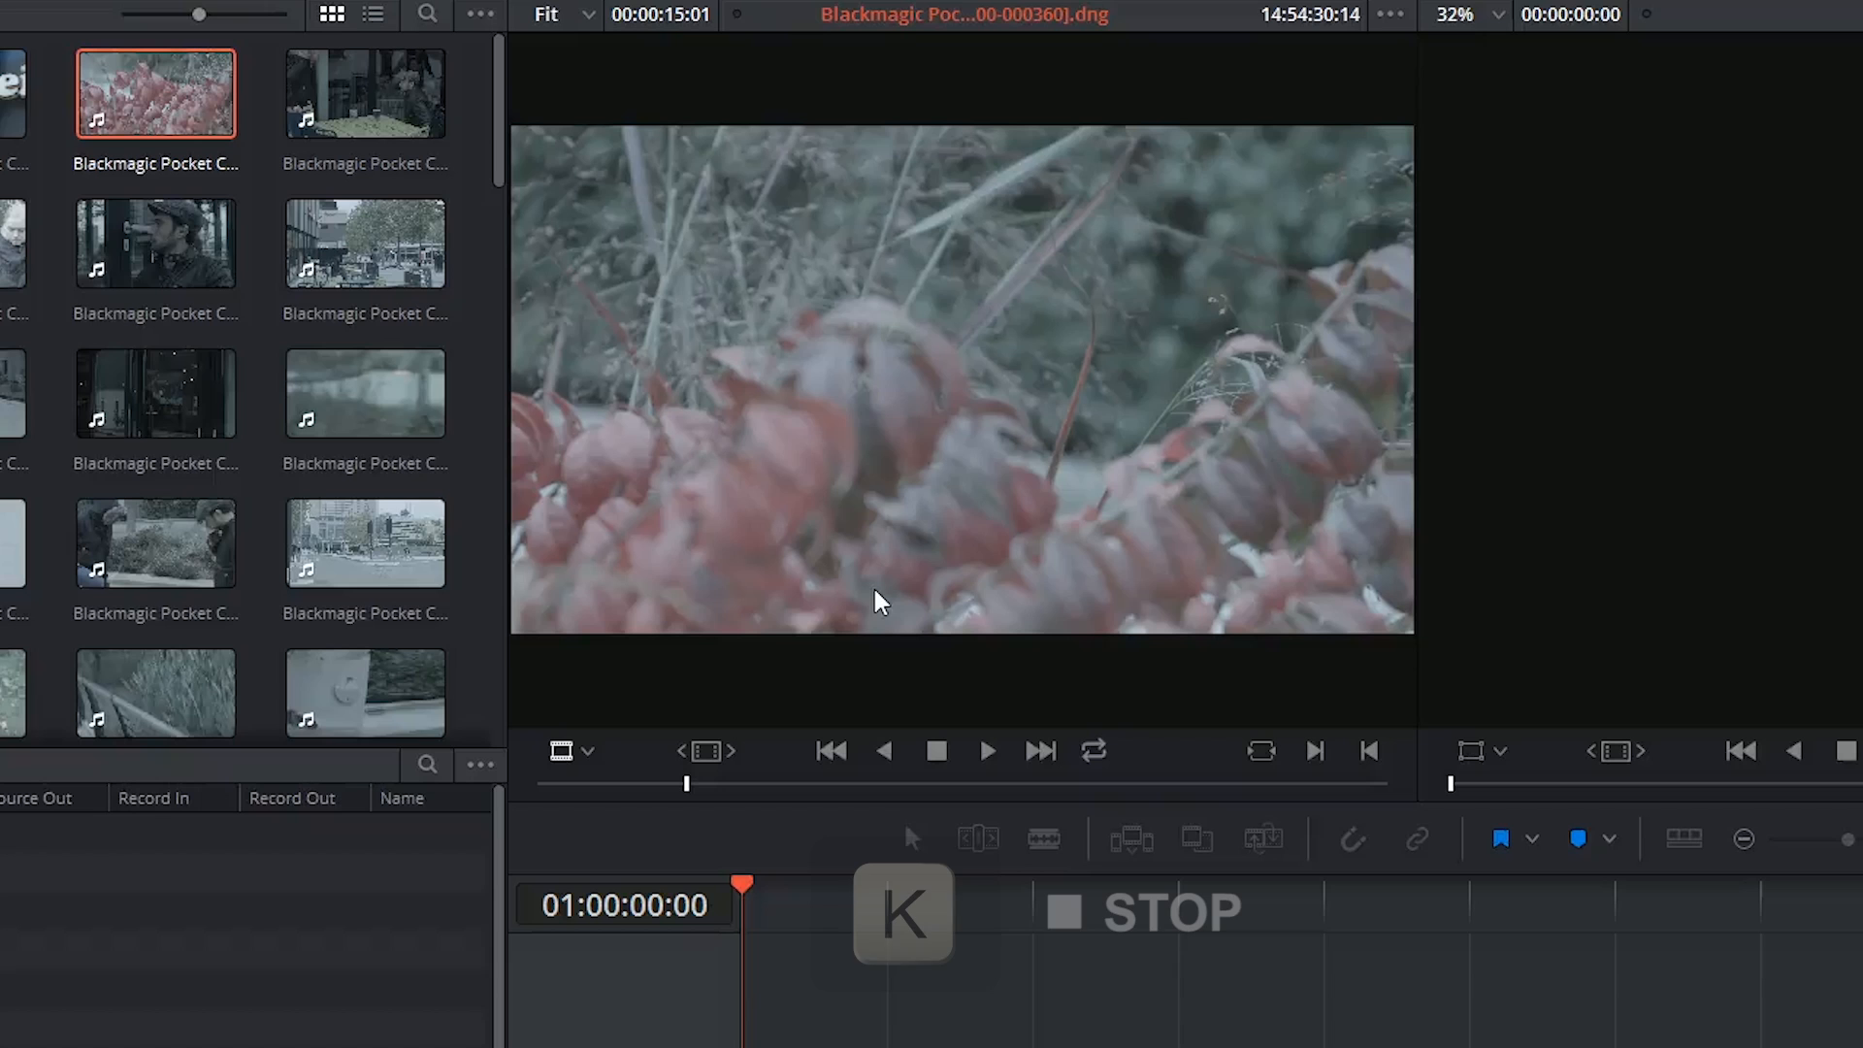
key("j")
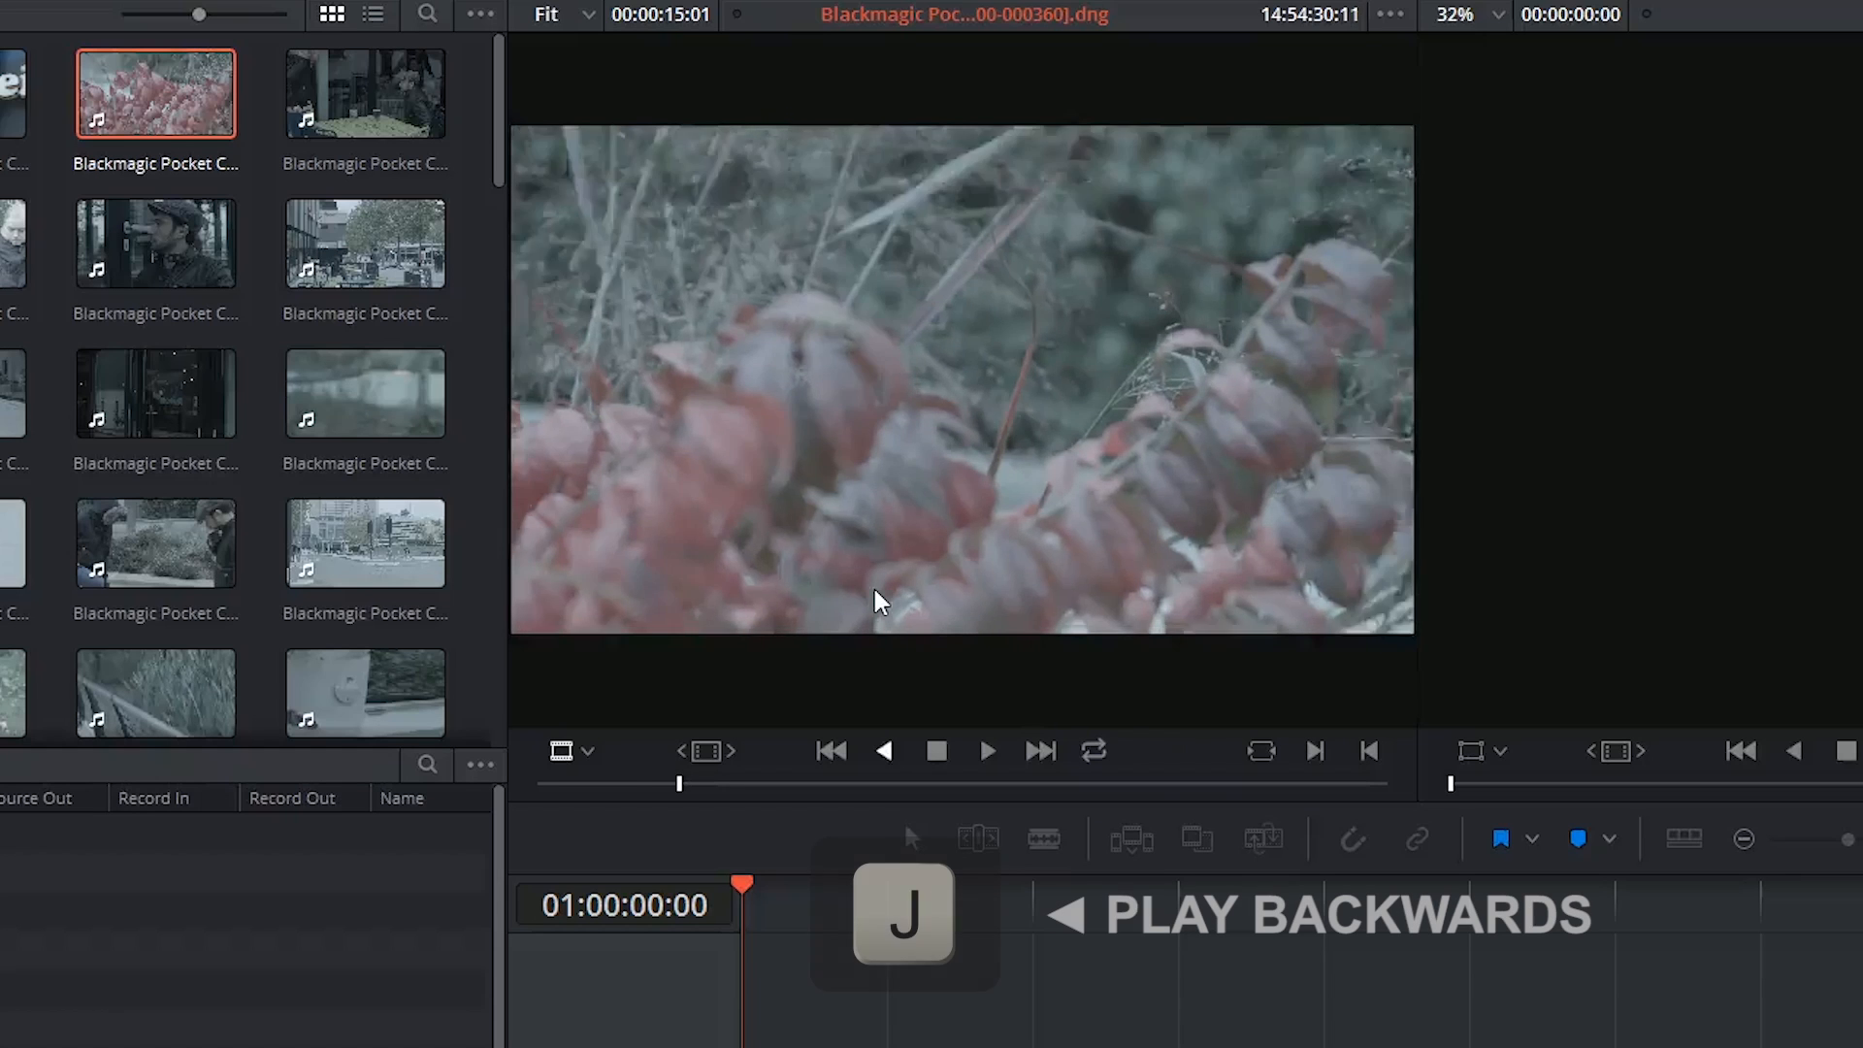
key("j")
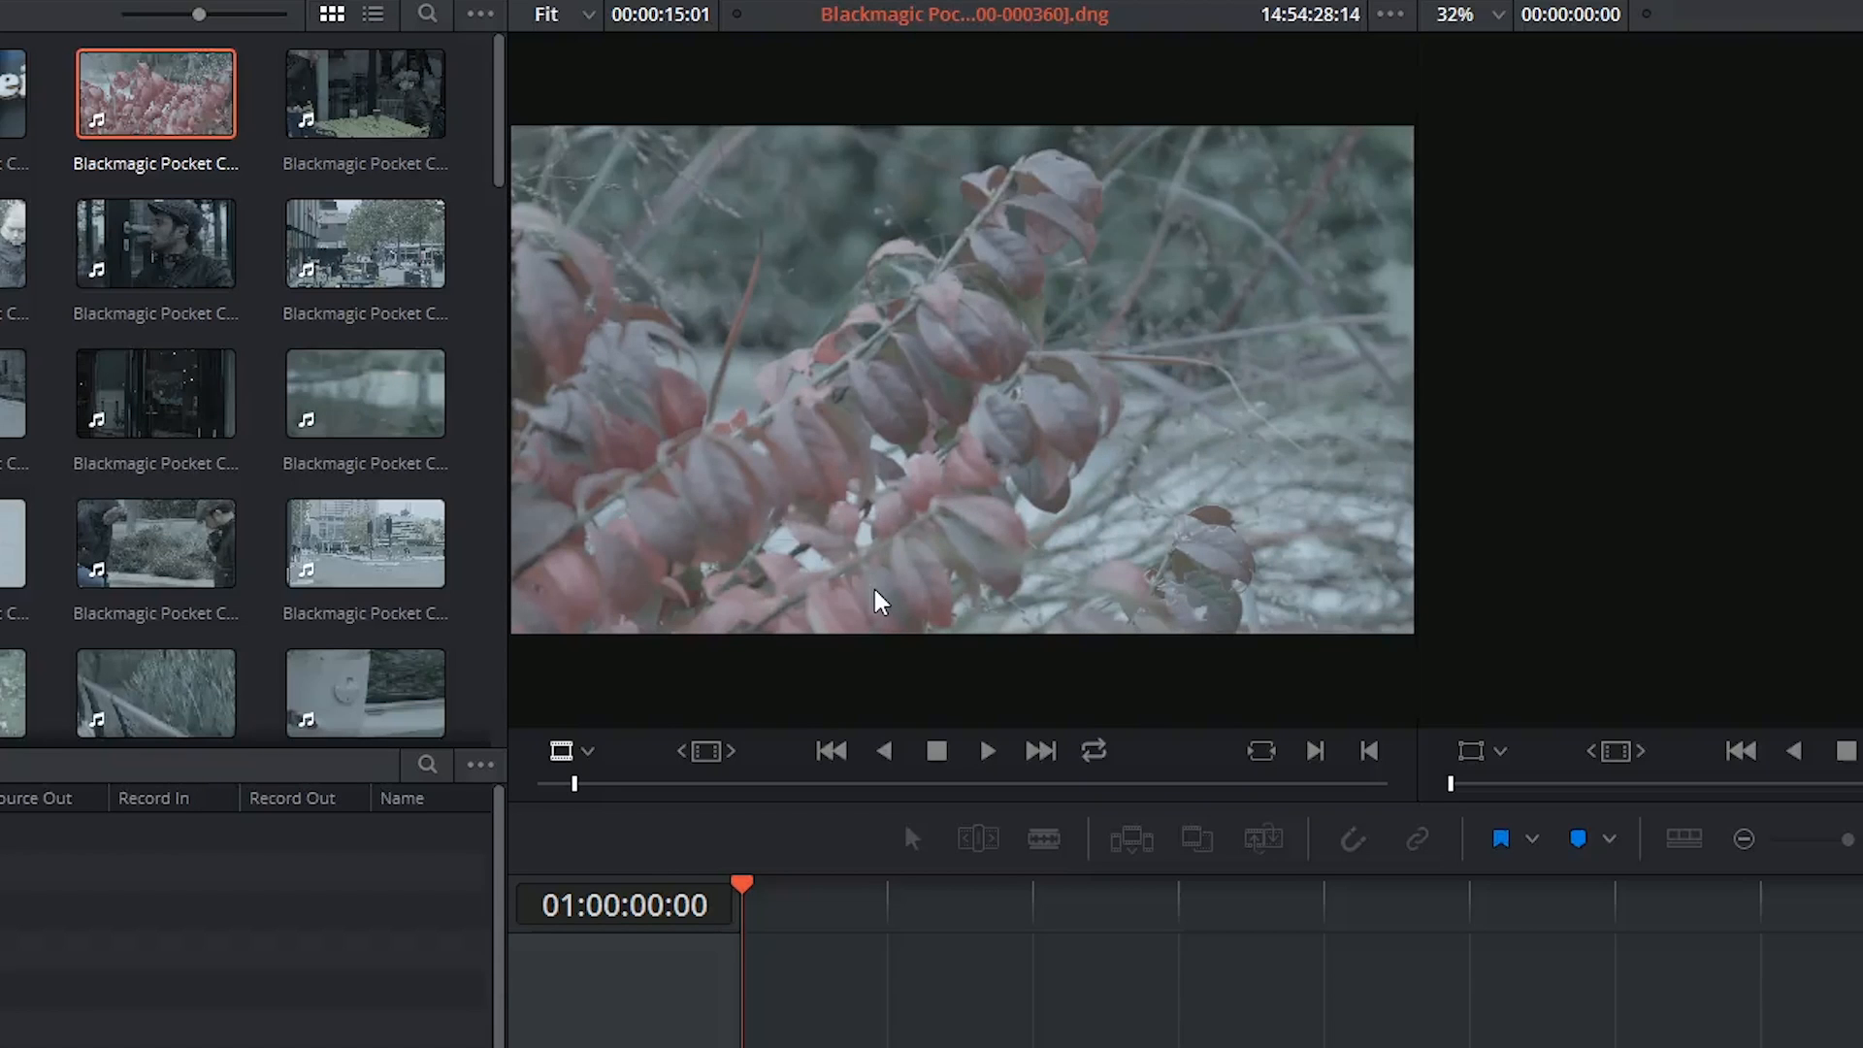
key("l")
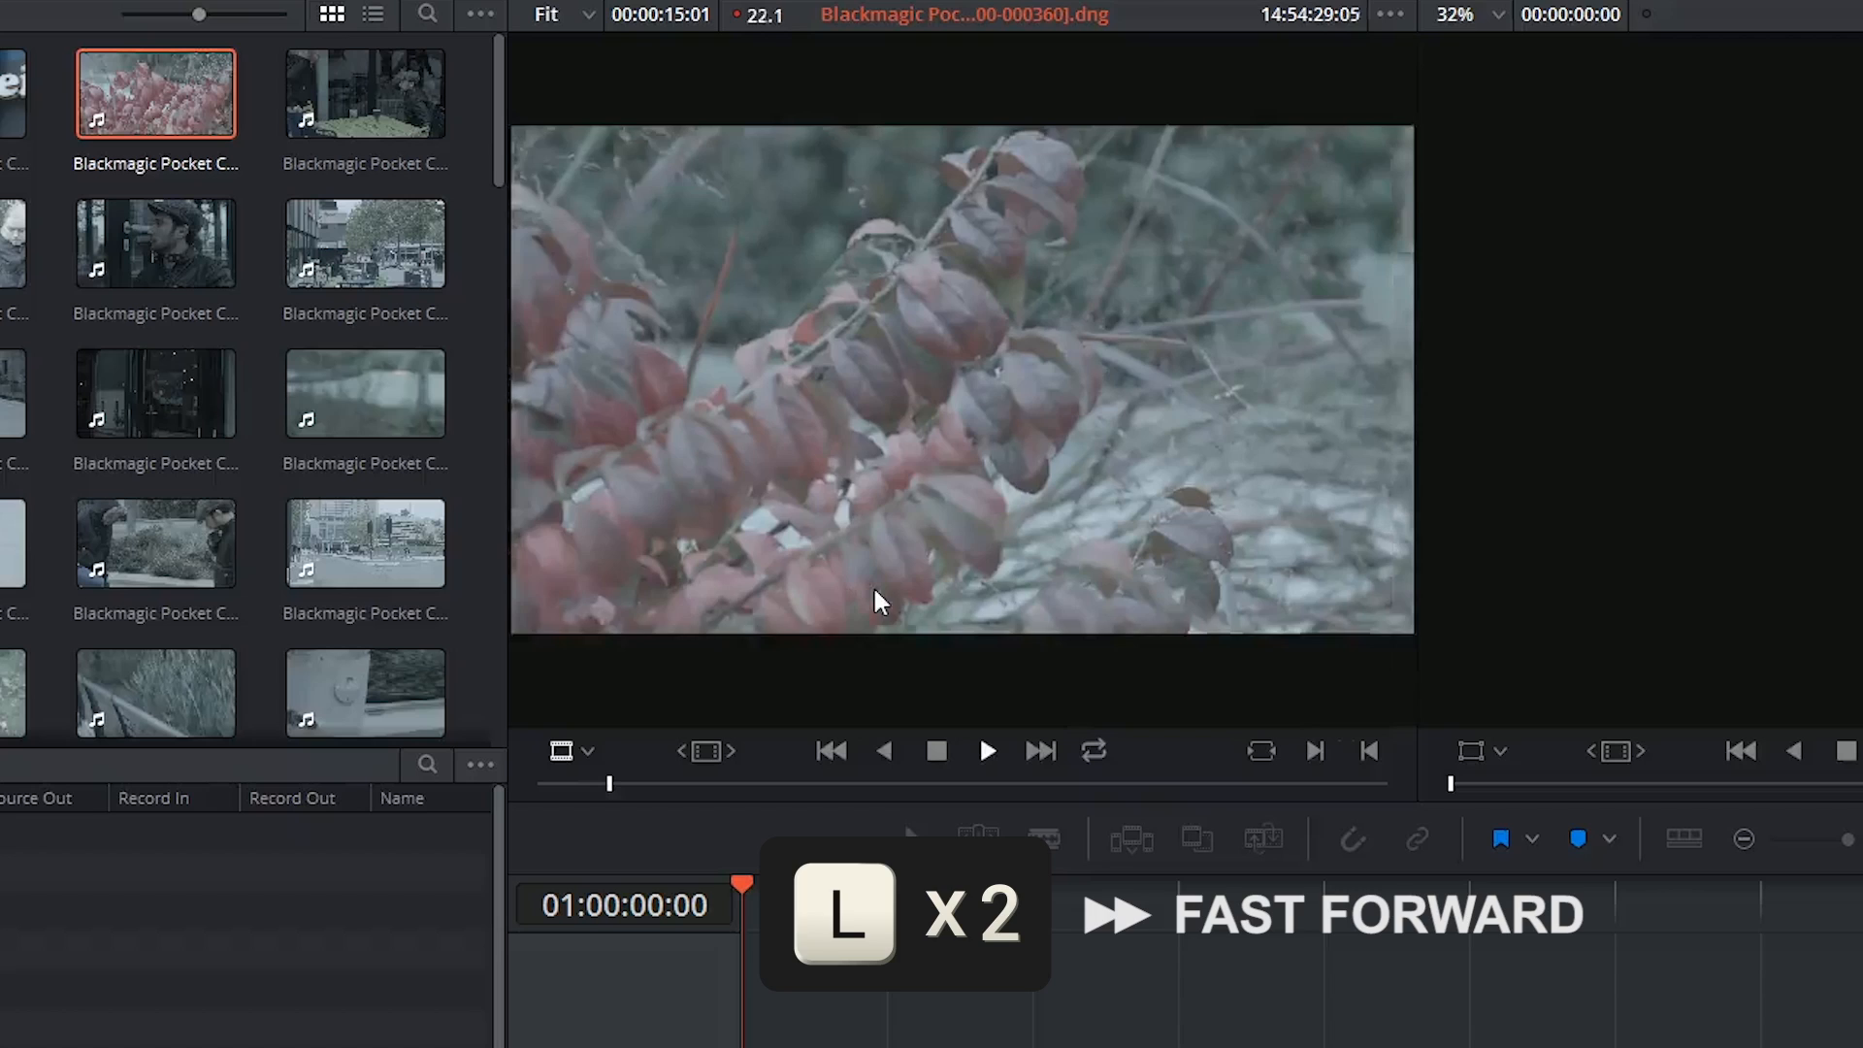
key("l")
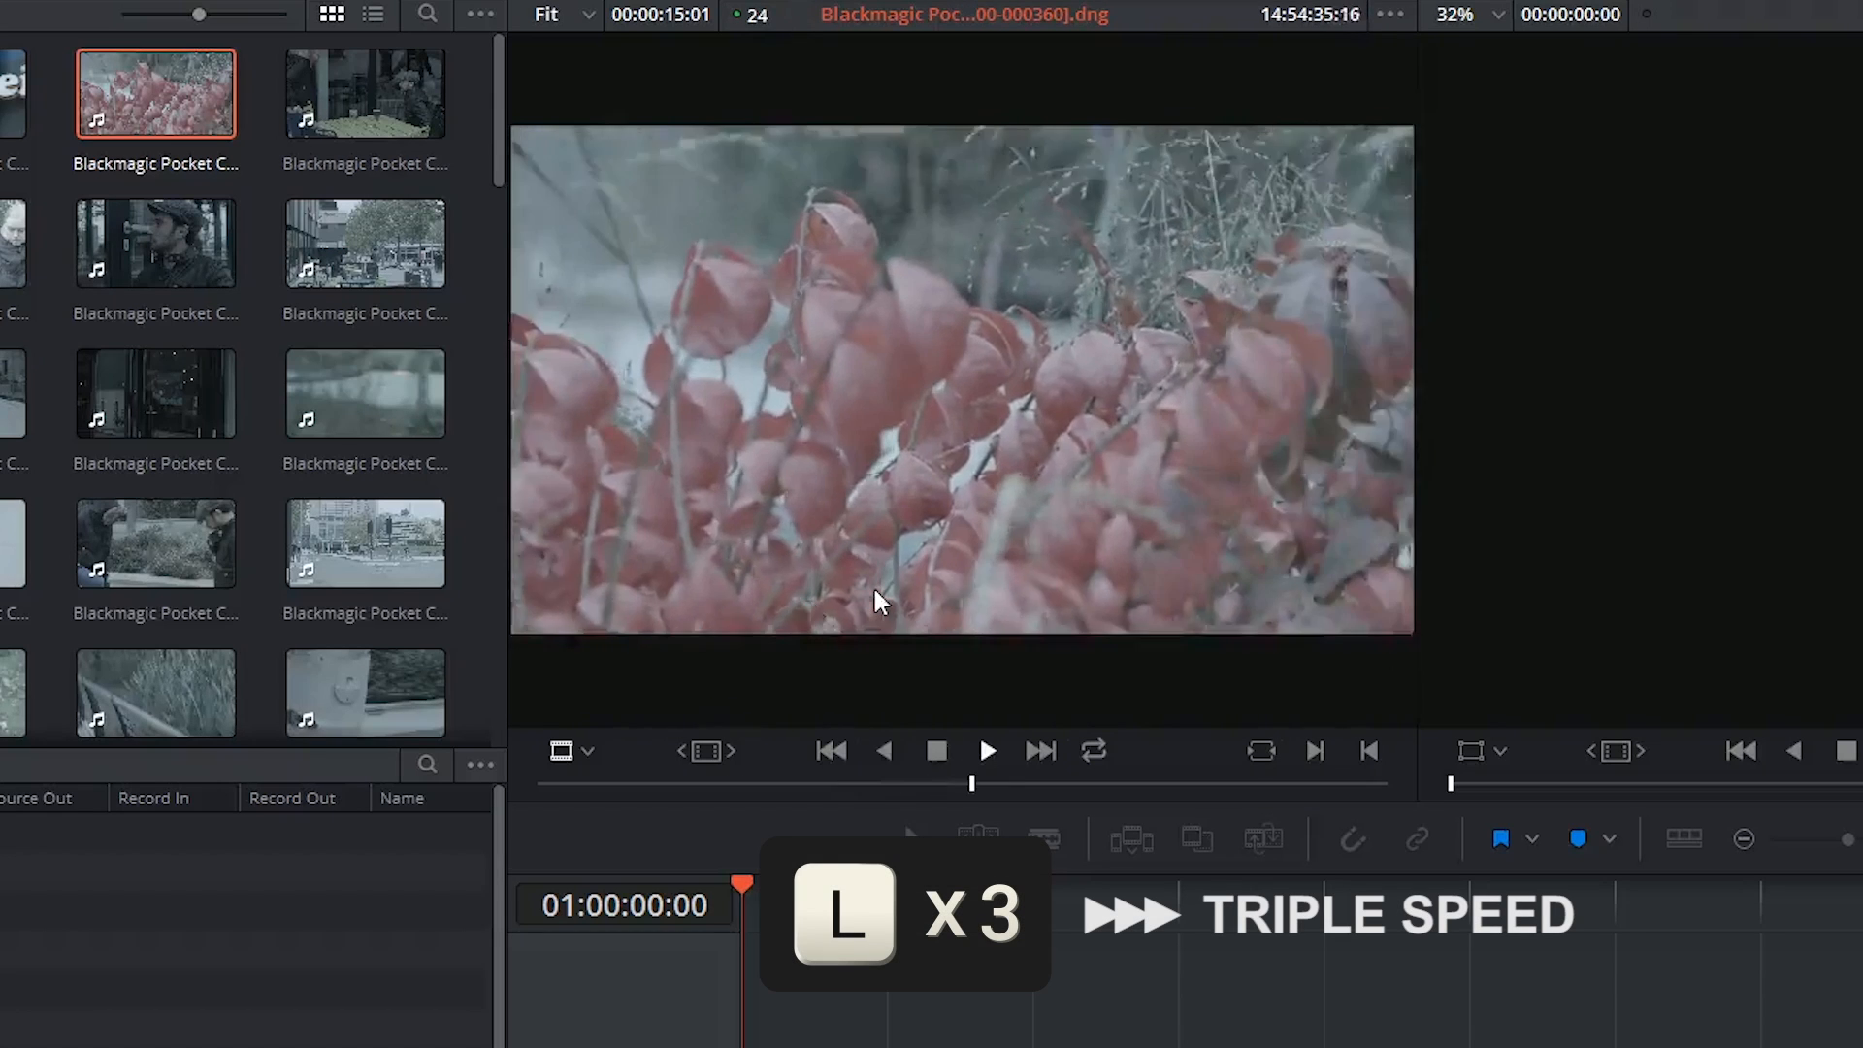
key("l")
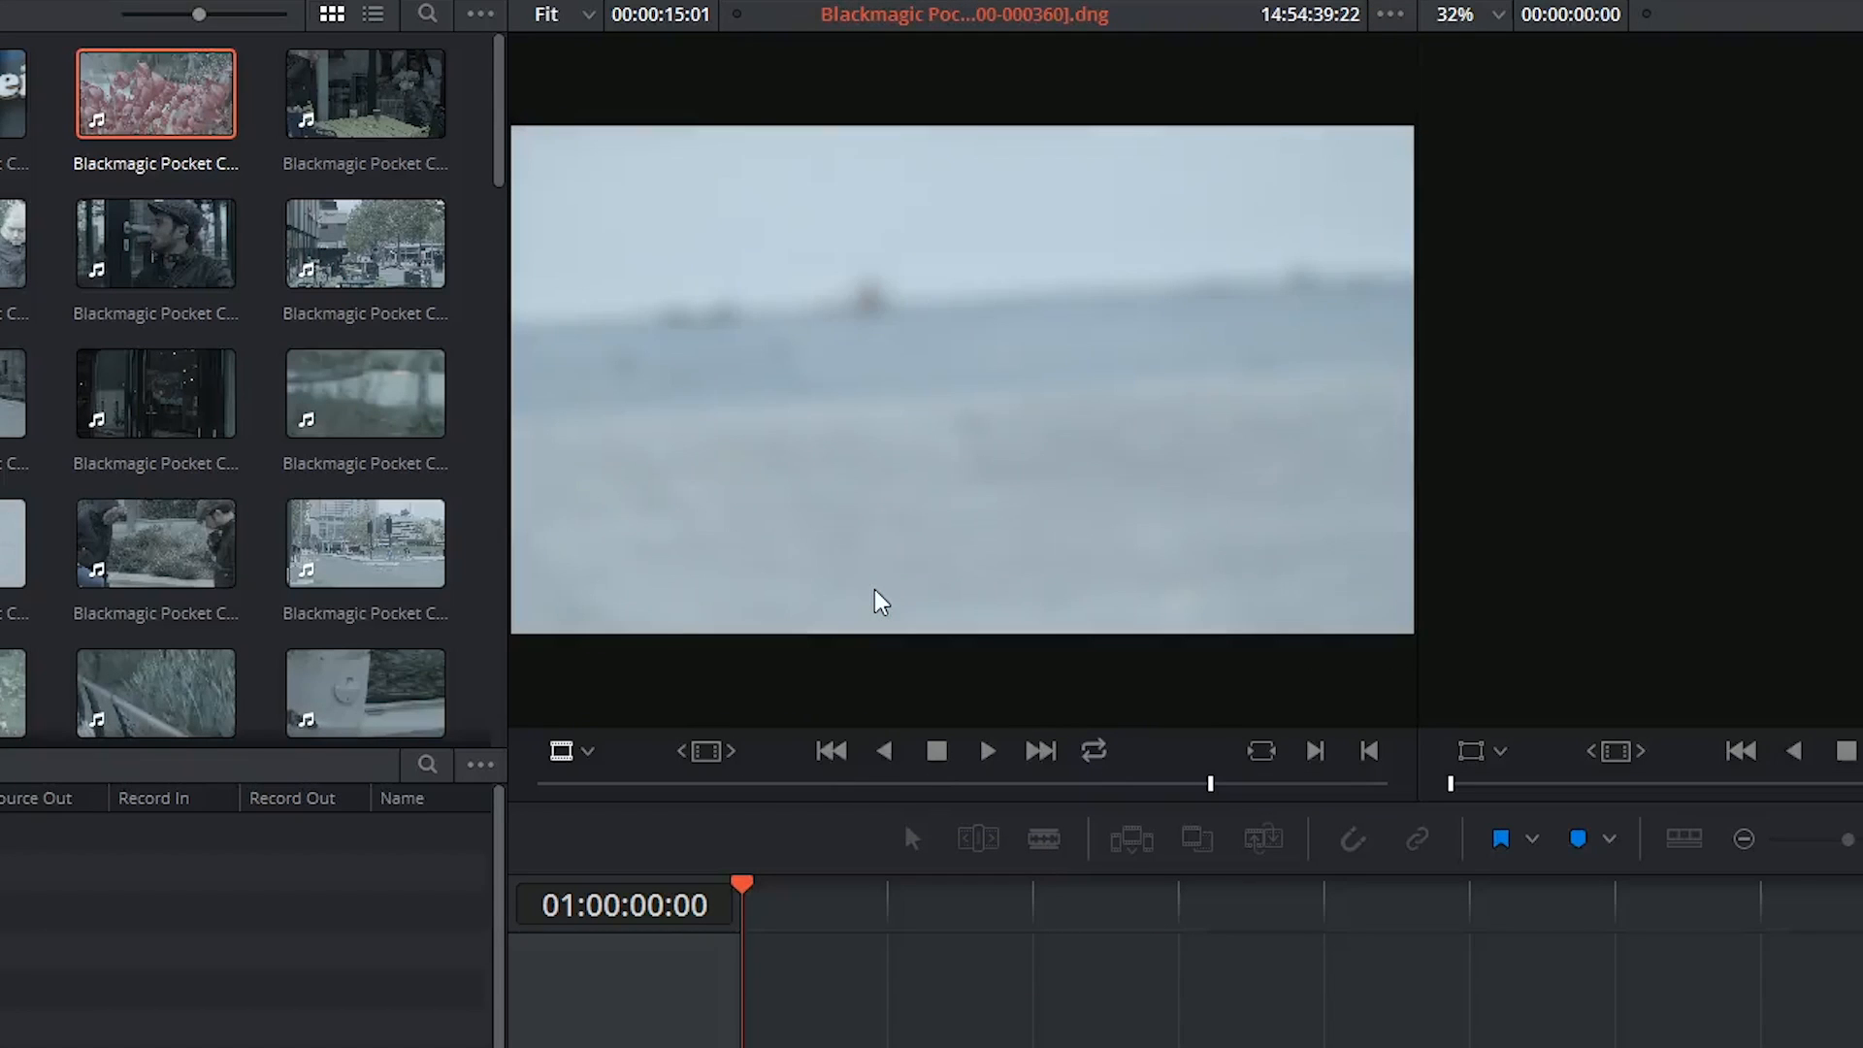
key("l")
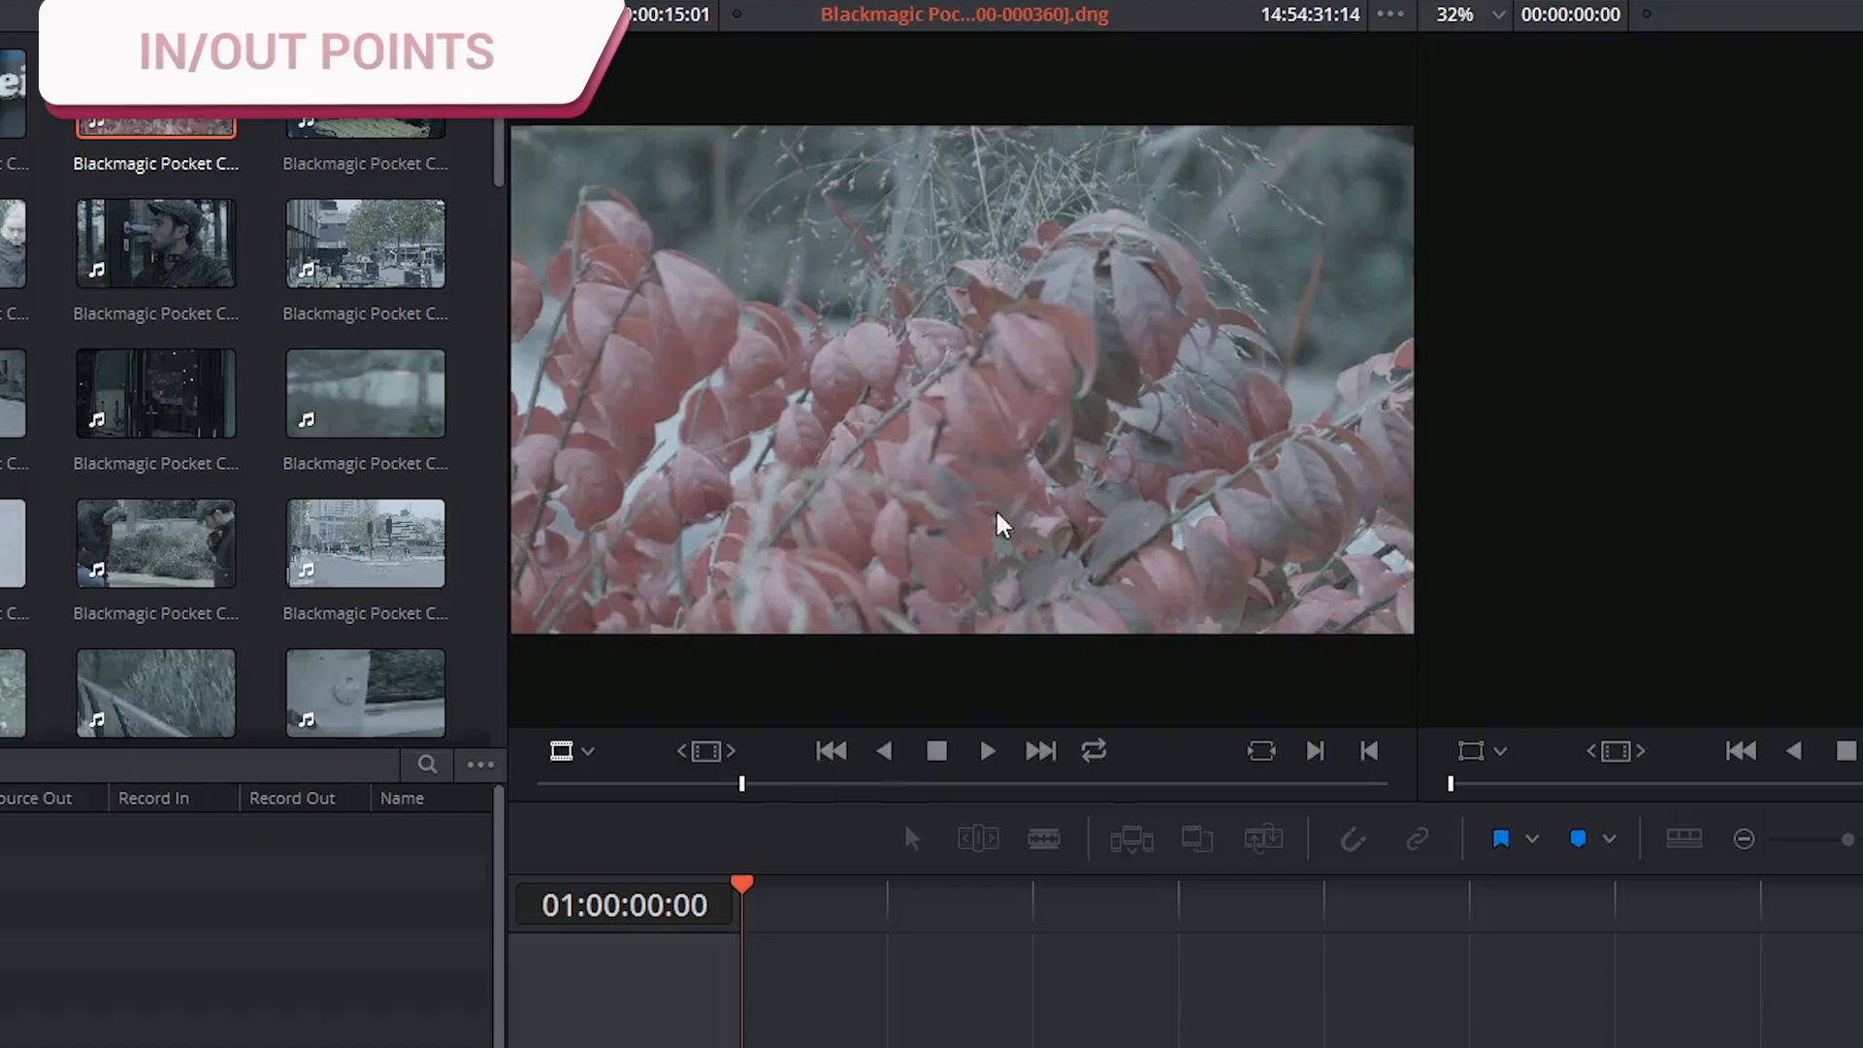
mouse_move(1369, 751)
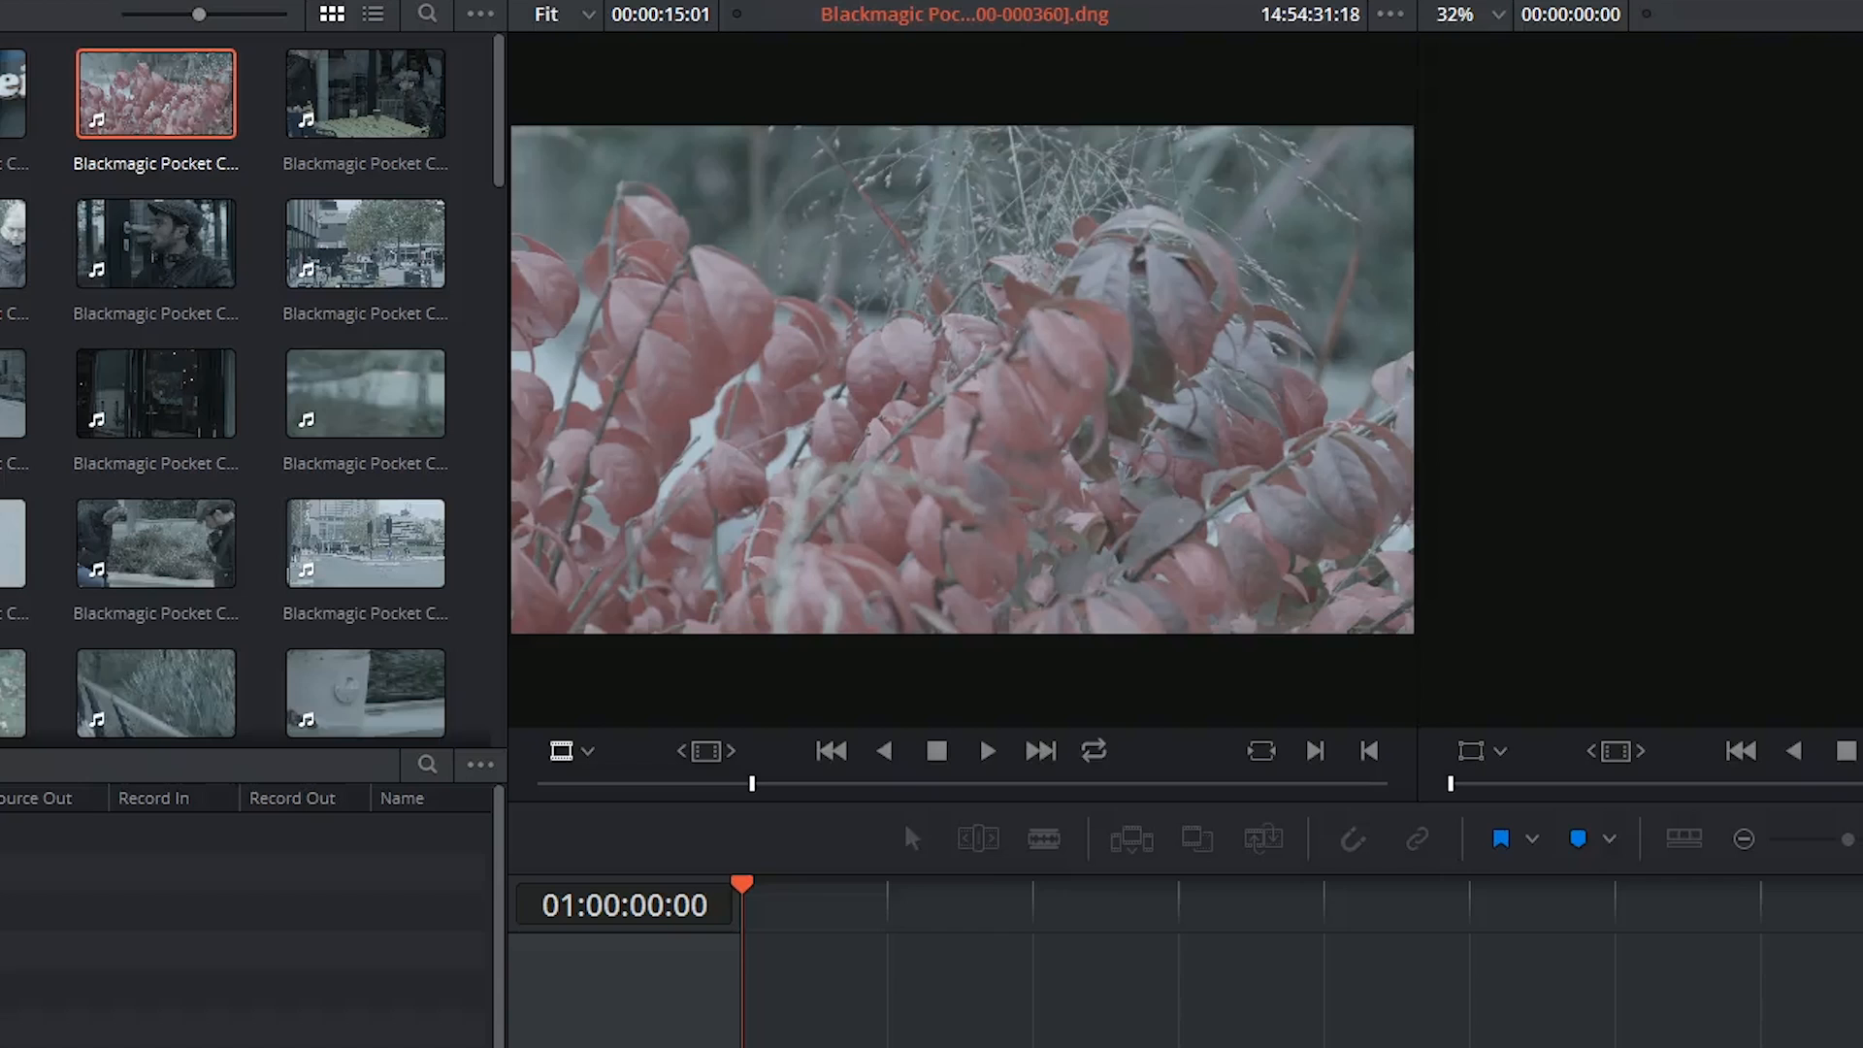
Step: Set an in point with I and an out point with O, keeping about seven seconds of red leaves
key("i")
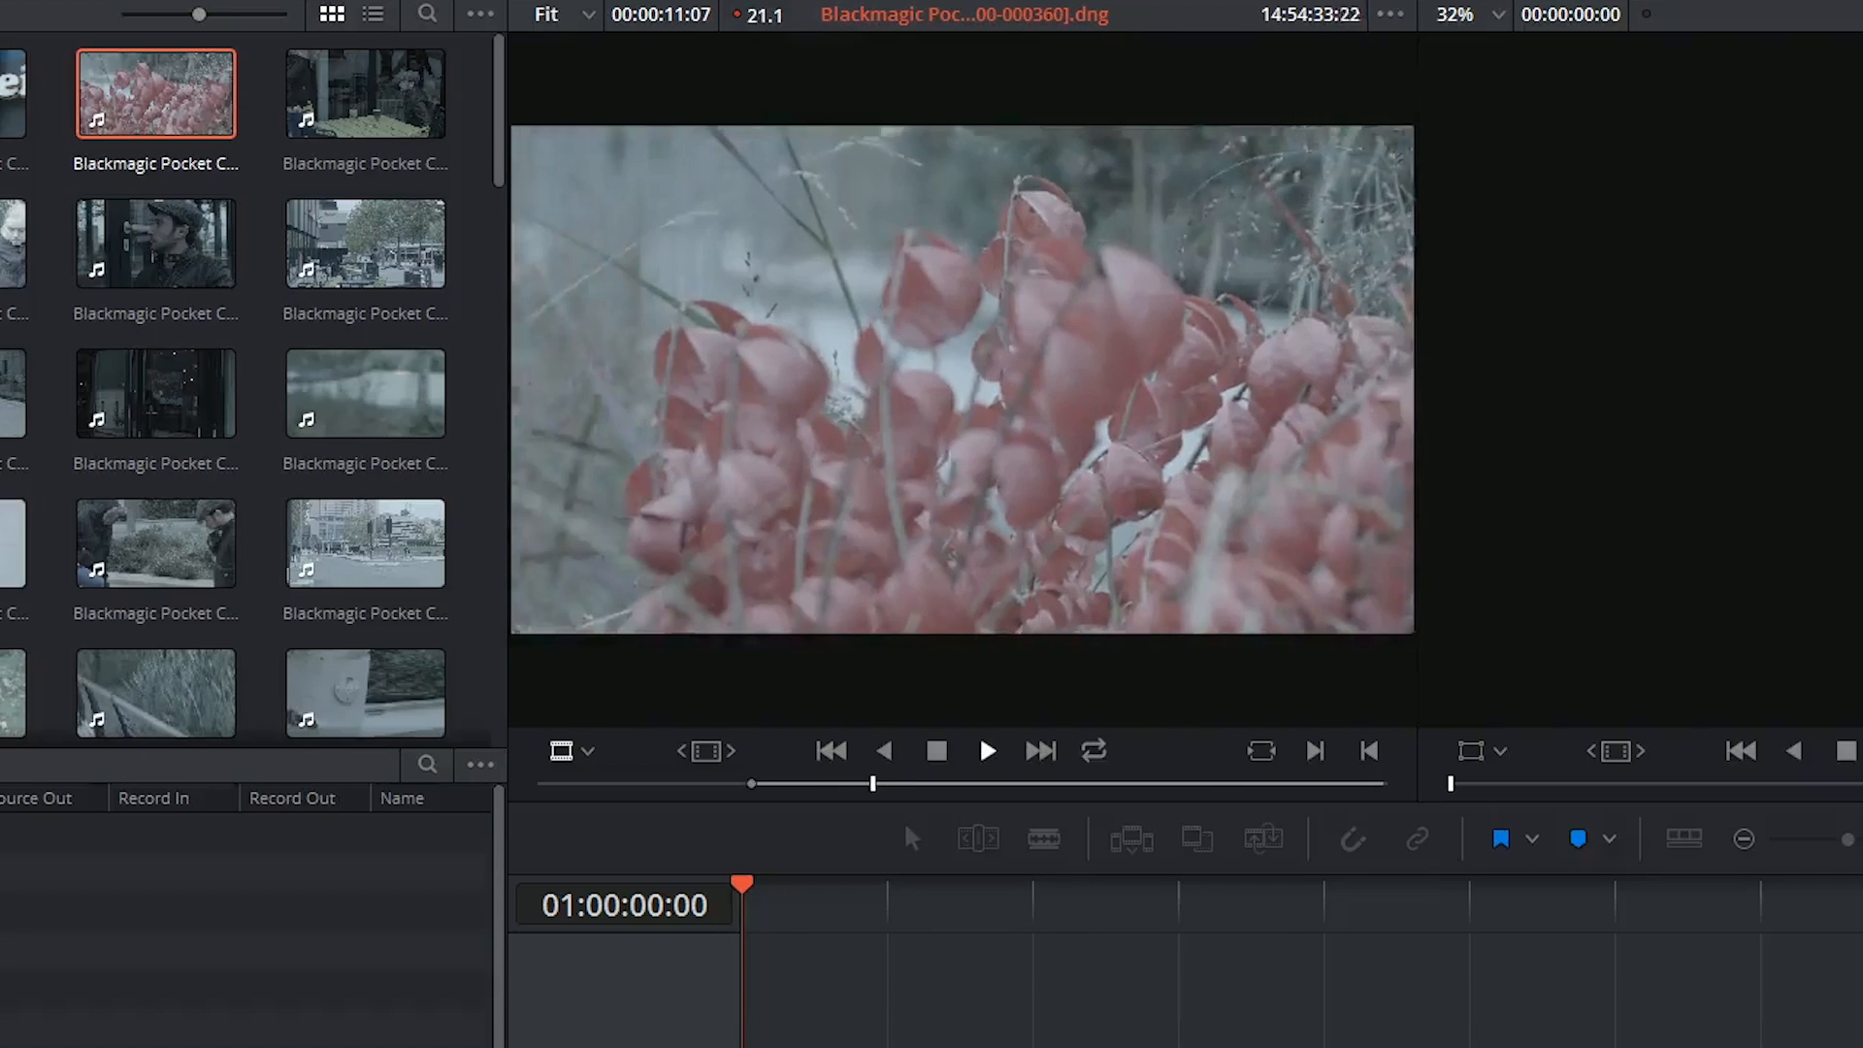
key("o")
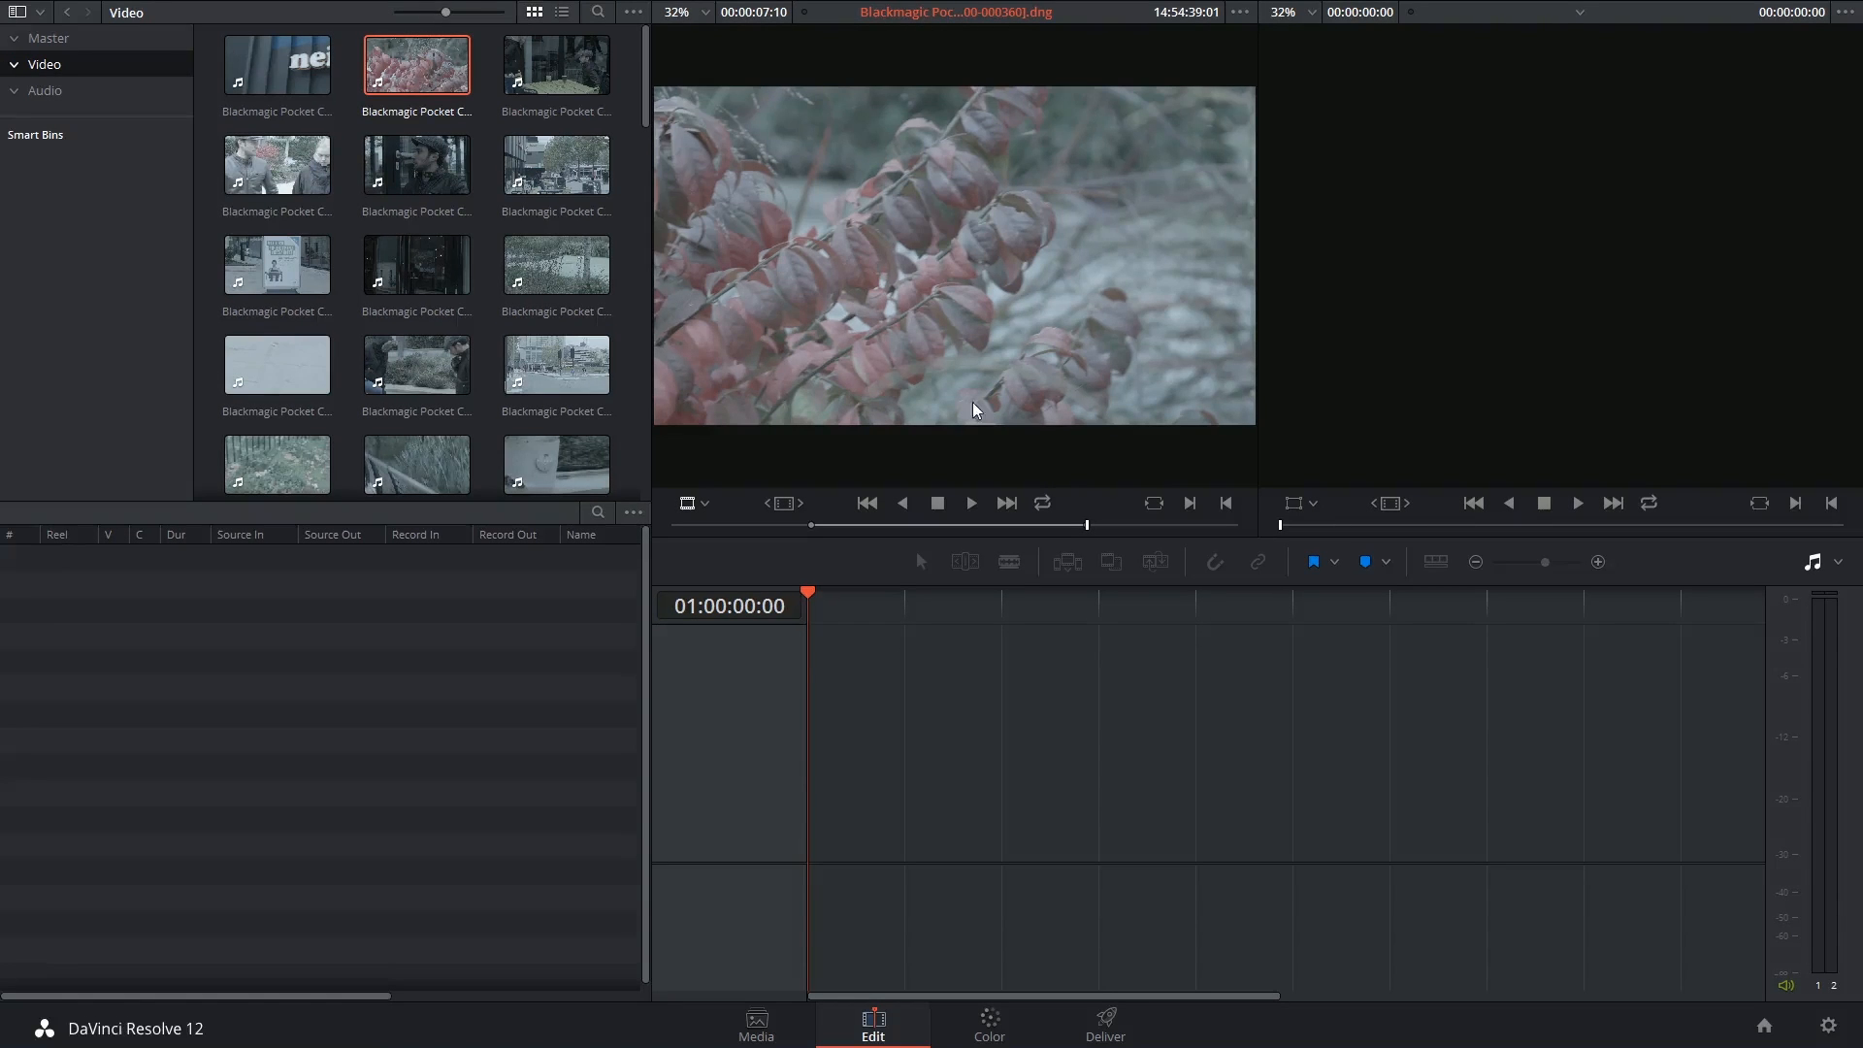
mouse_move(931, 301)
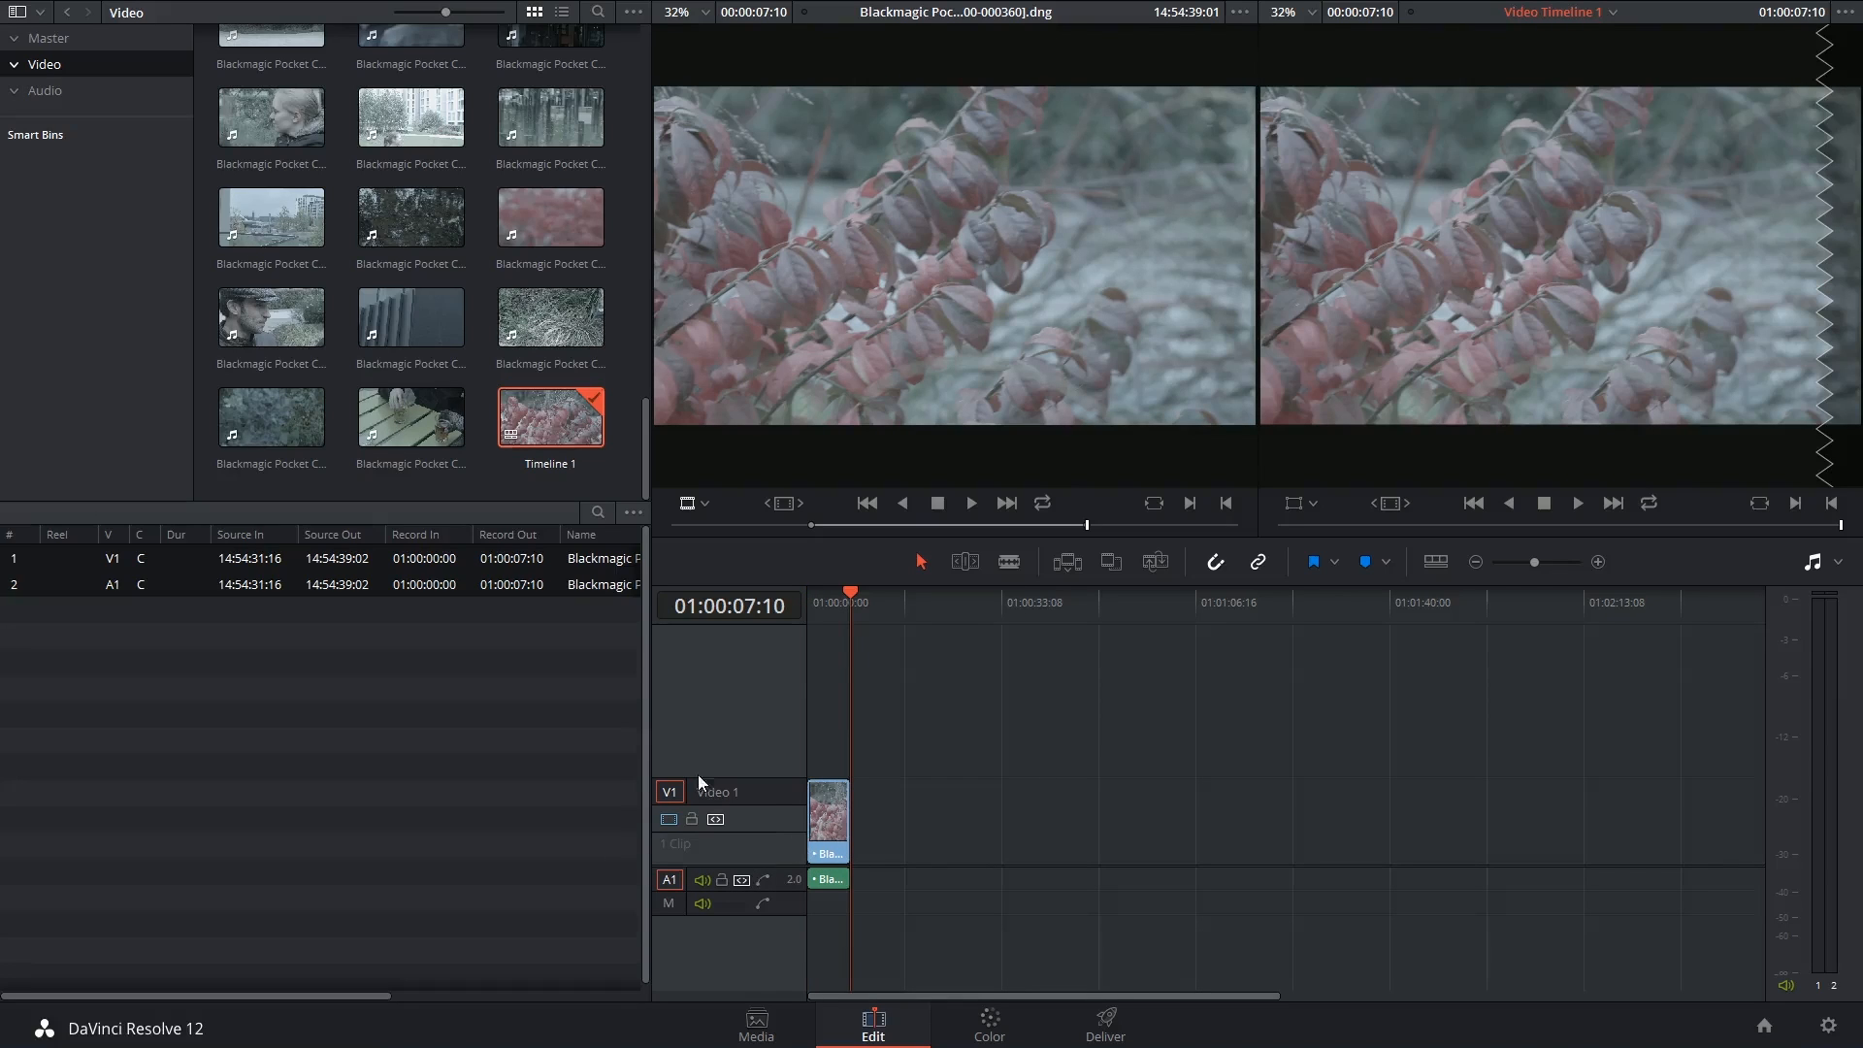
mouse_move(687, 909)
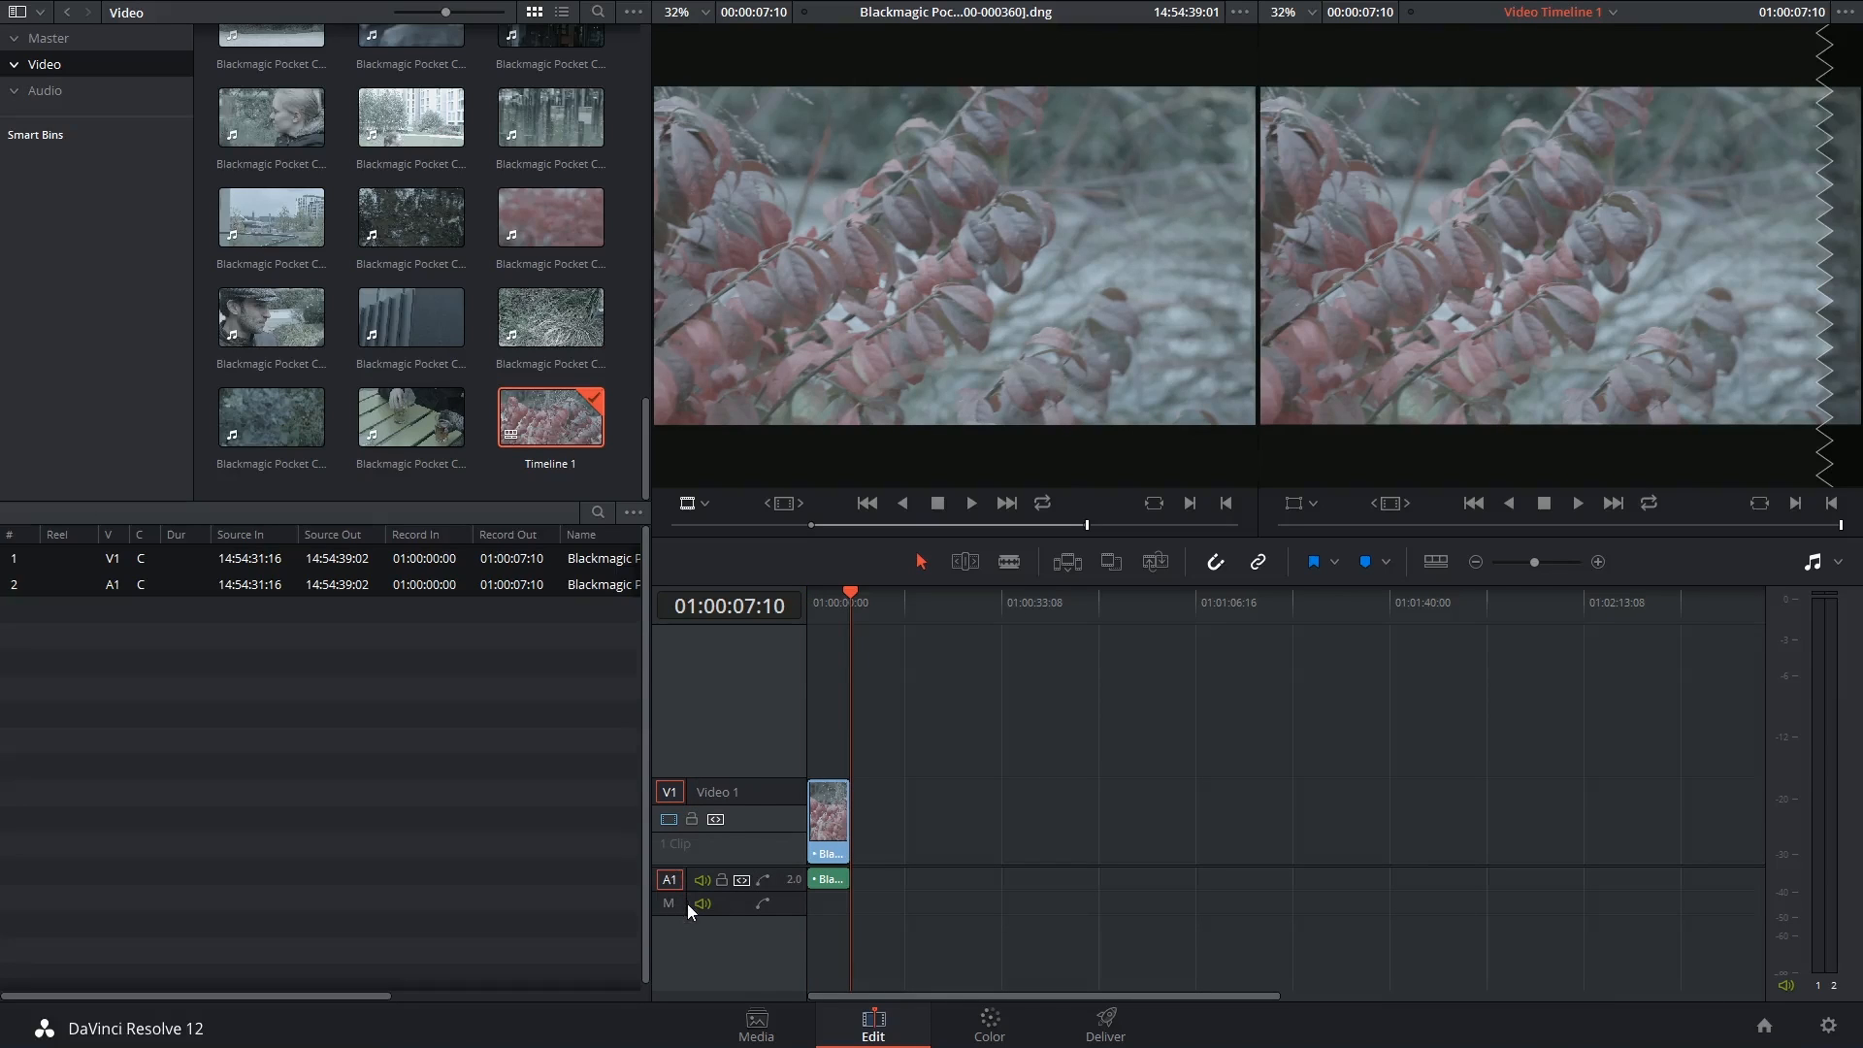
mouse_move(409, 416)
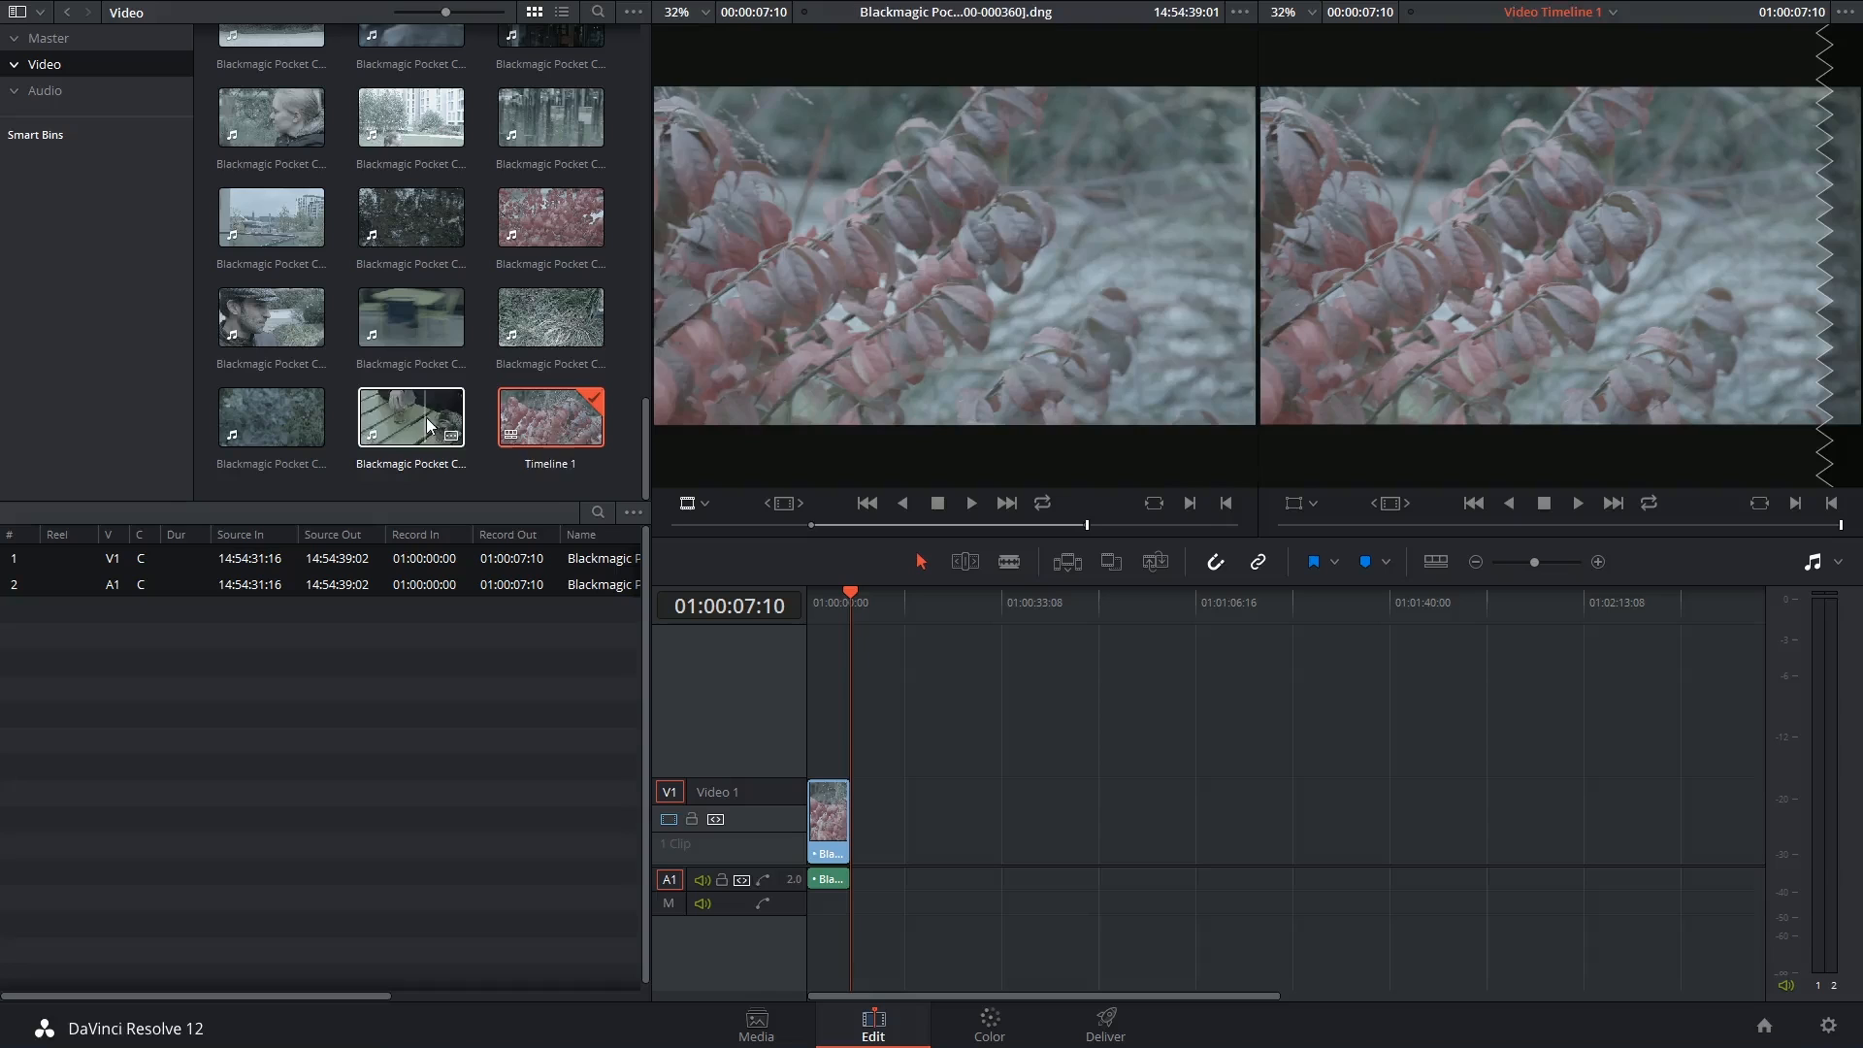
Step: Load the café clip of a woman drinking into the source viewer and play it through
left_click(410, 418)
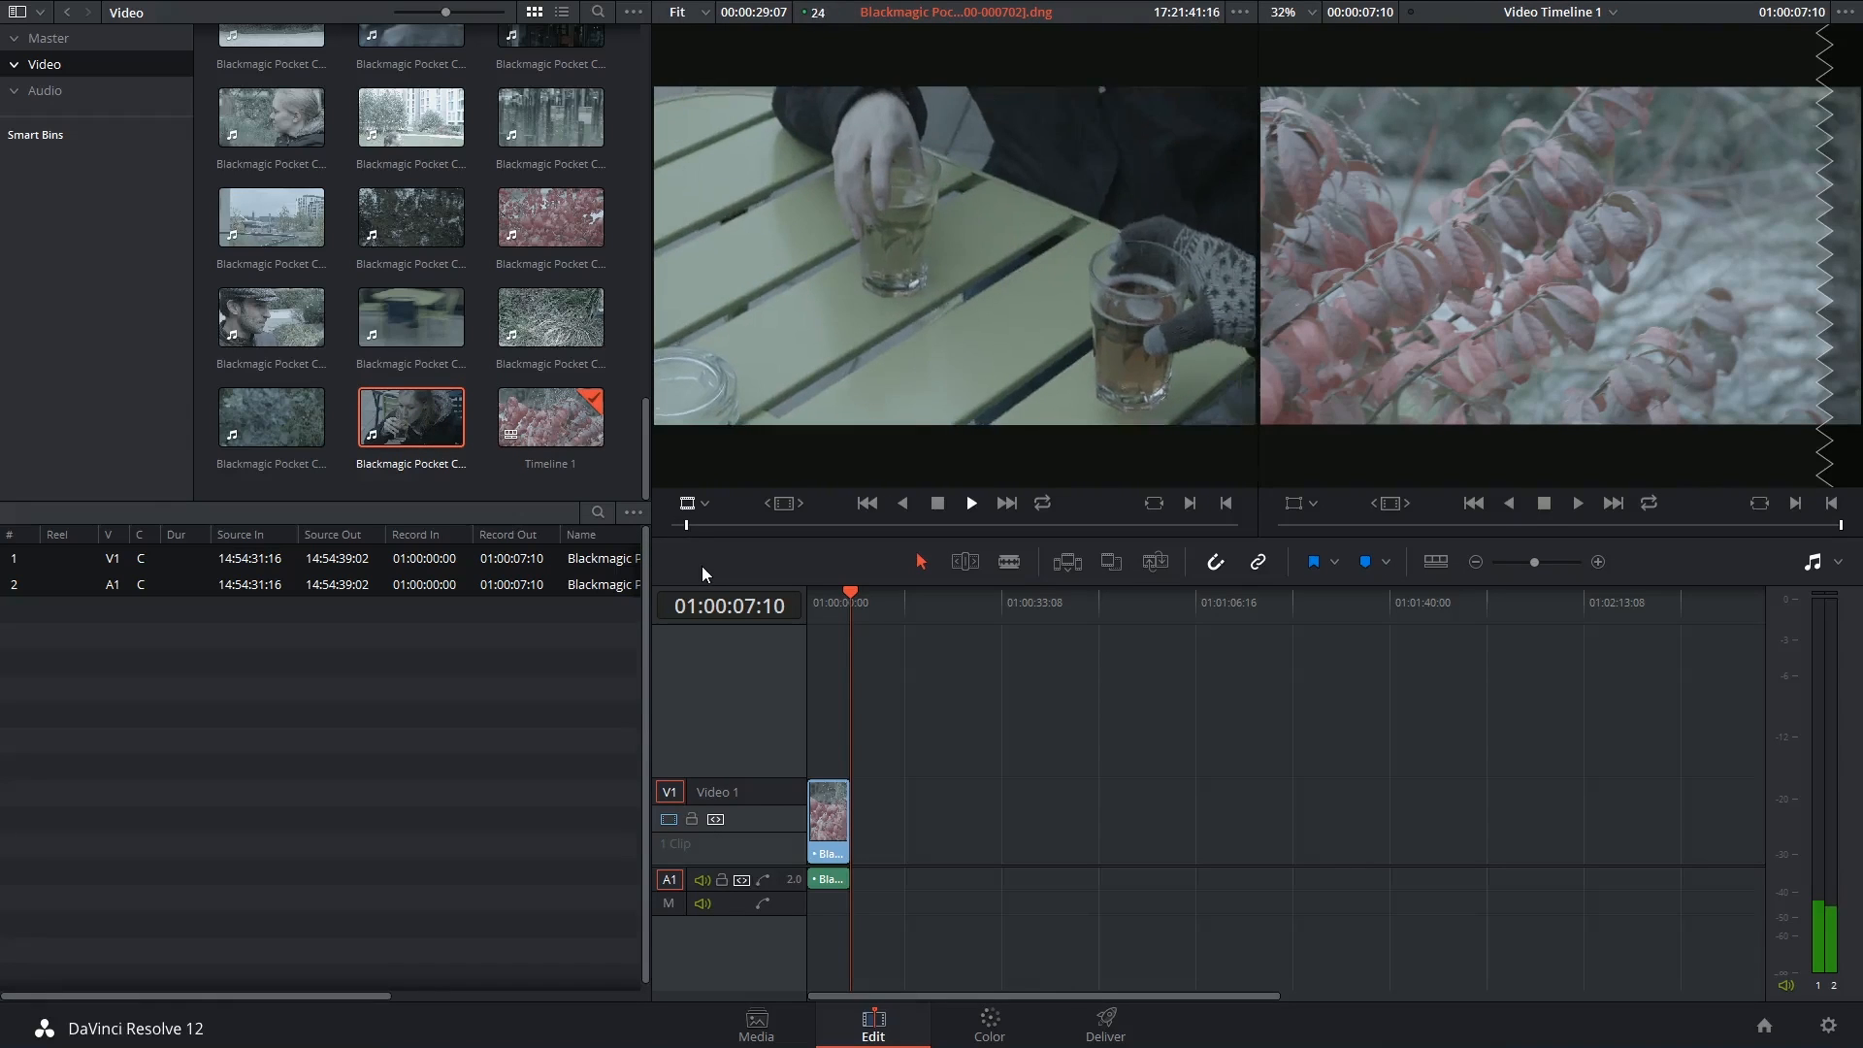
left_click(969, 503)
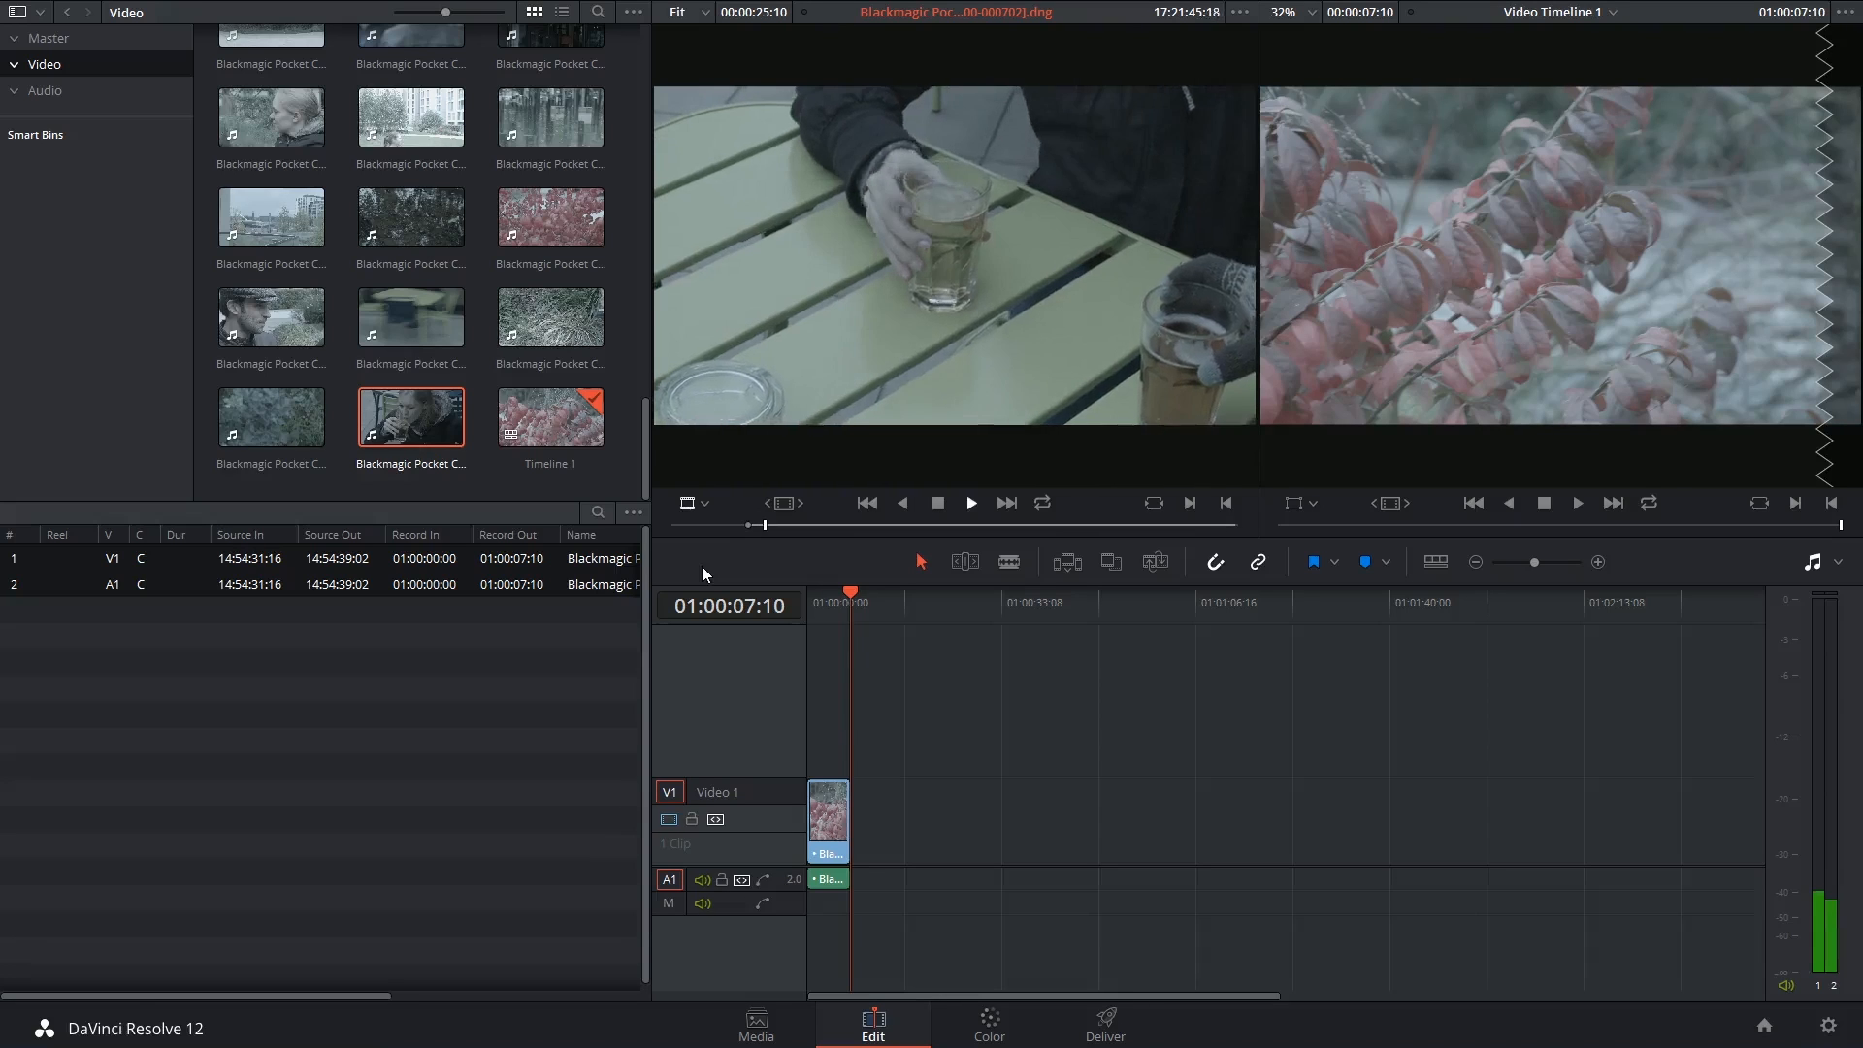
left_click(969, 503)
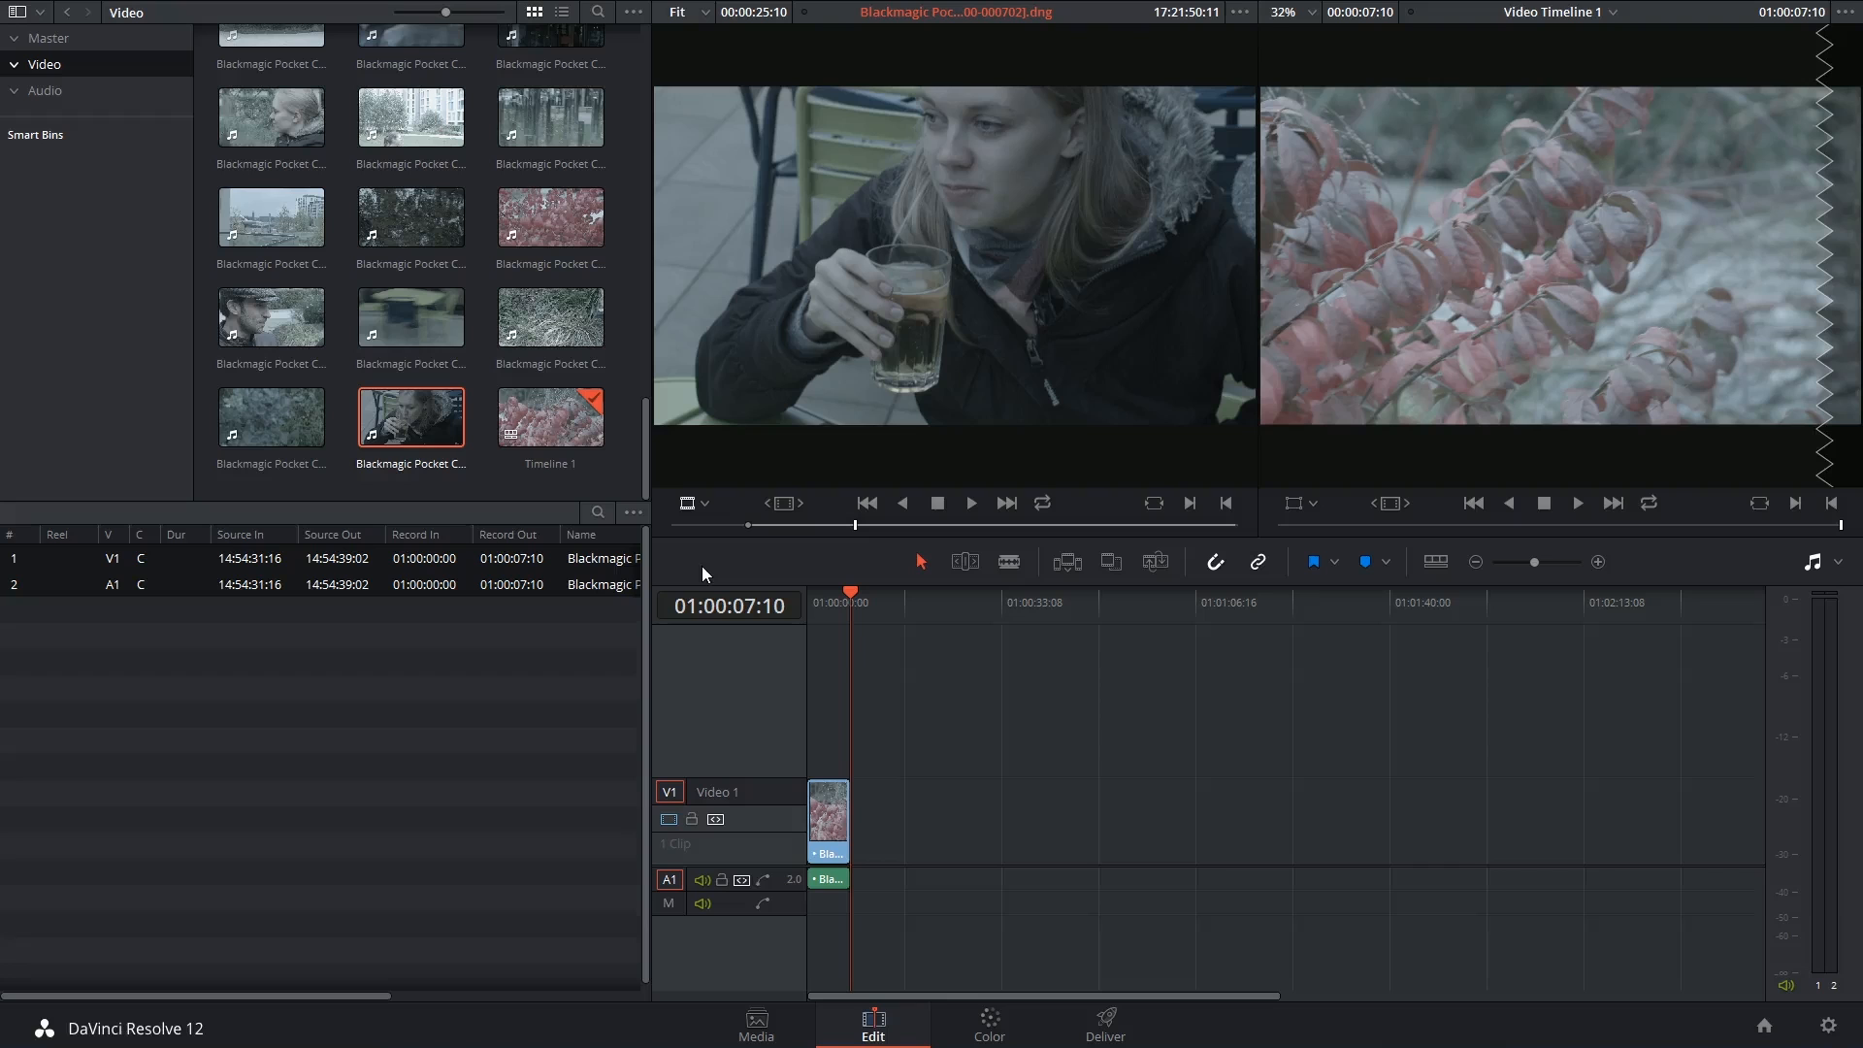
mouse_move(907, 327)
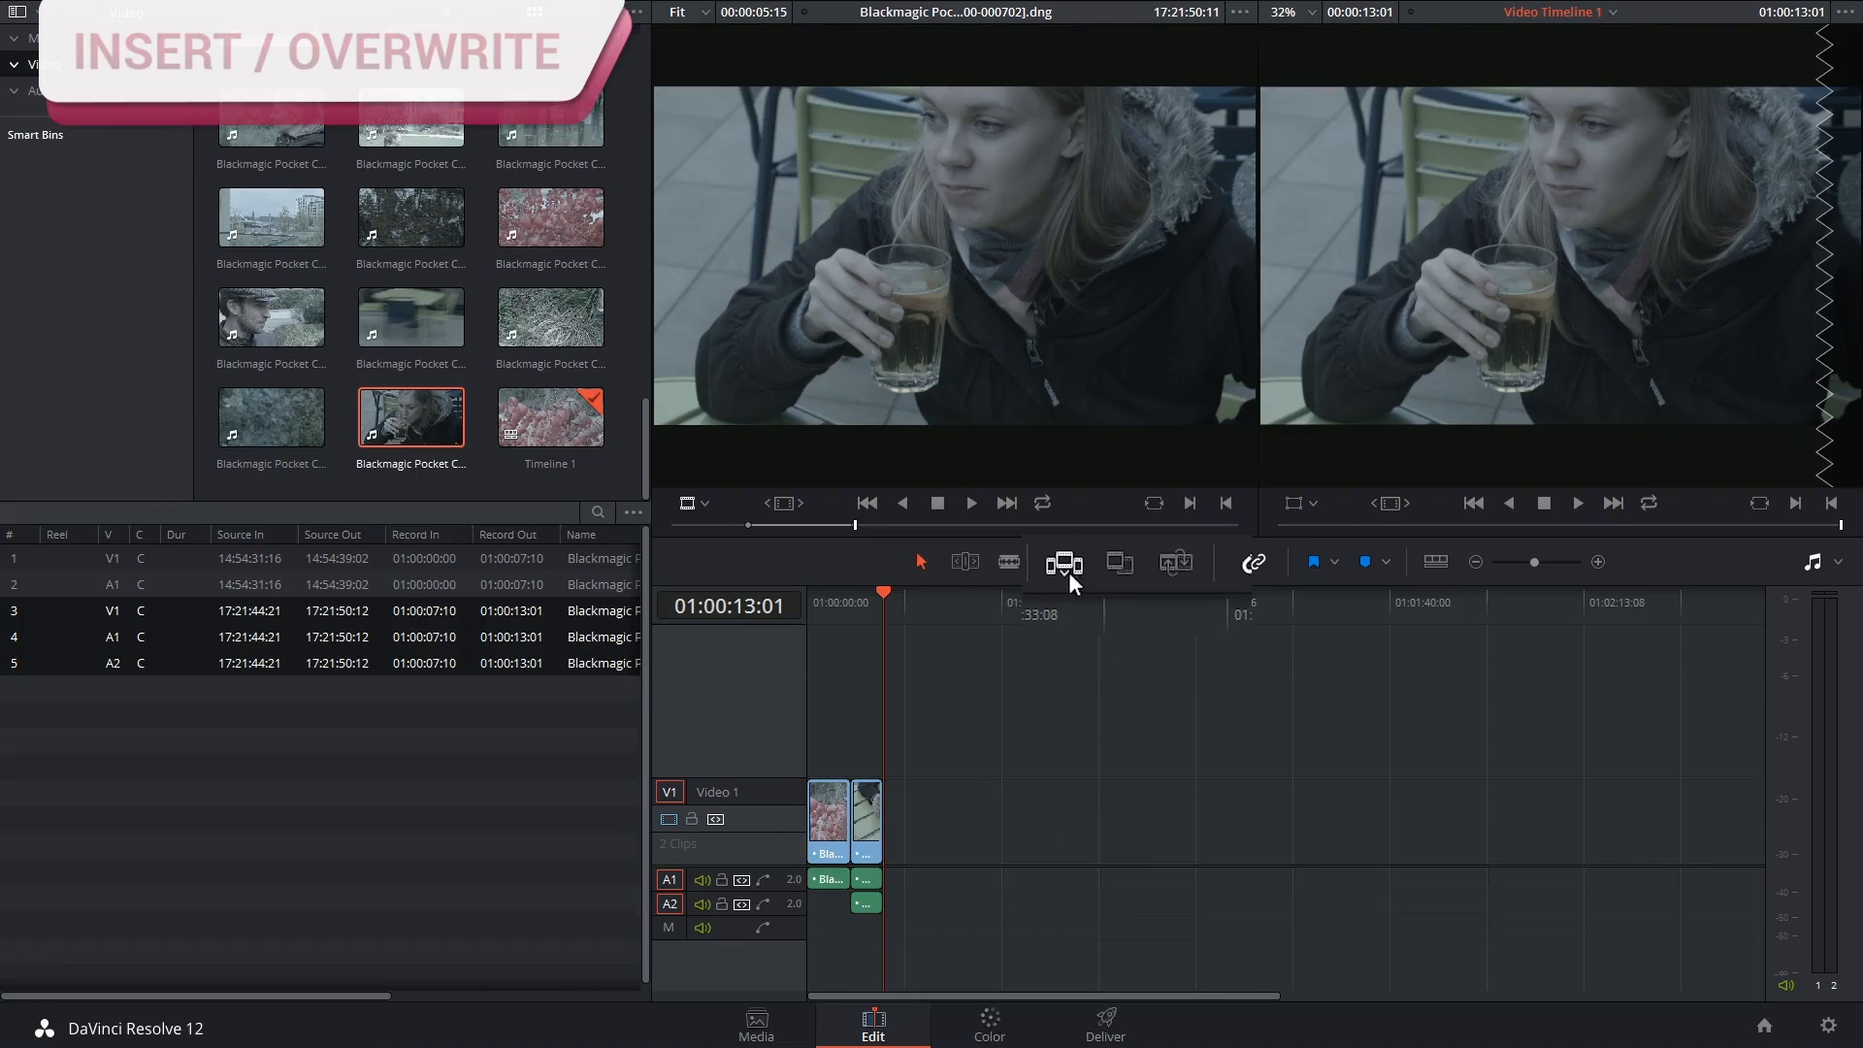
mouse_move(1054, 567)
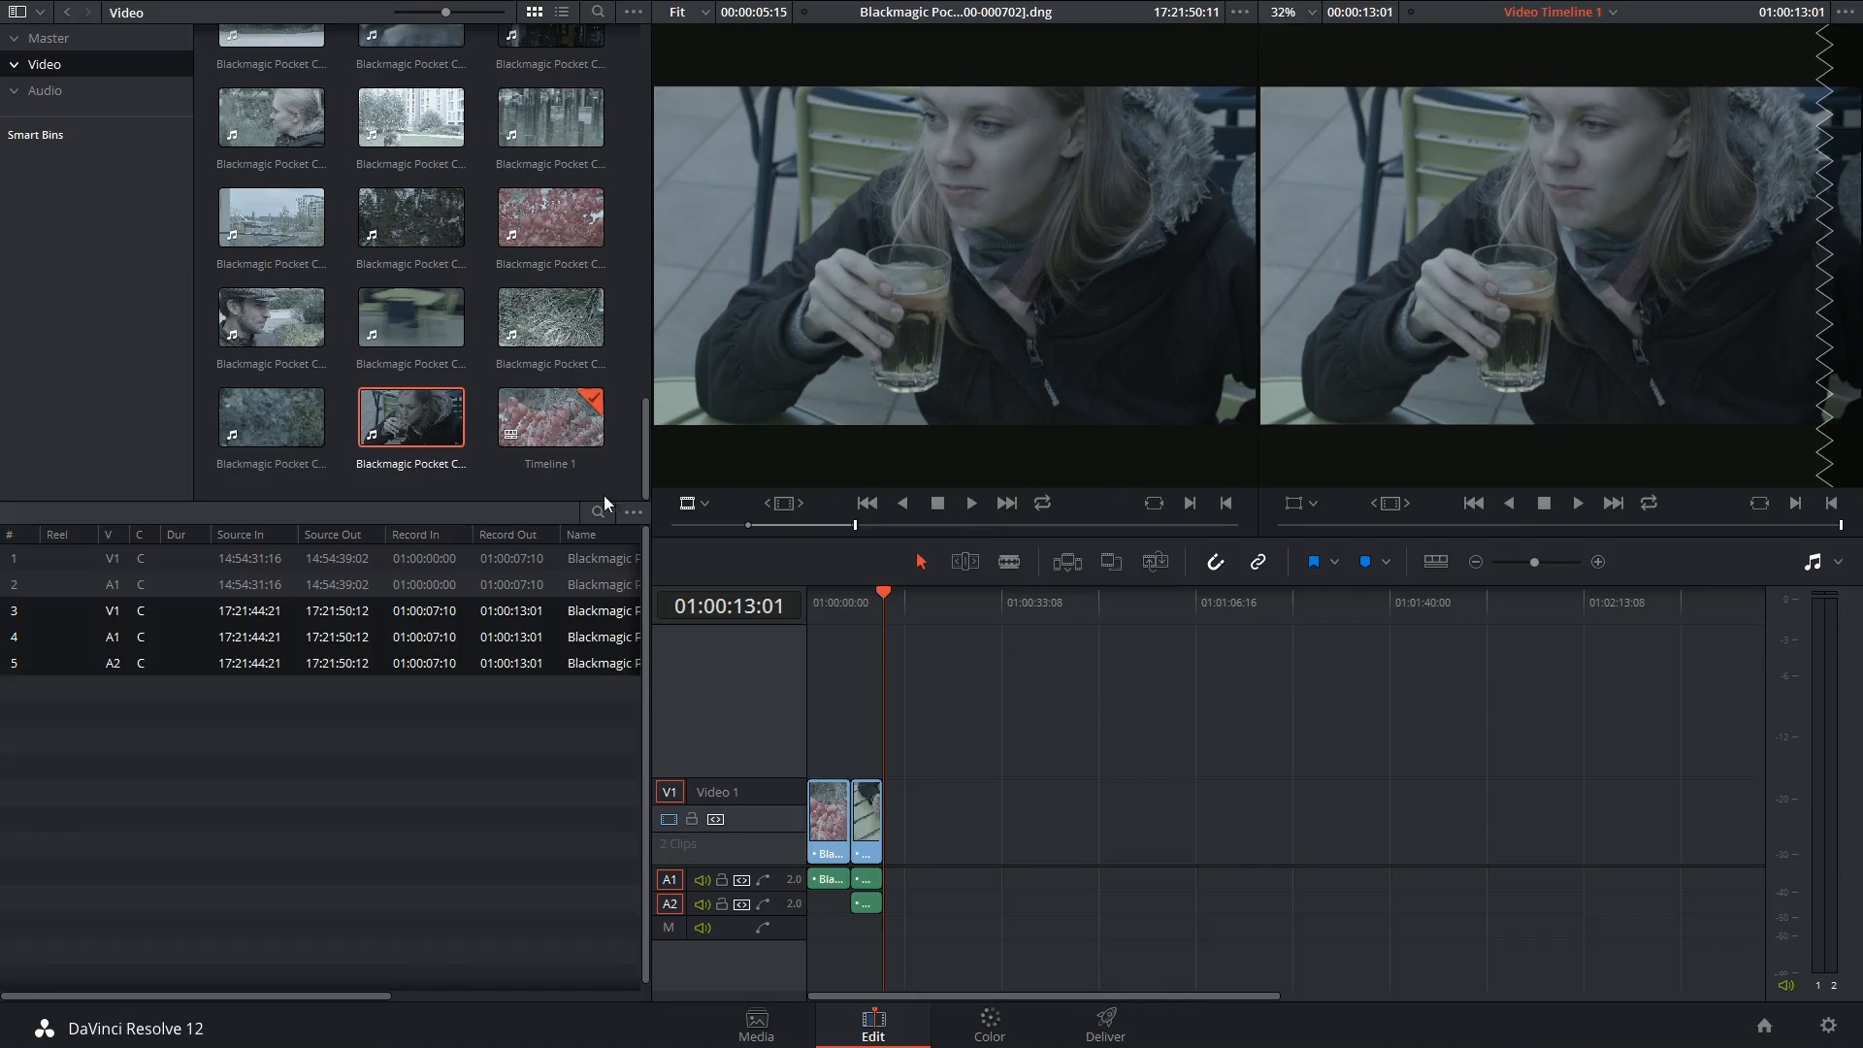
Step: Insert the green plant clip, undo it, then overwrite the opening red-leaves clip with it
left_click(270, 418)
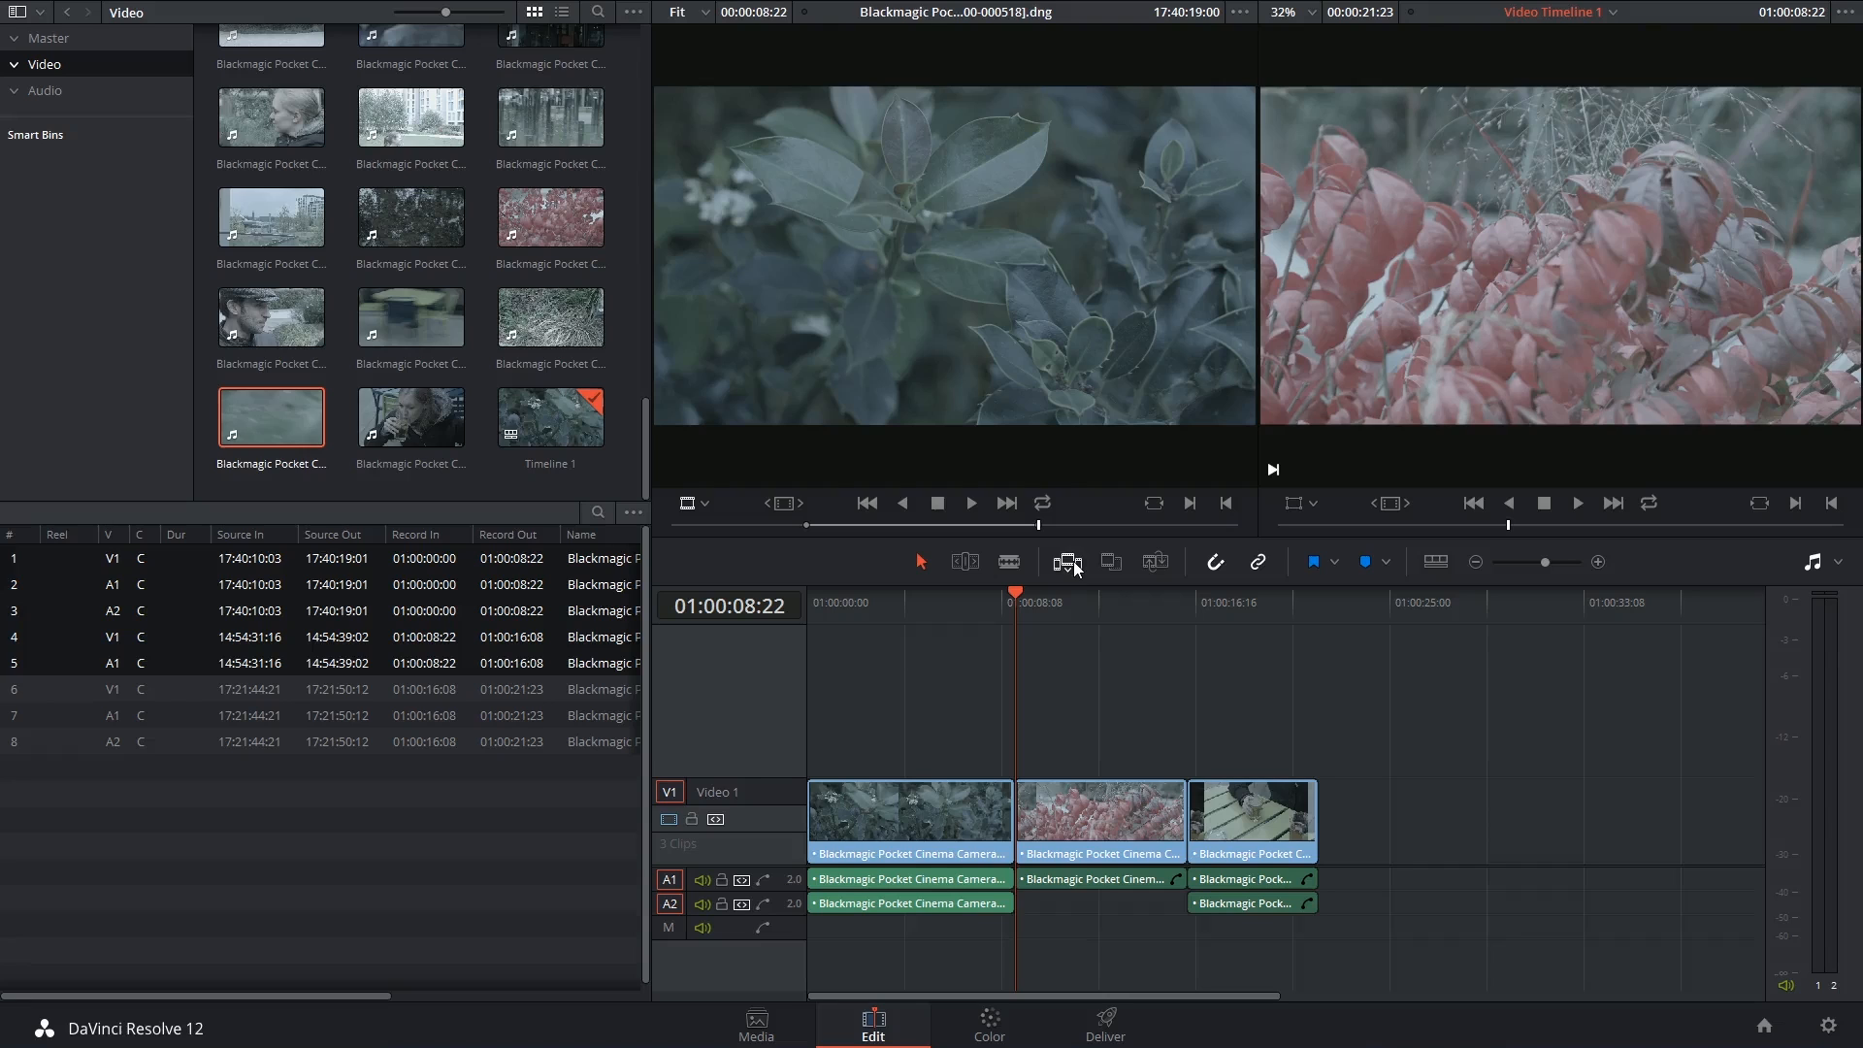
key("ctrl+z")
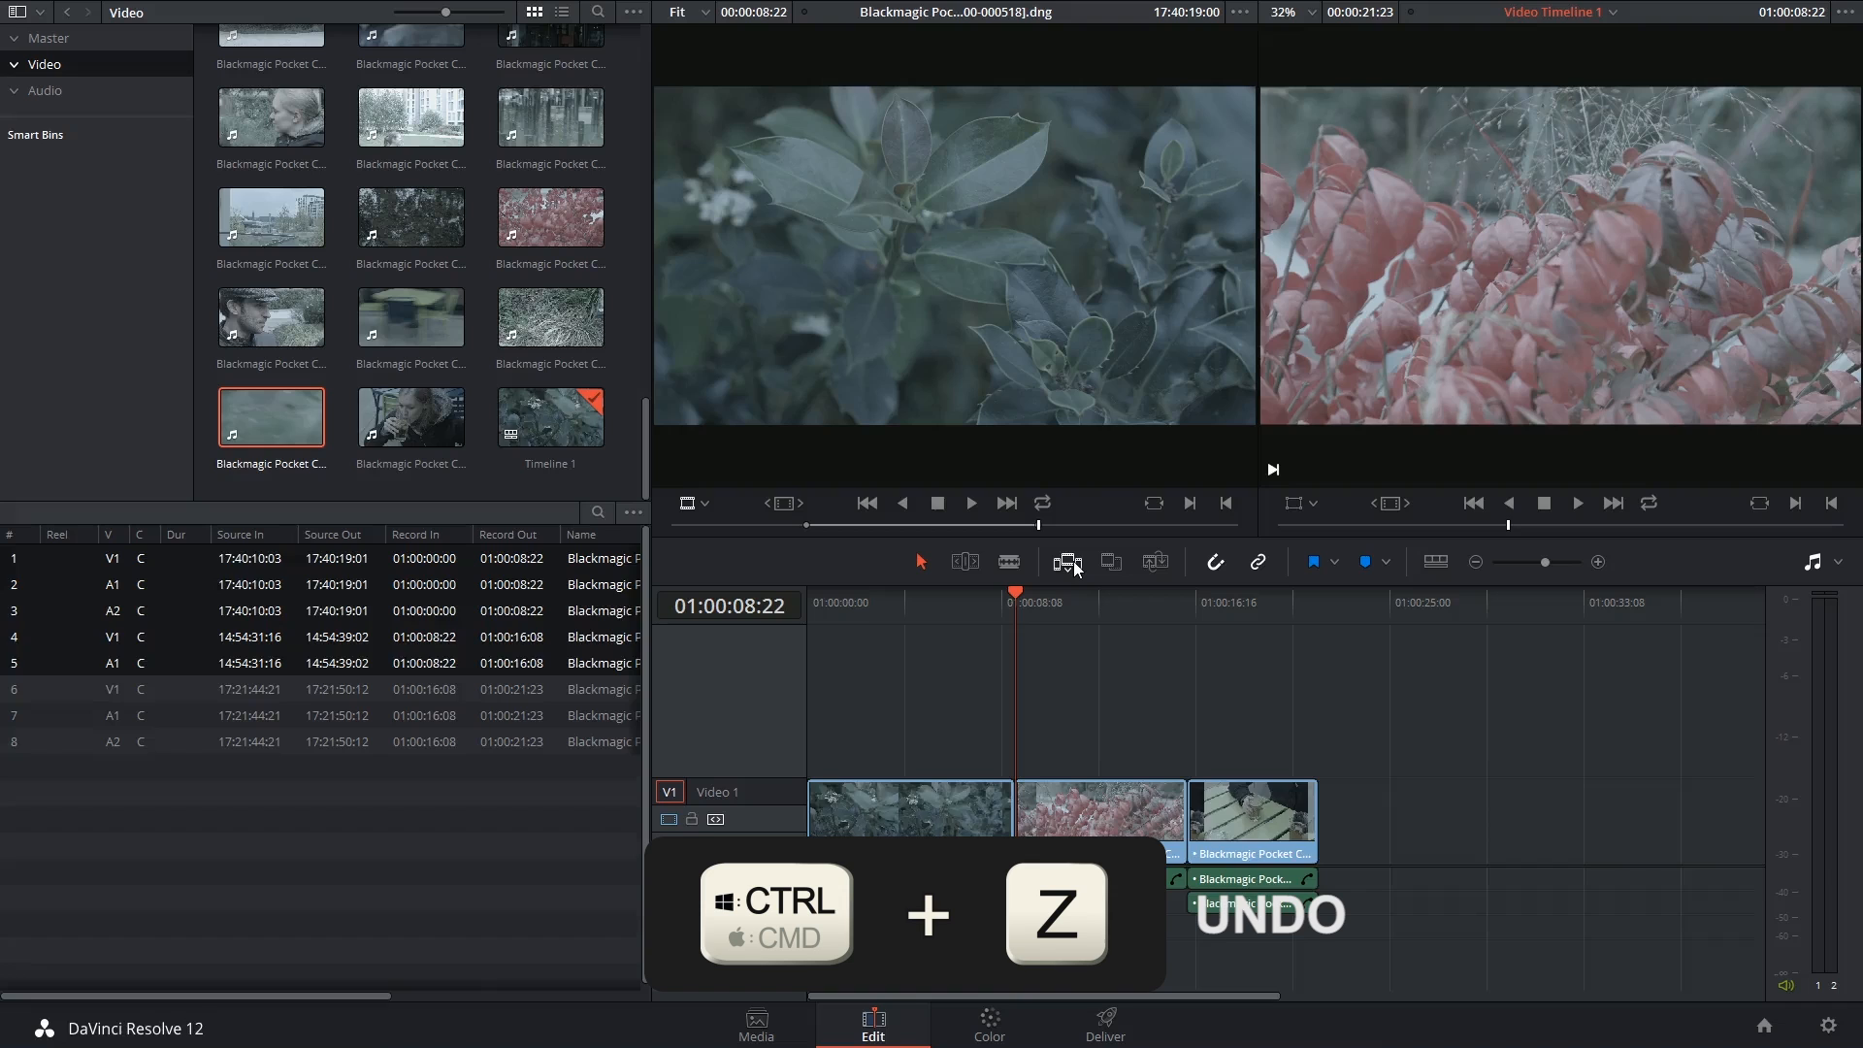
key("ctrl+z")
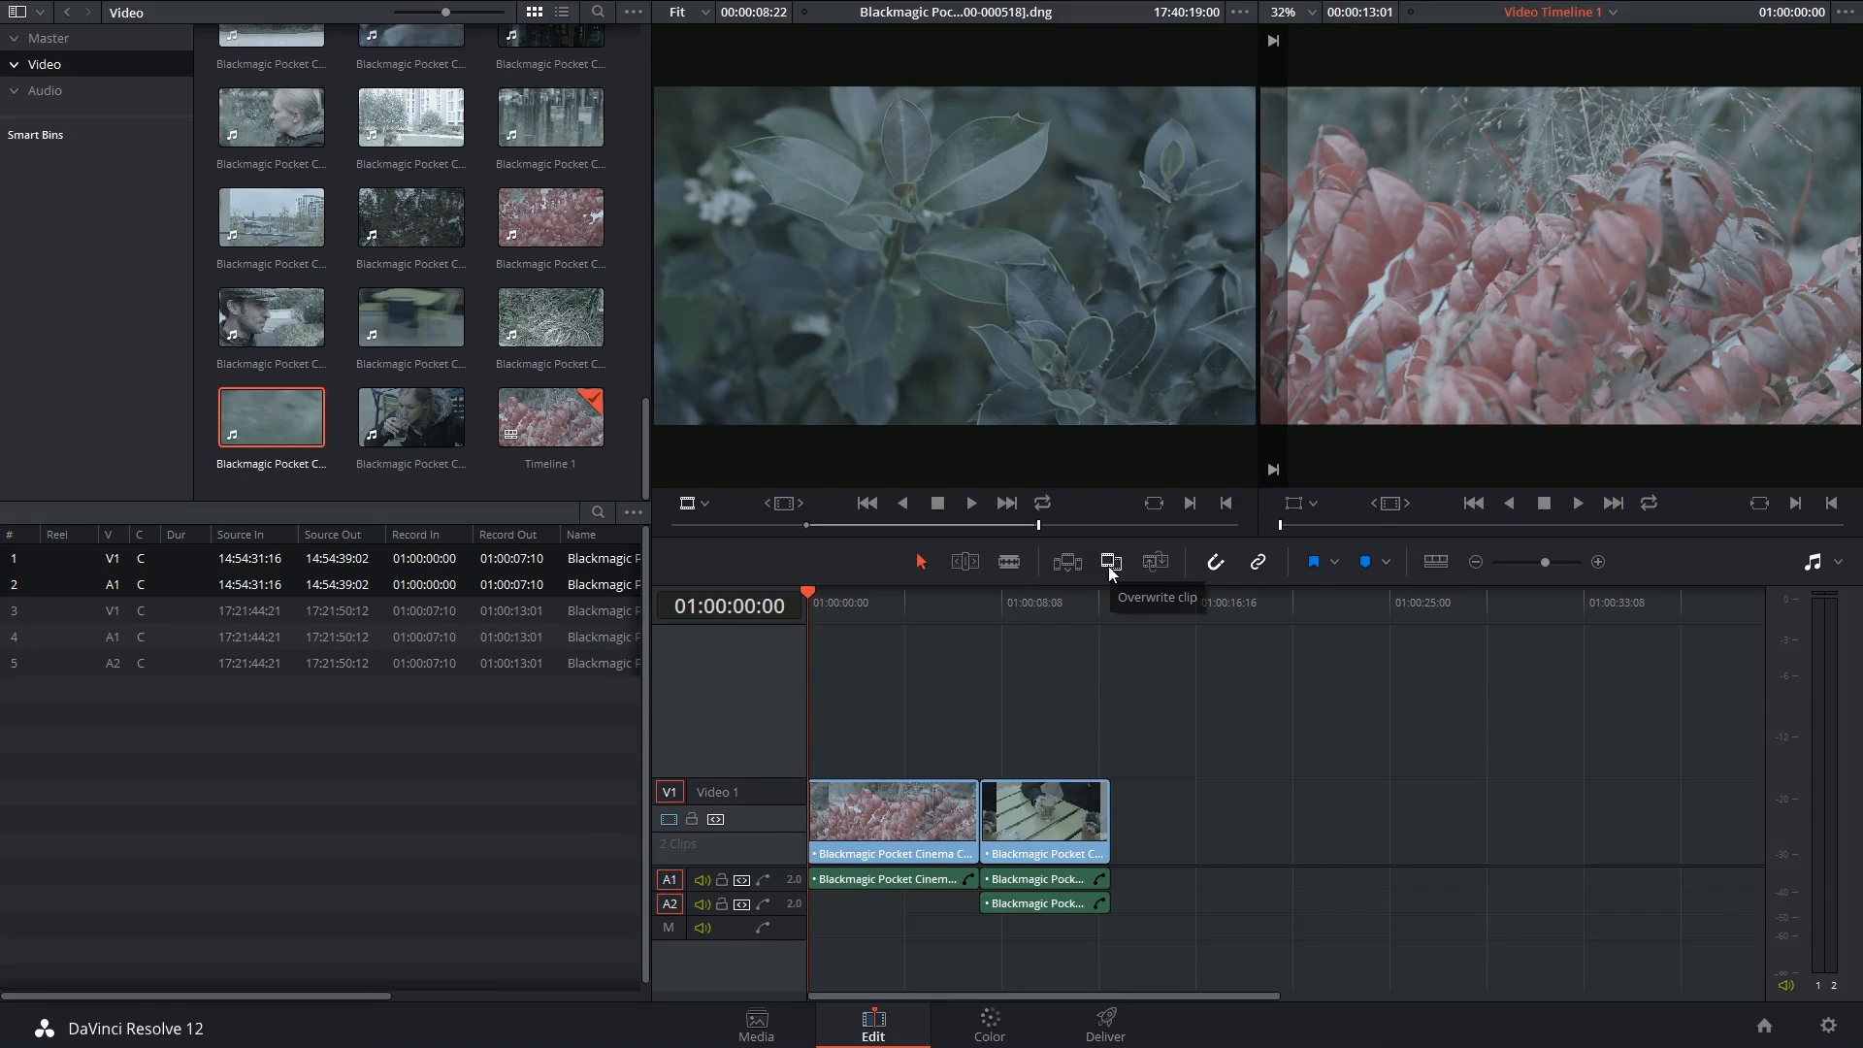
left_click(1110, 561)
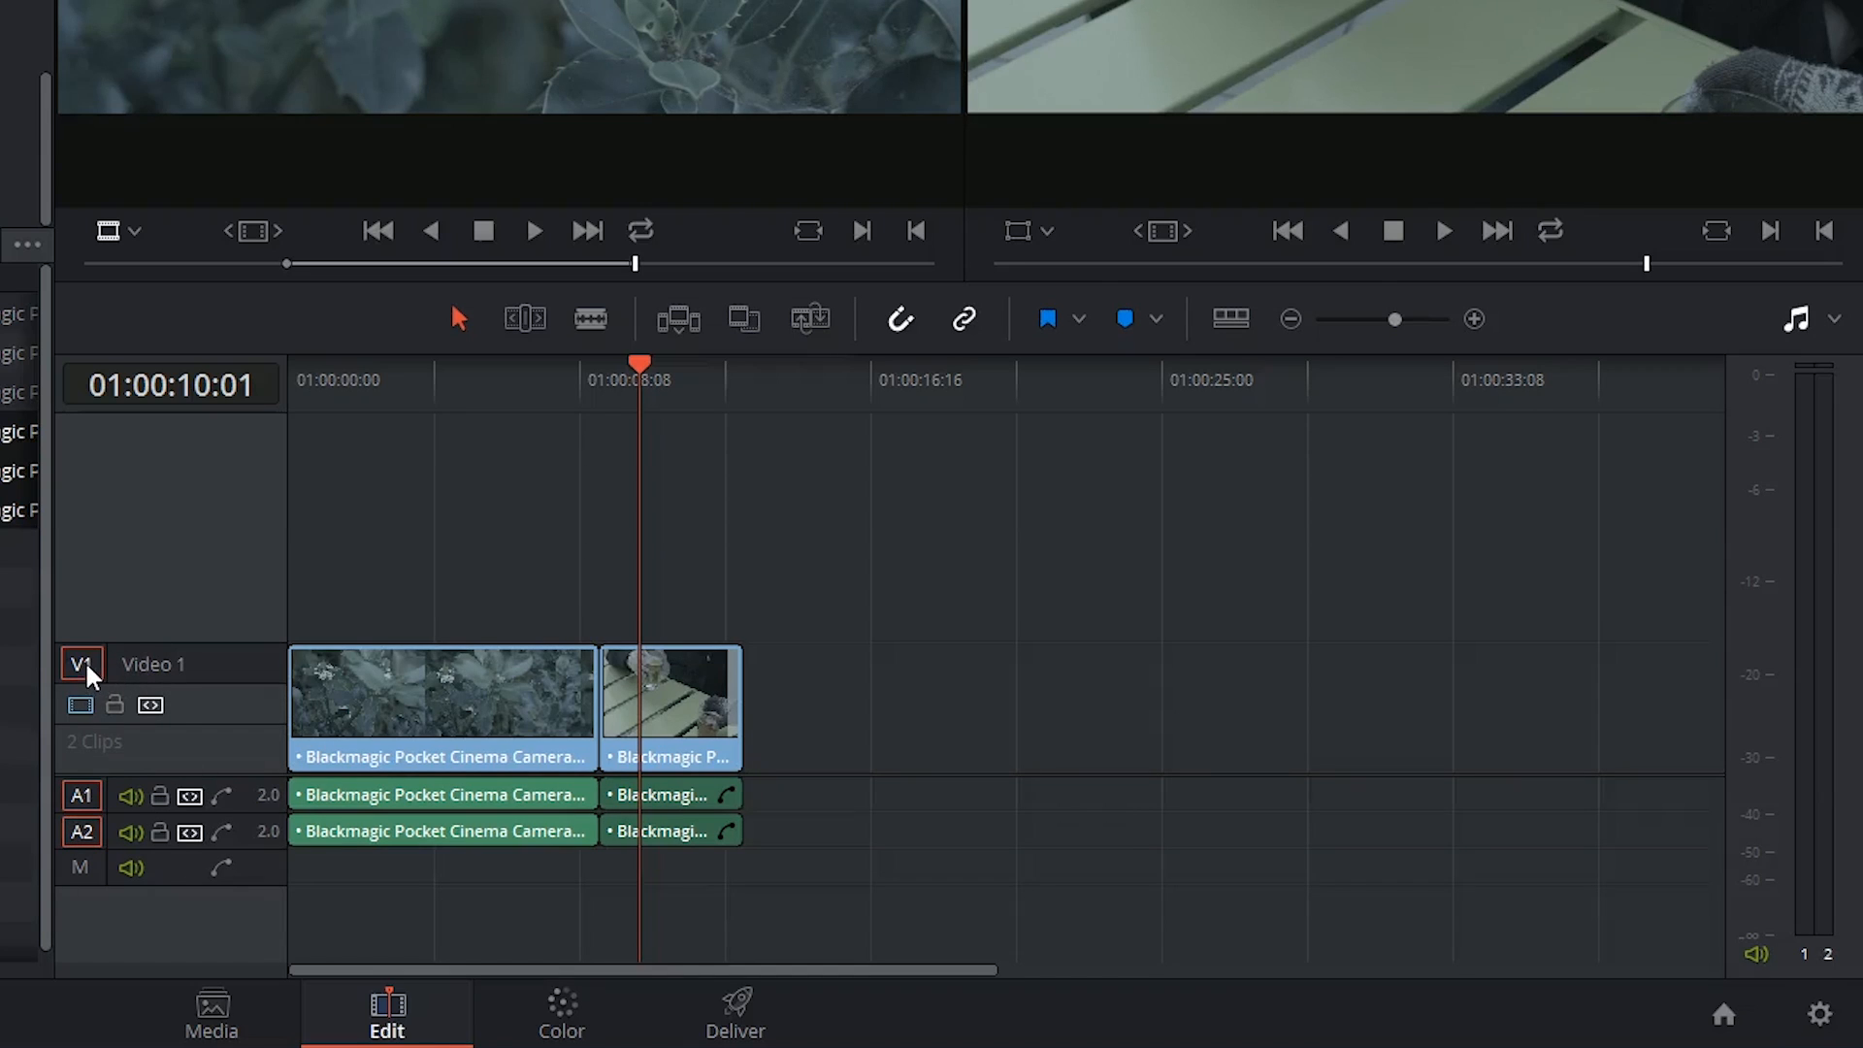
mouse_move(95, 832)
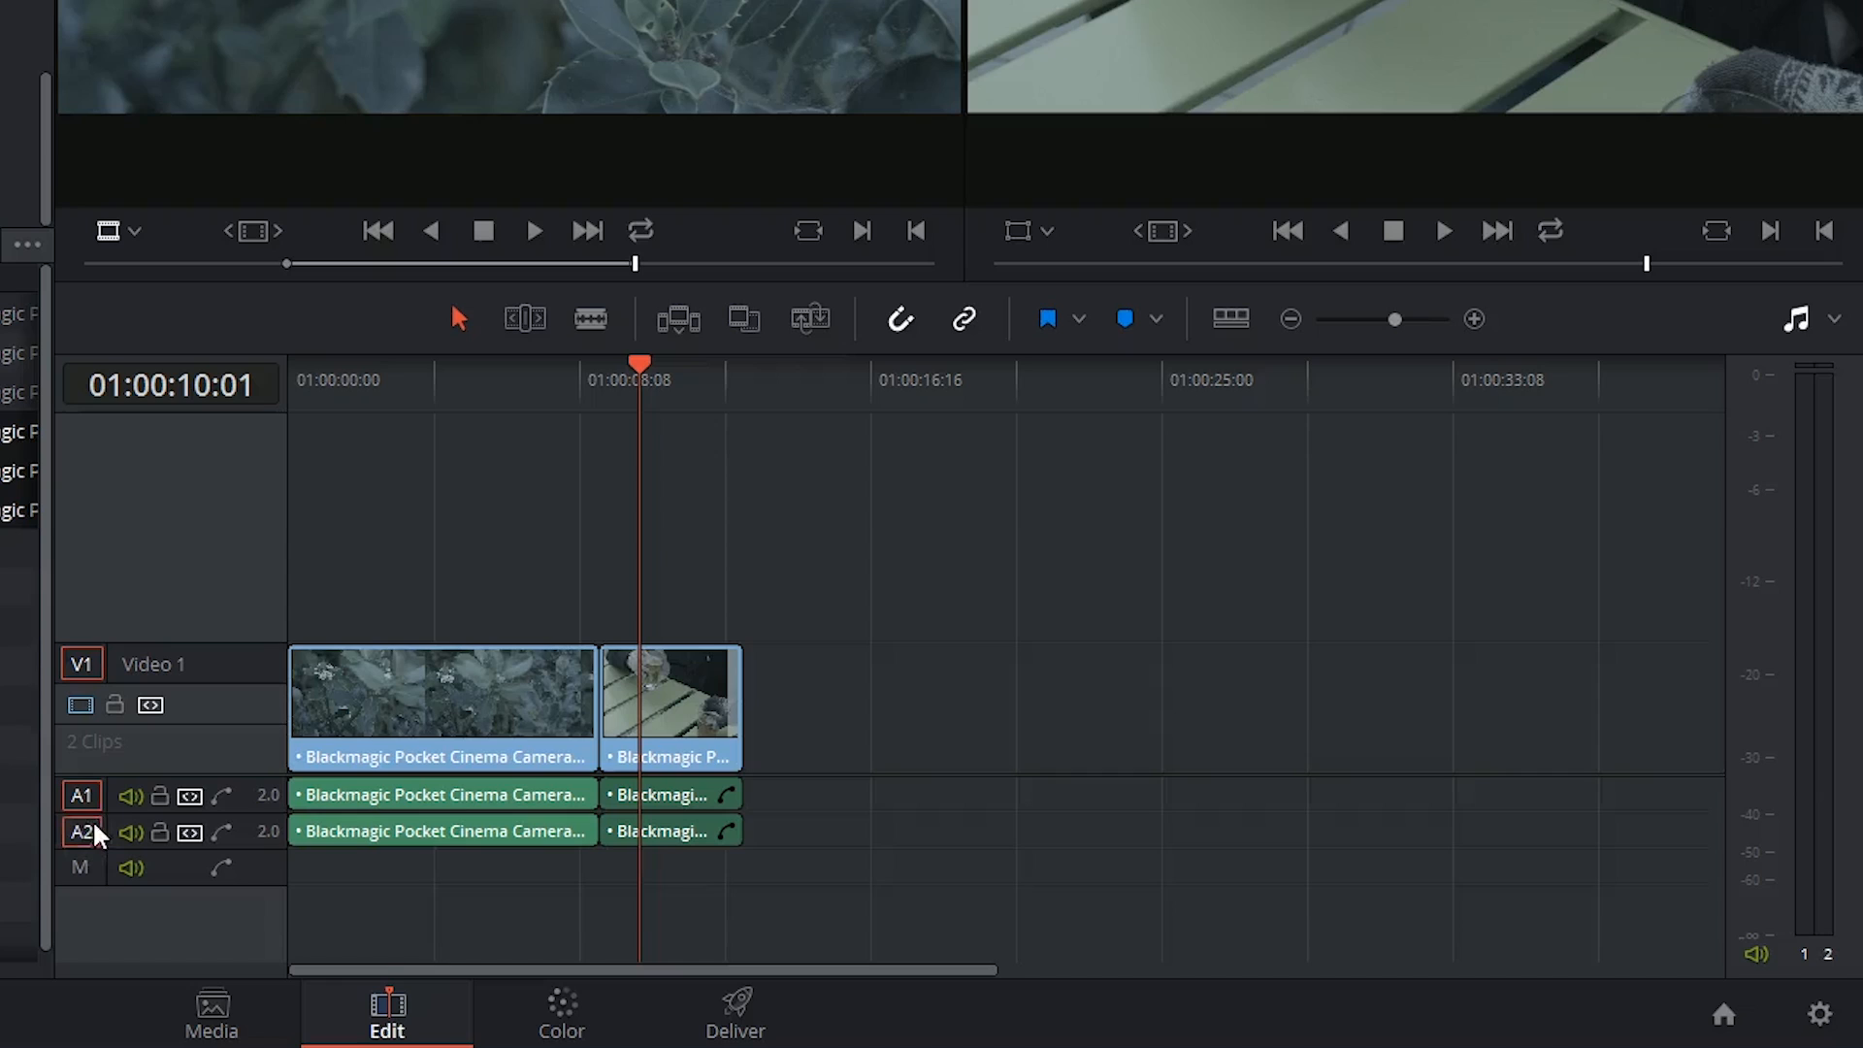
mouse_move(81, 663)
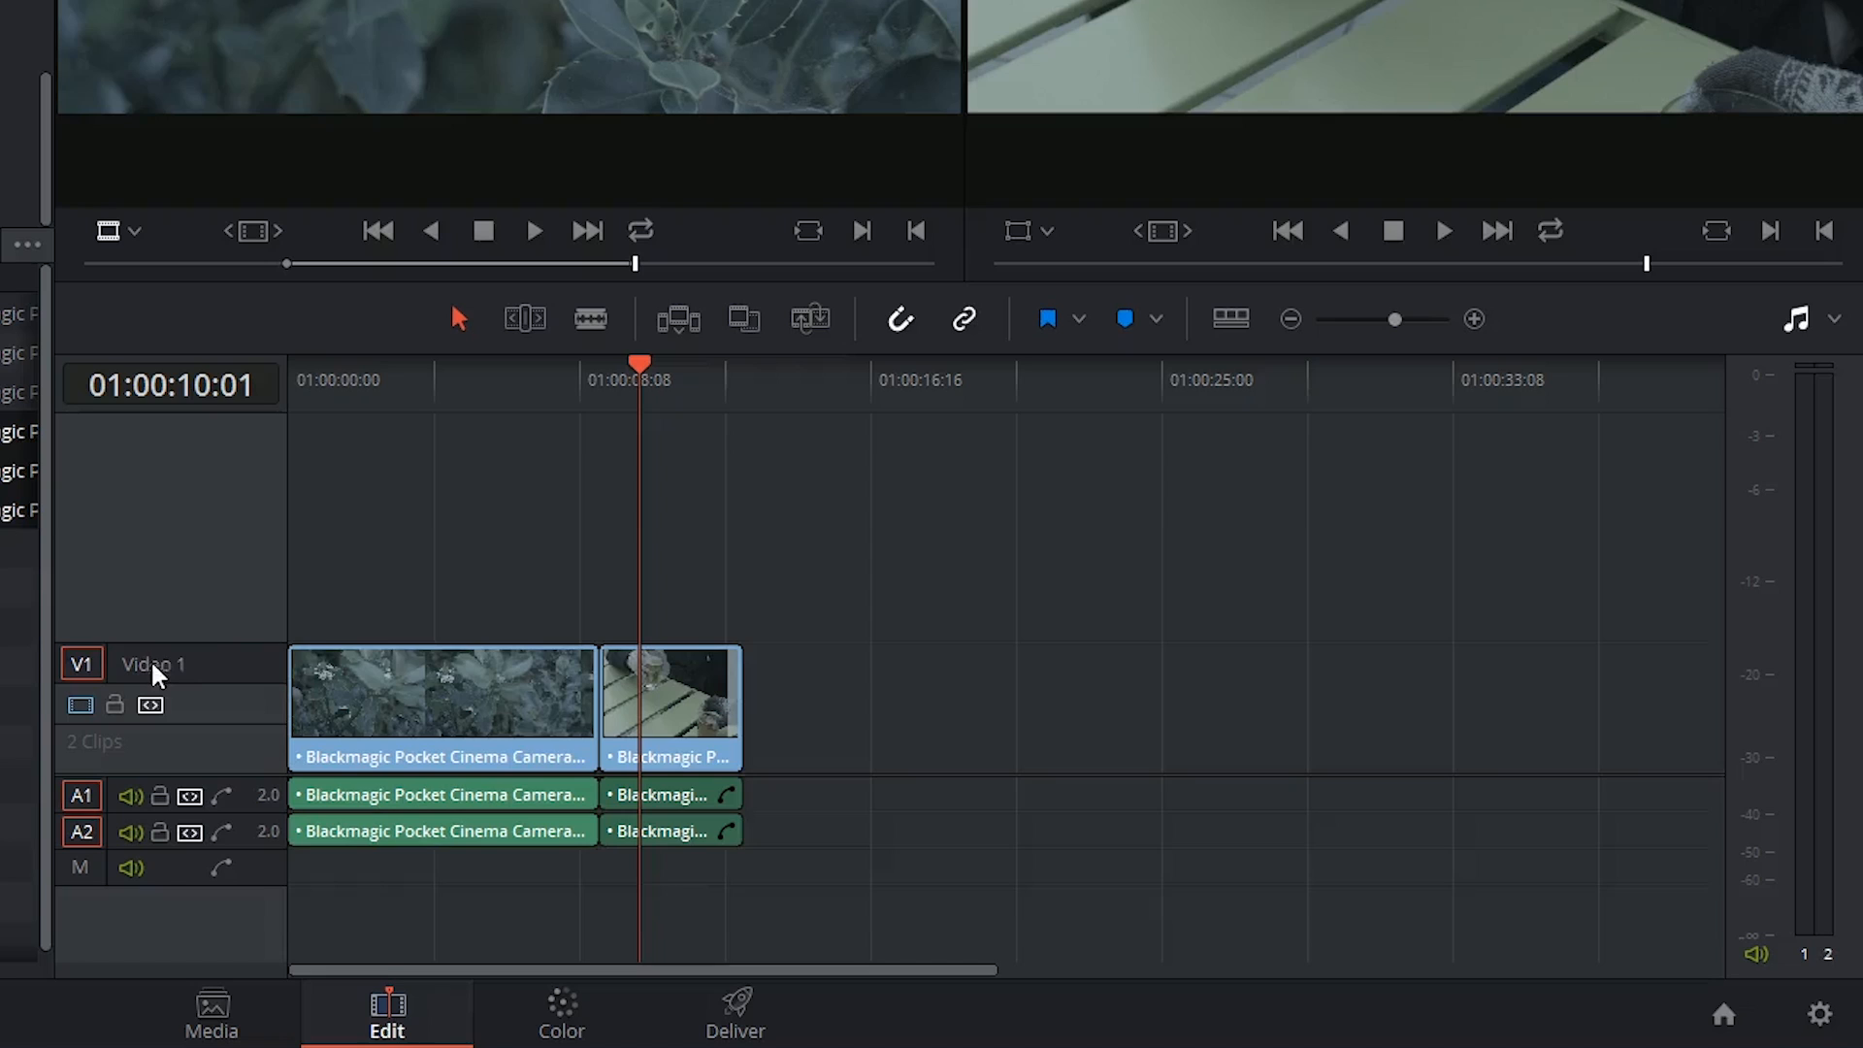
mouse_move(139, 556)
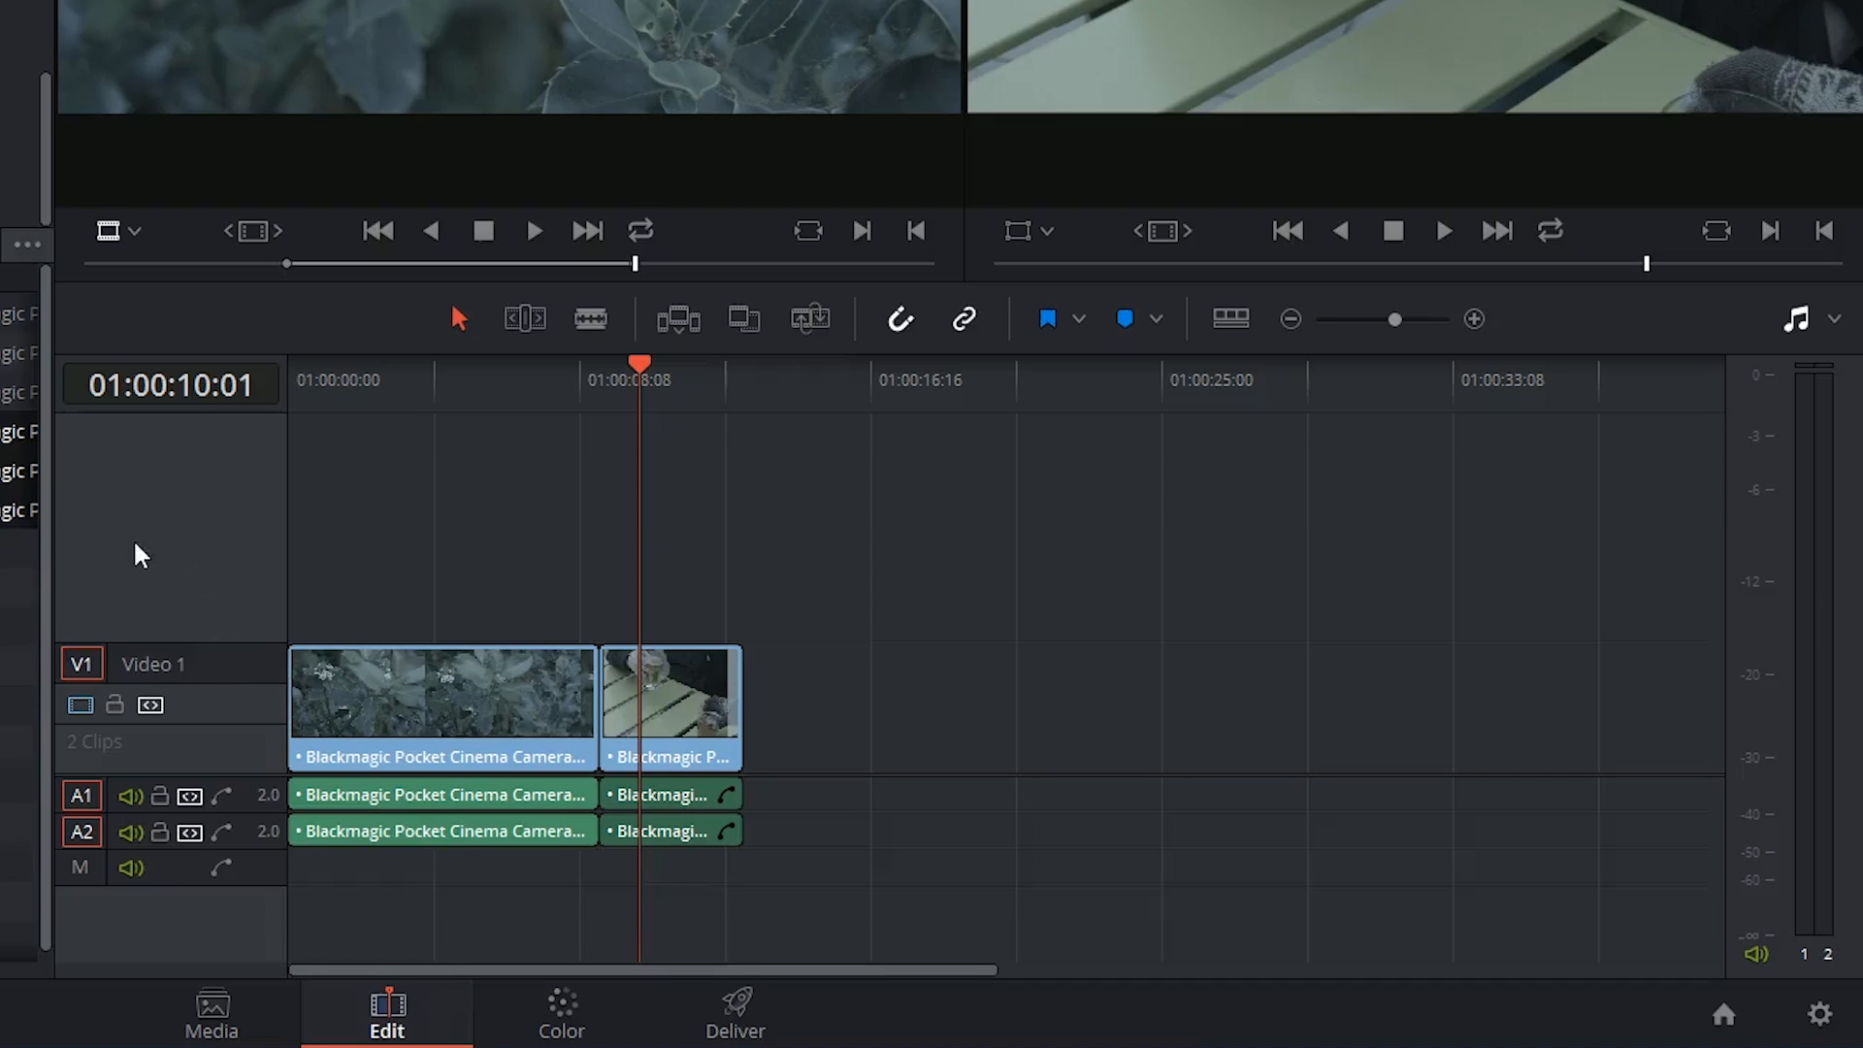
mouse_move(261, 565)
type("Backplate")
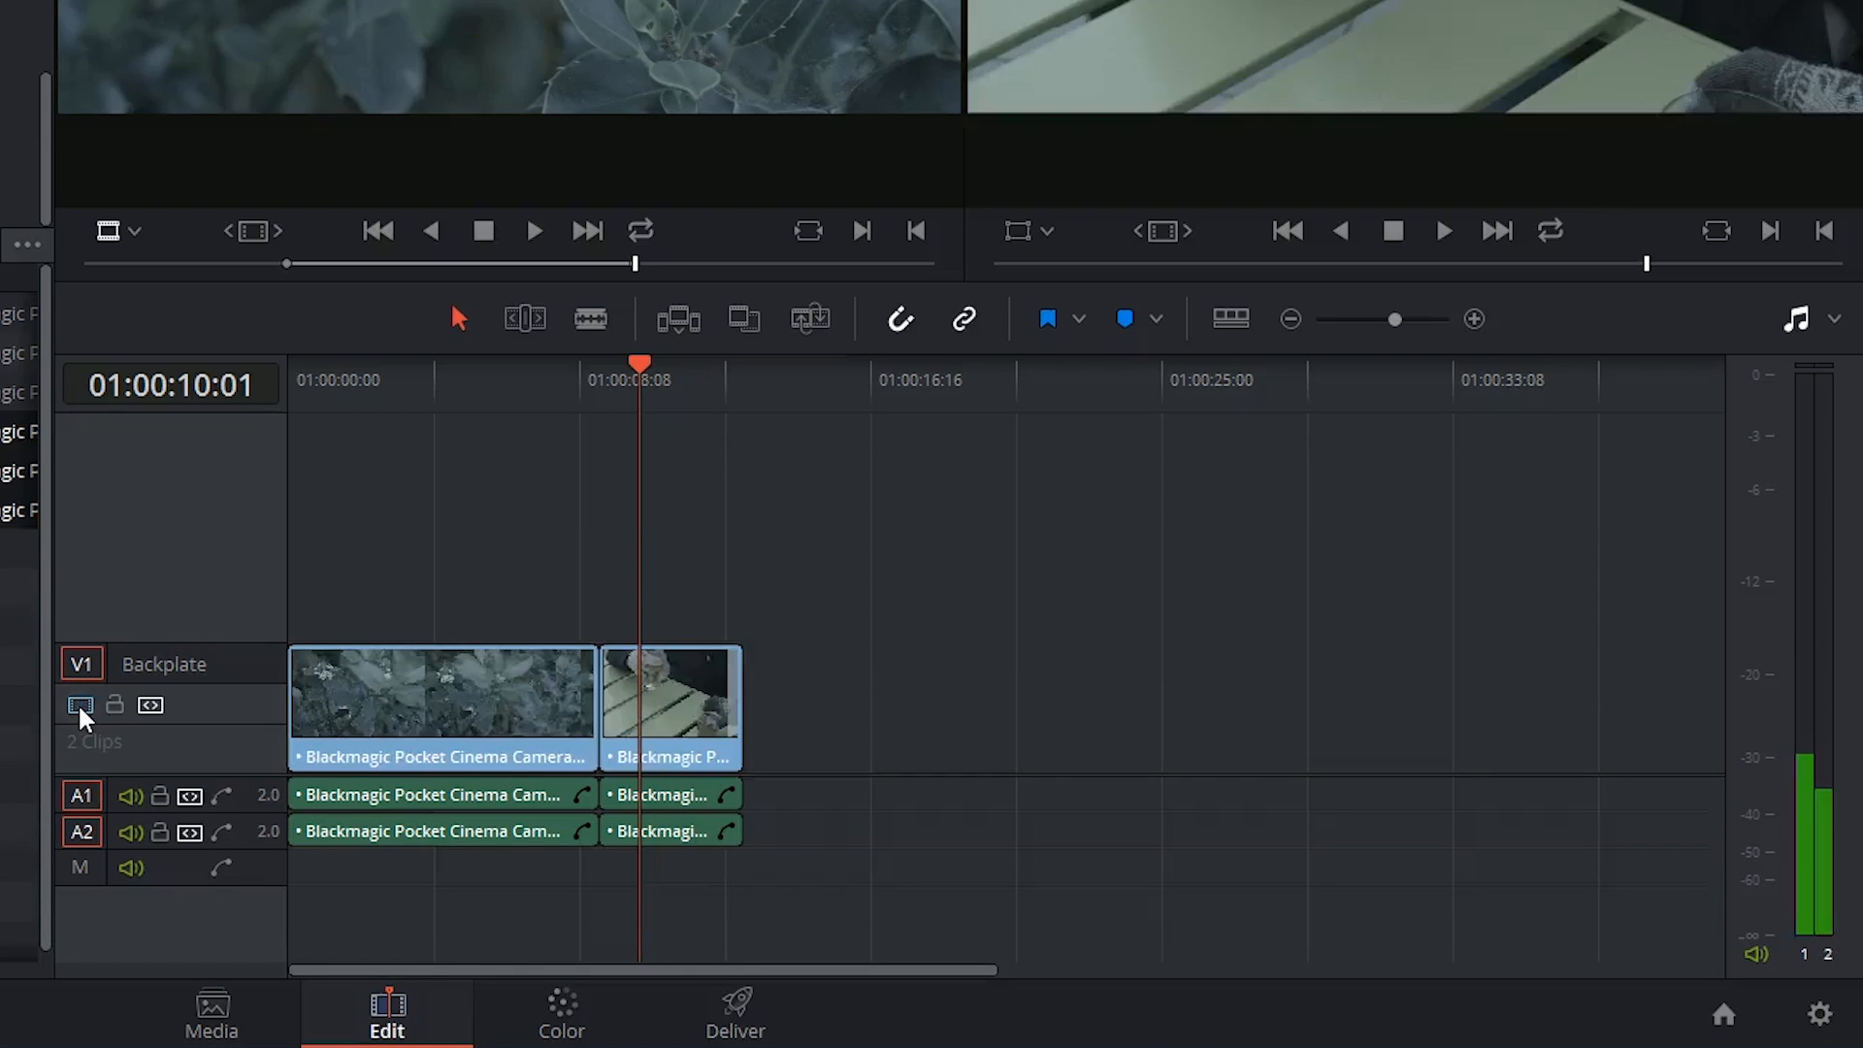
Step: Lock the Backplate track, try selecting a clip on it, and toggle its auto select control
left_click(80, 705)
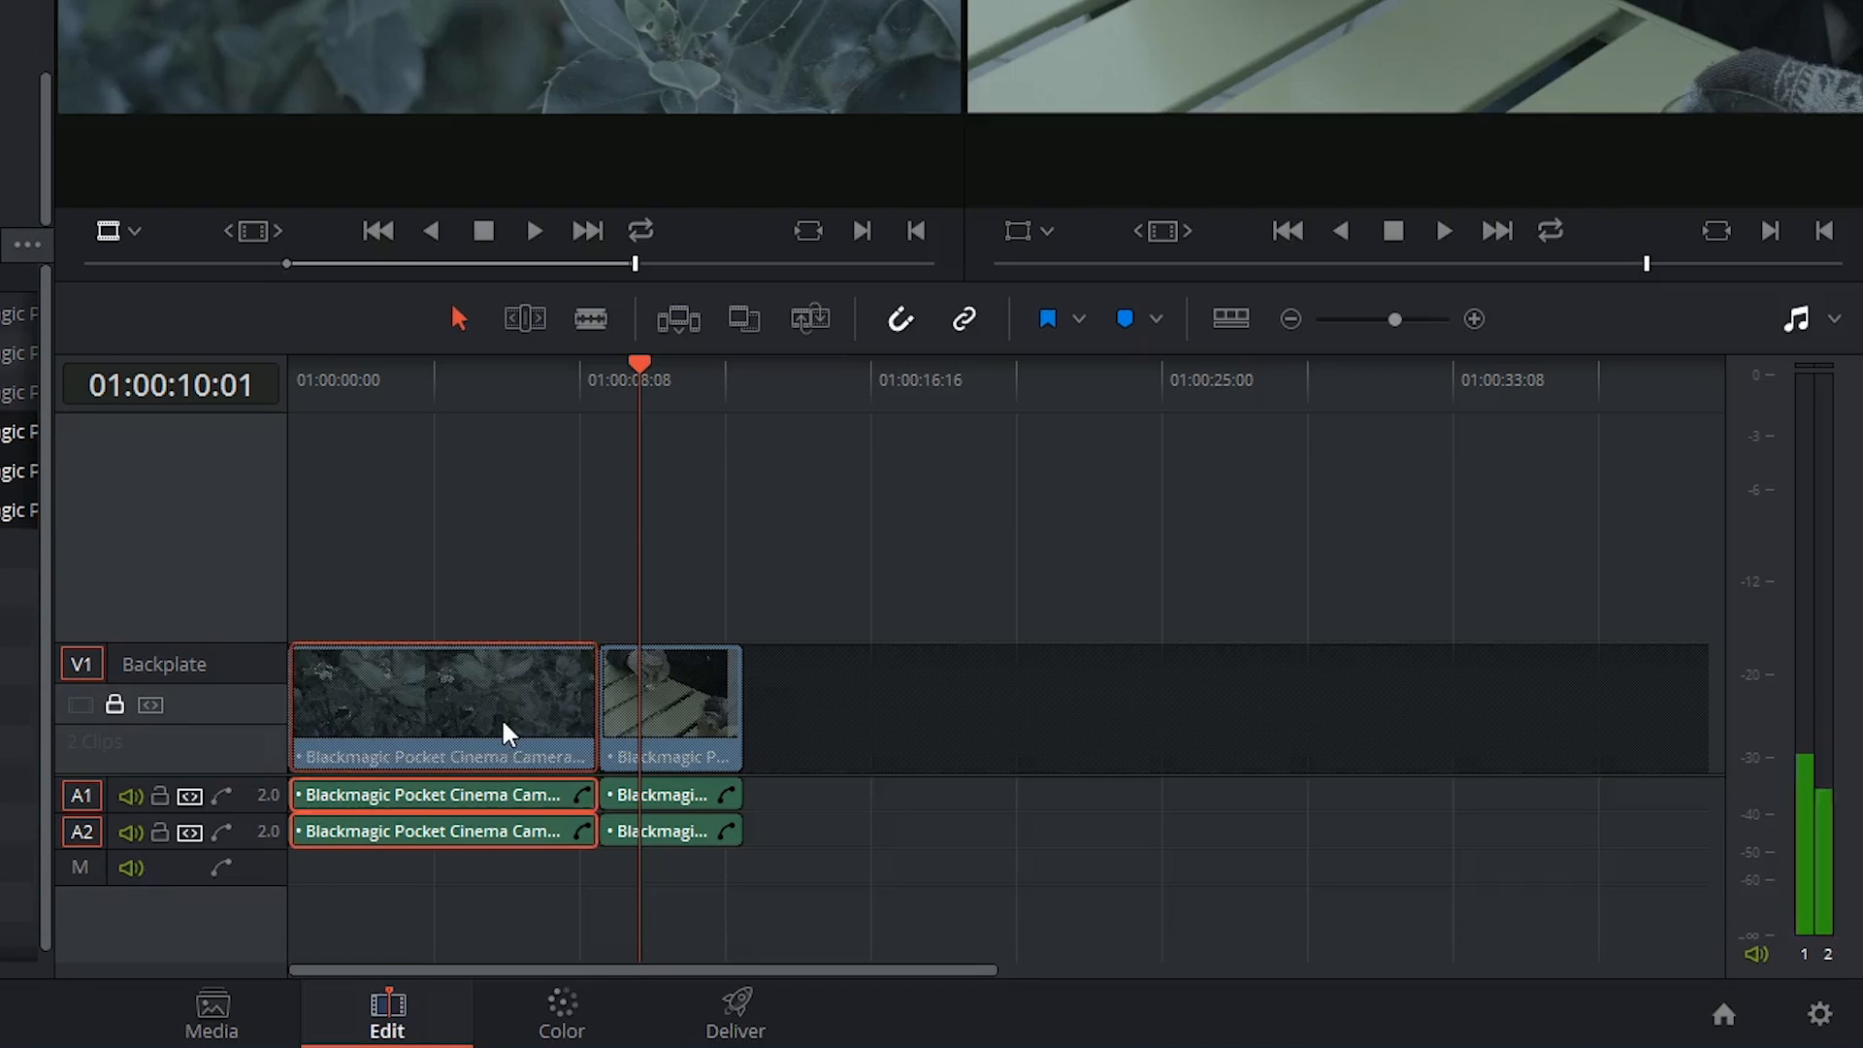
left_click(671, 708)
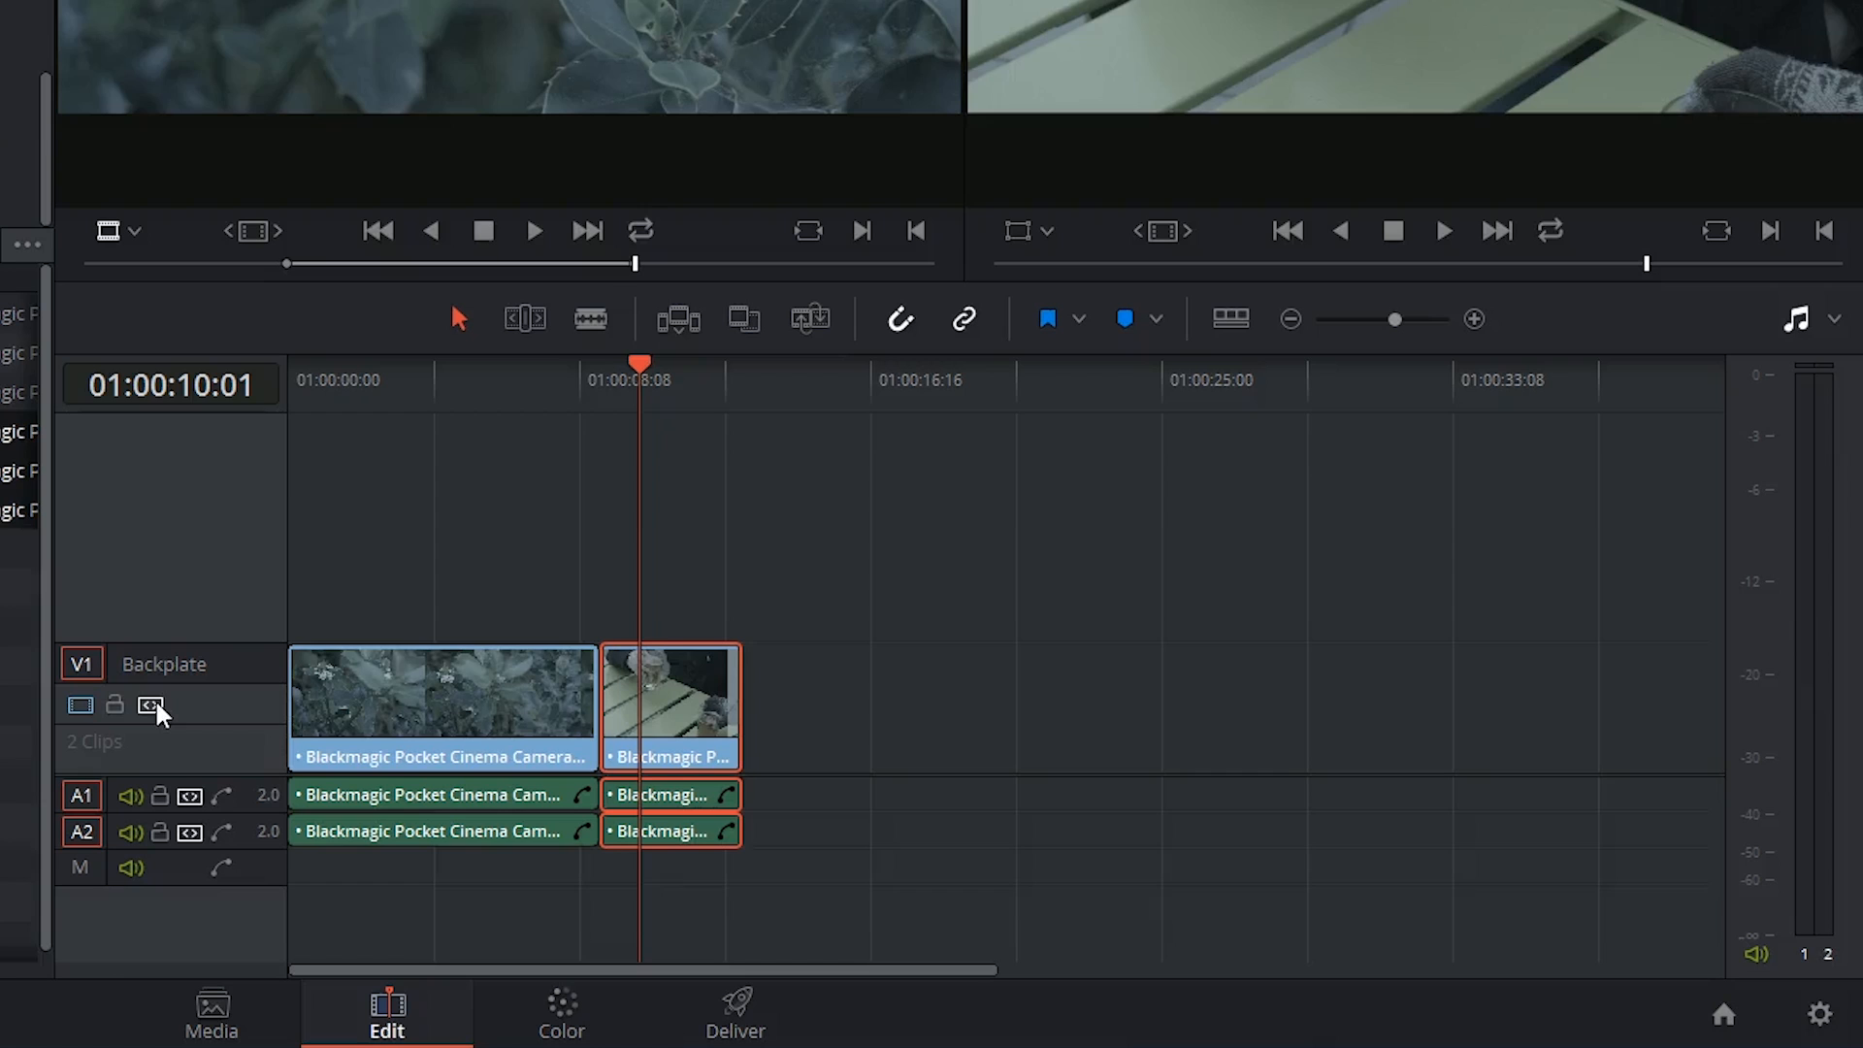
mouse_move(151, 716)
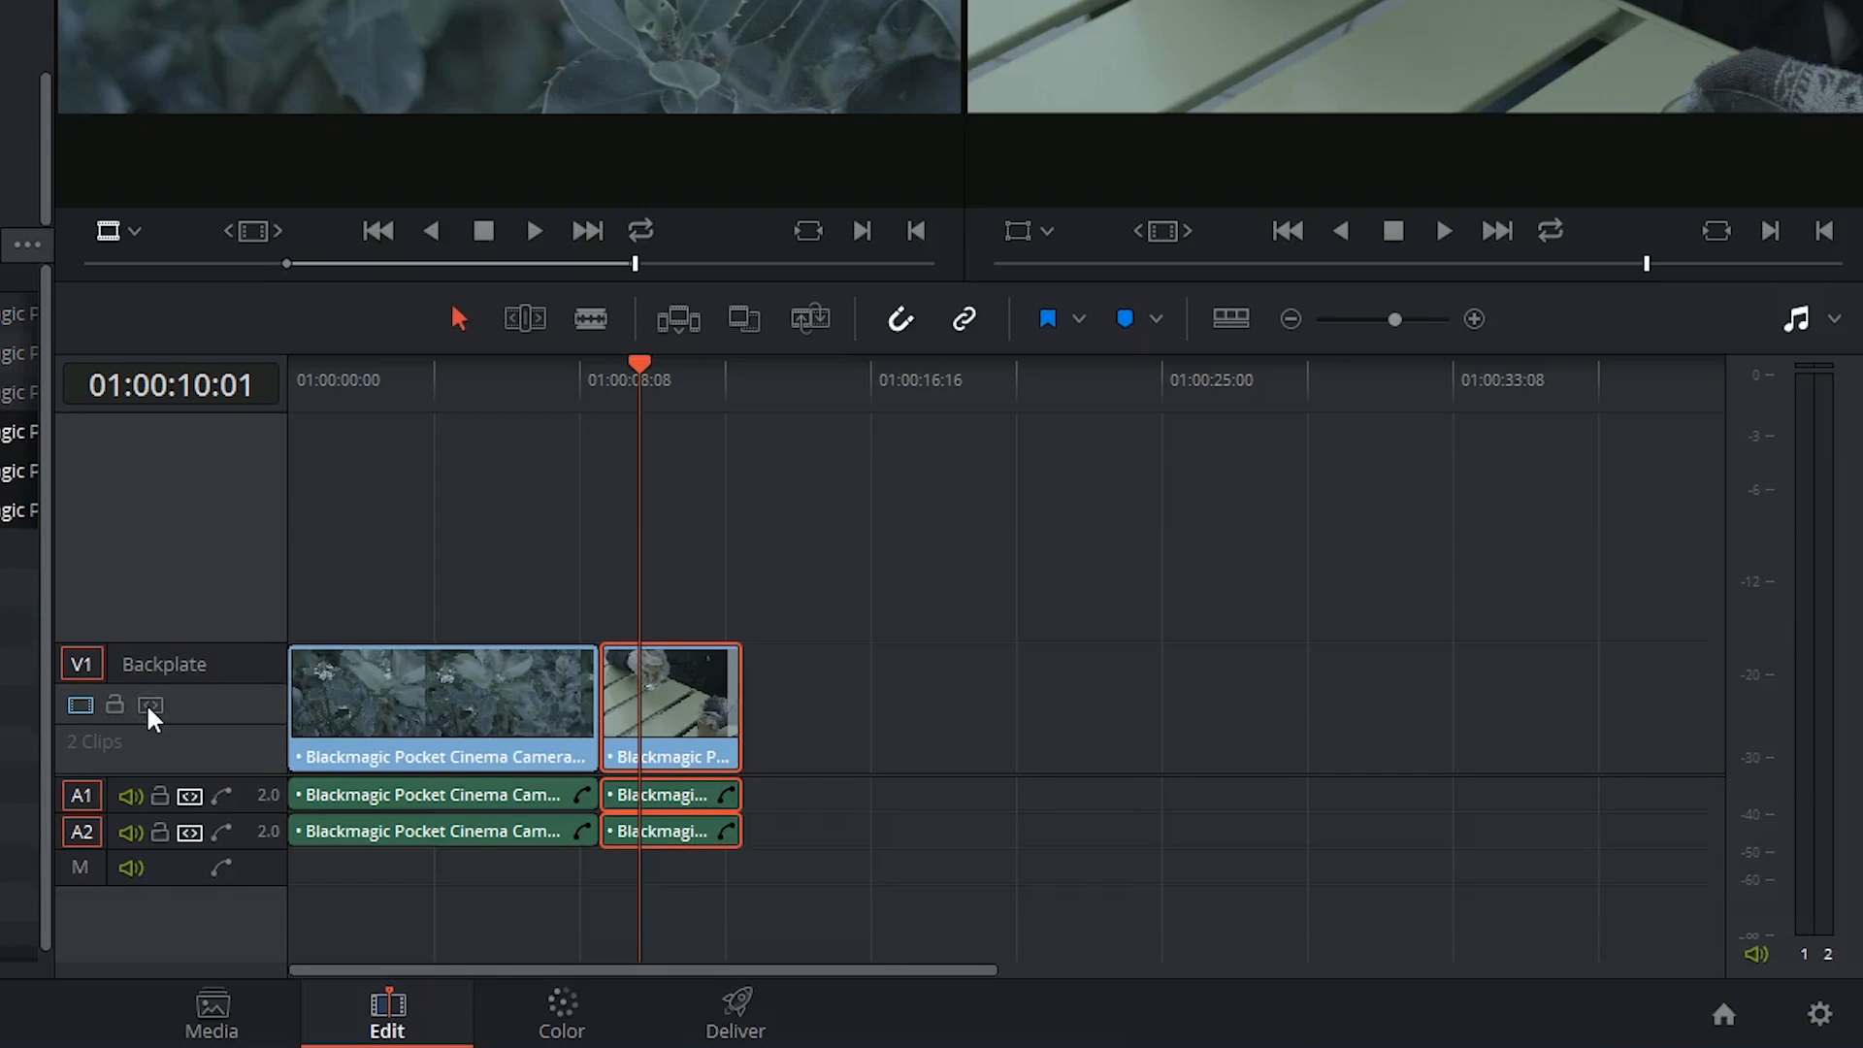
left_click(151, 705)
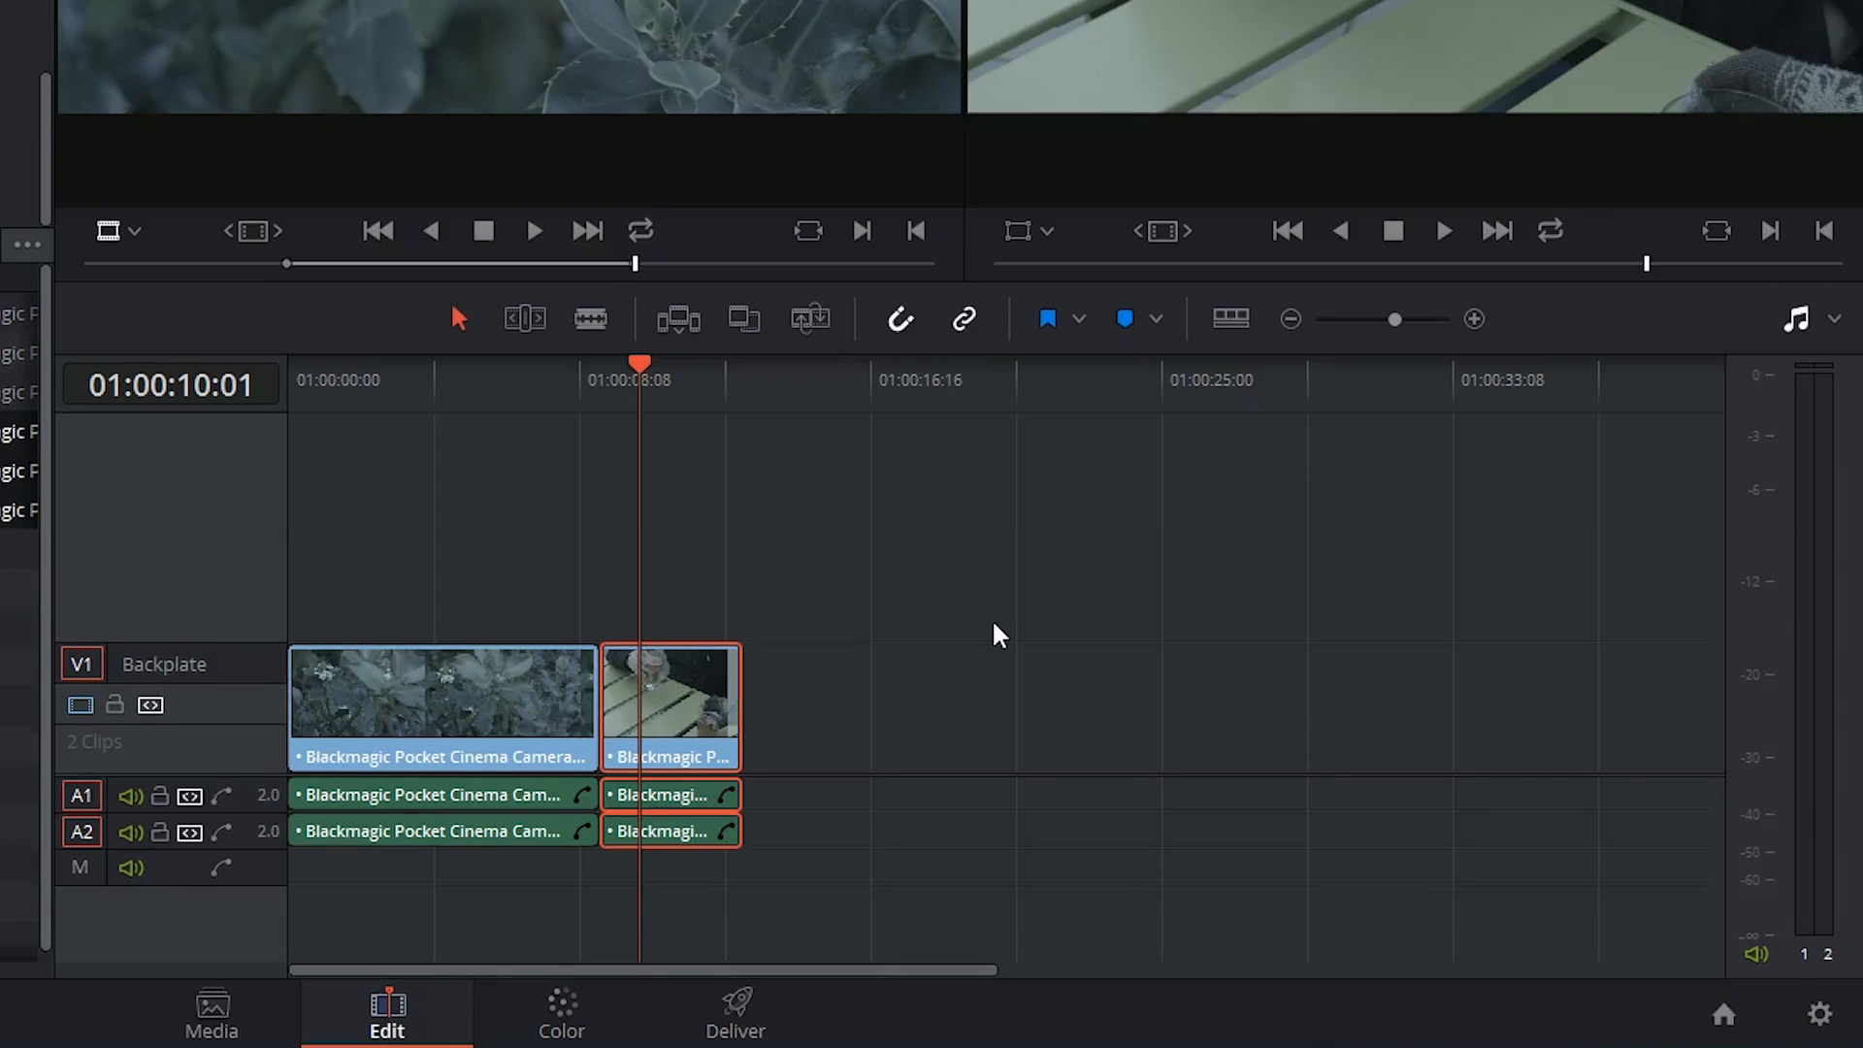
mouse_move(678, 642)
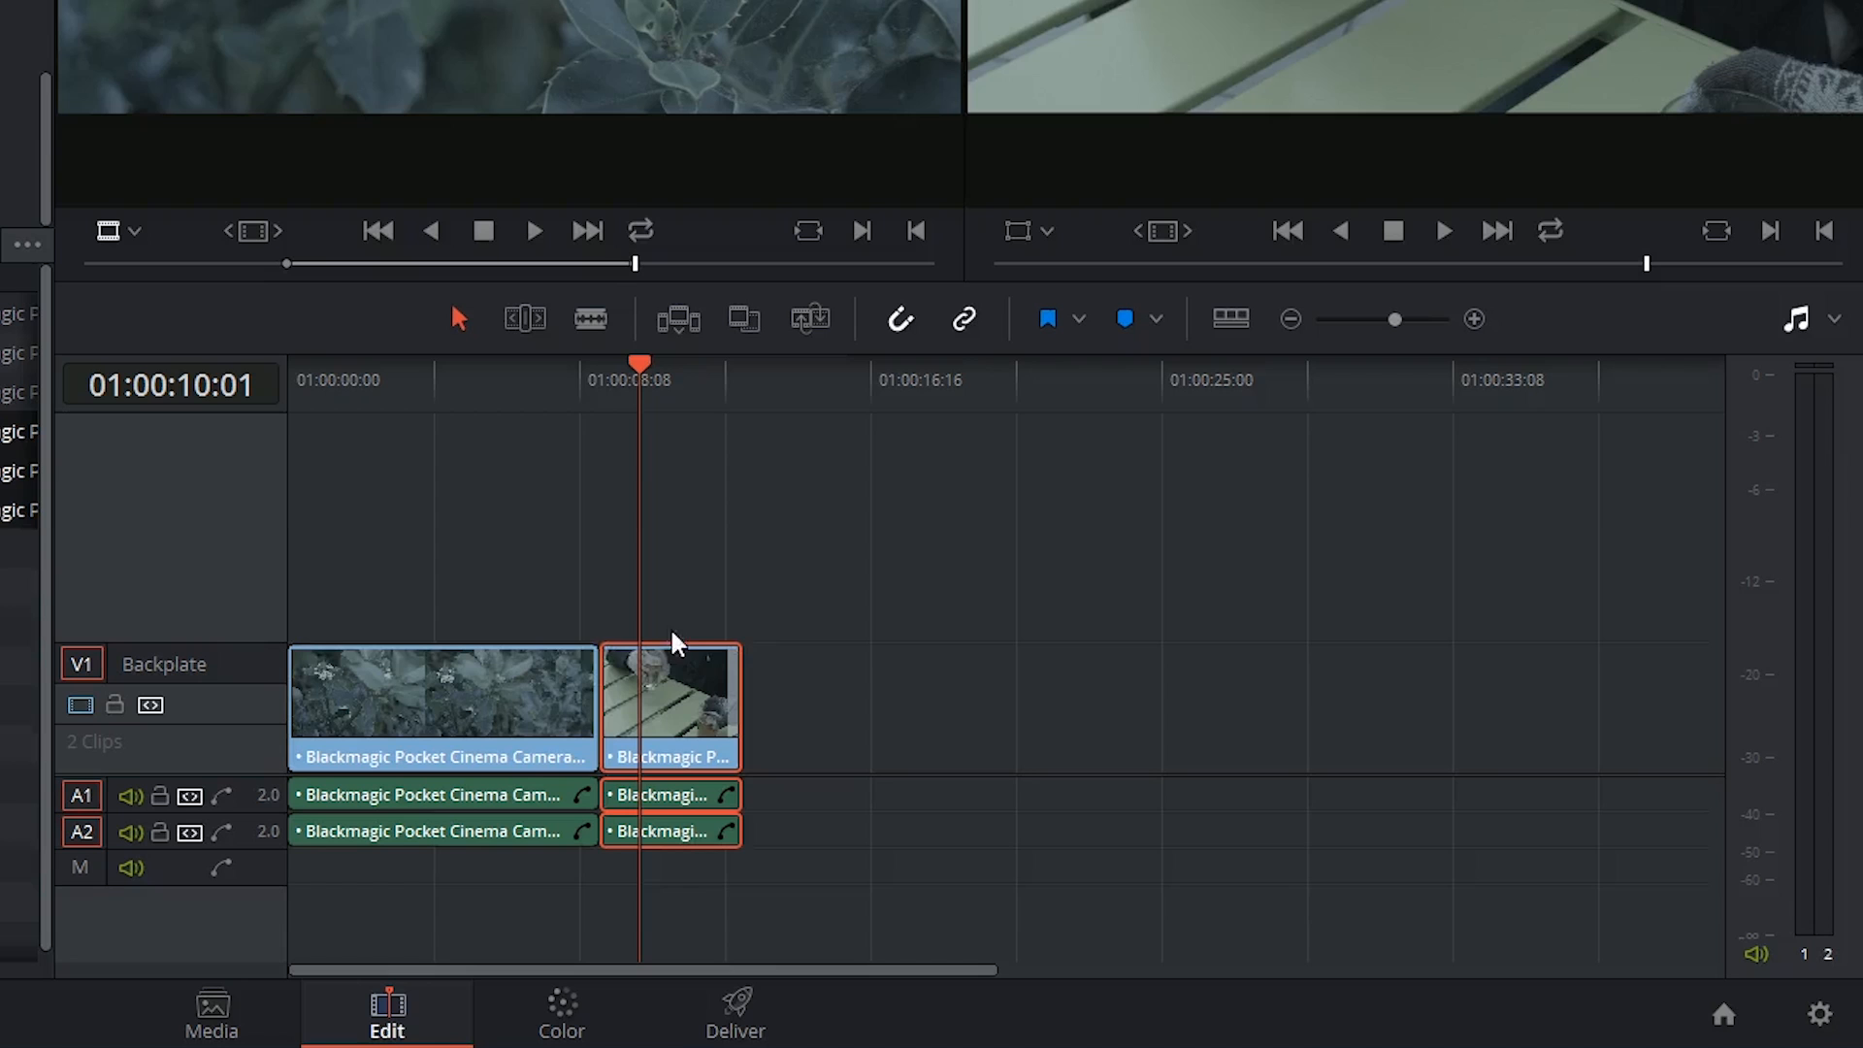